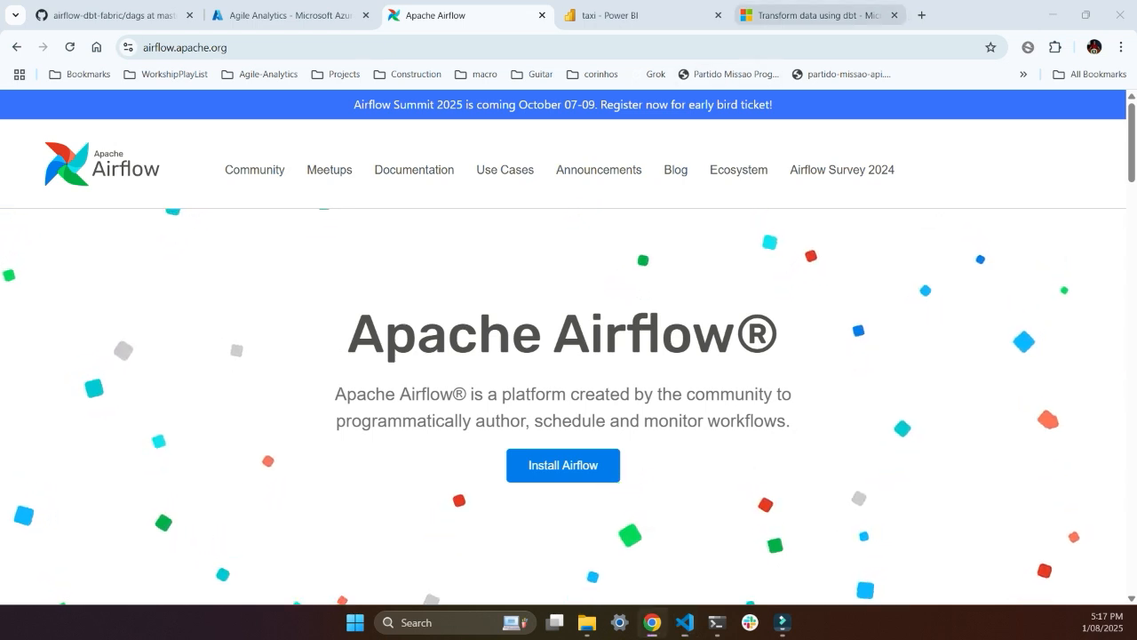
Bring up the 'Transform data using dbt' article at its introduction and prerequisites.
left_click(815, 15)
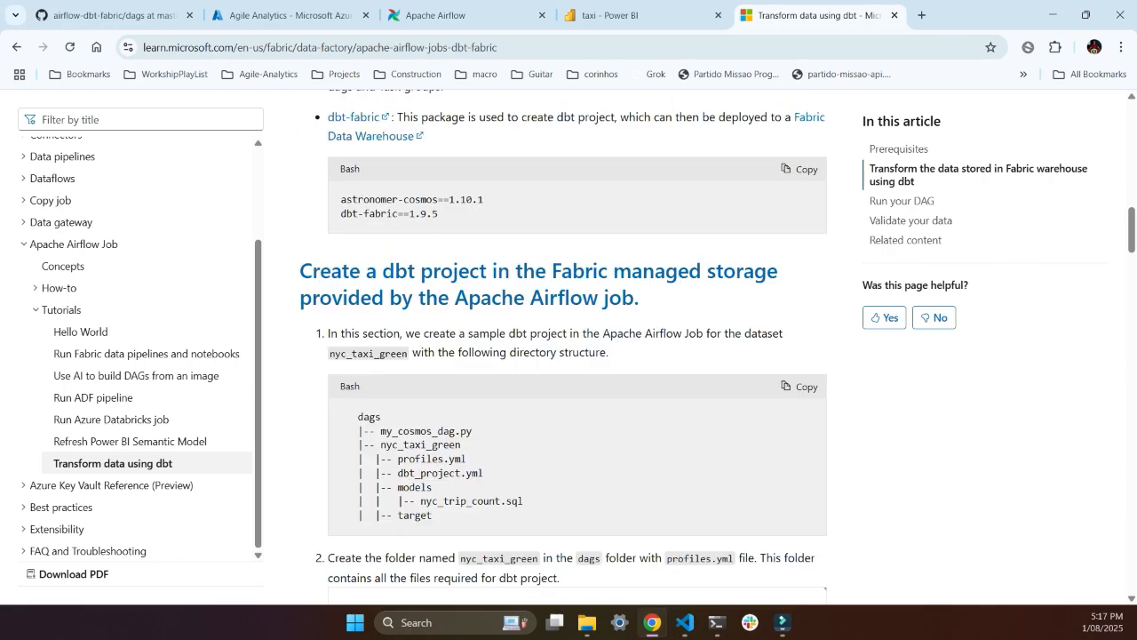
scroll("up", 3)
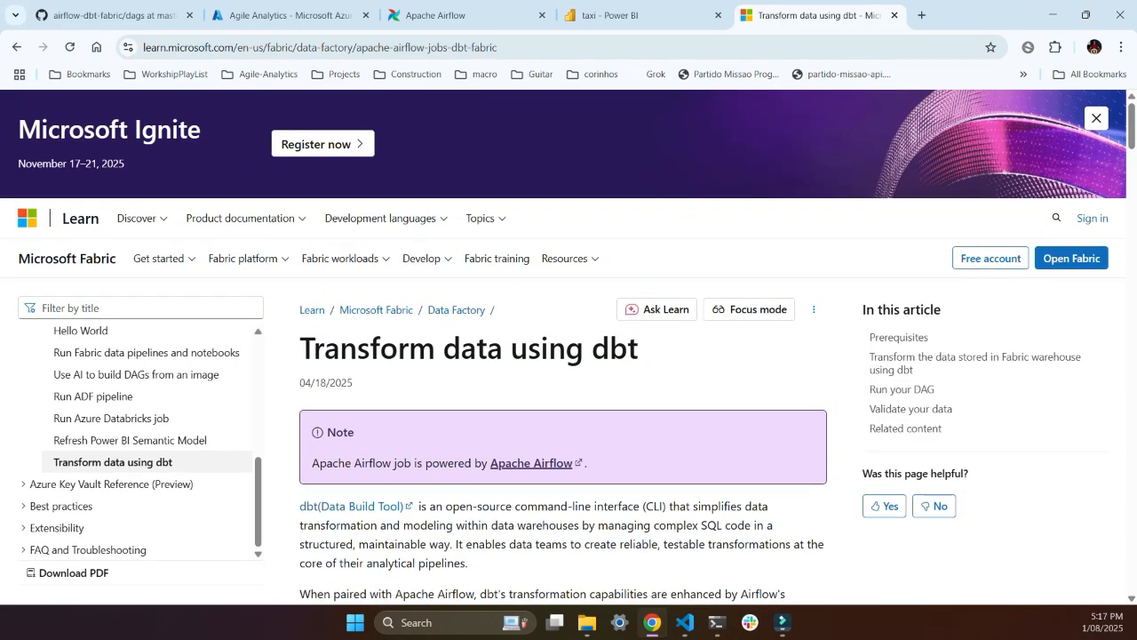
scroll("down", 3)
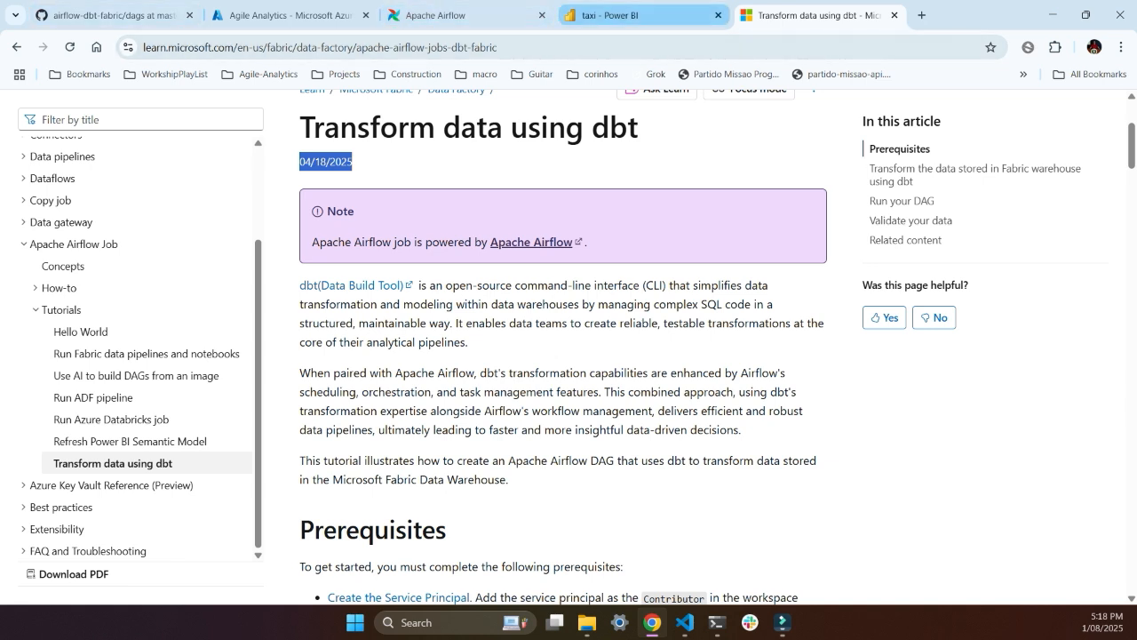
Inspect the source connection of the load_sample pipeline's Copy data activity in the airflow workspace.
left_click(643, 15)
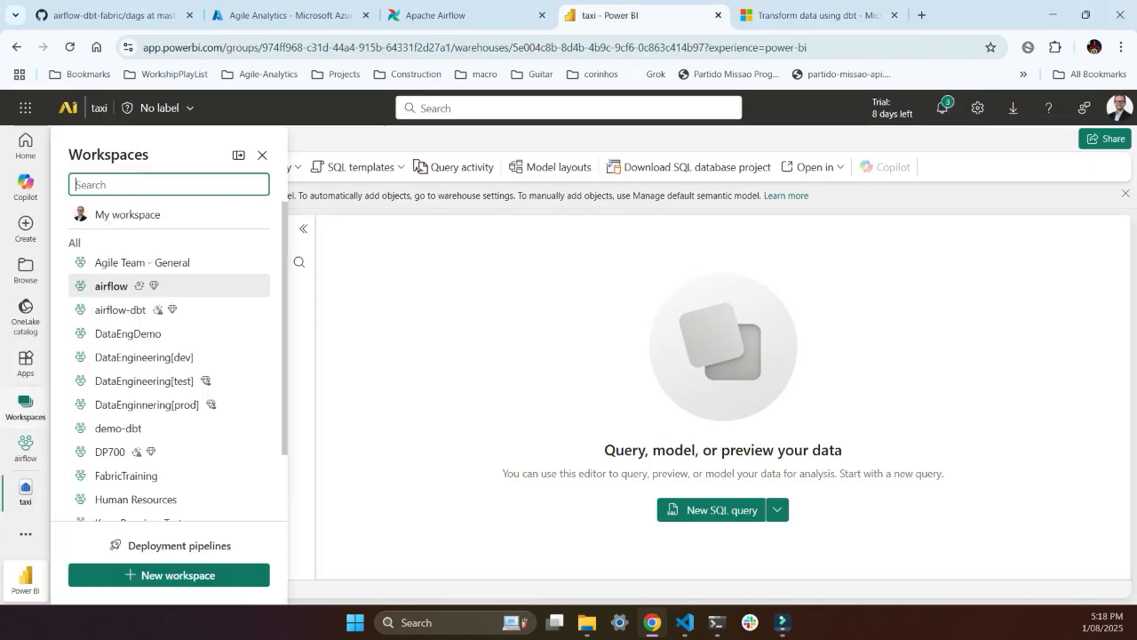
left_click(111, 285)
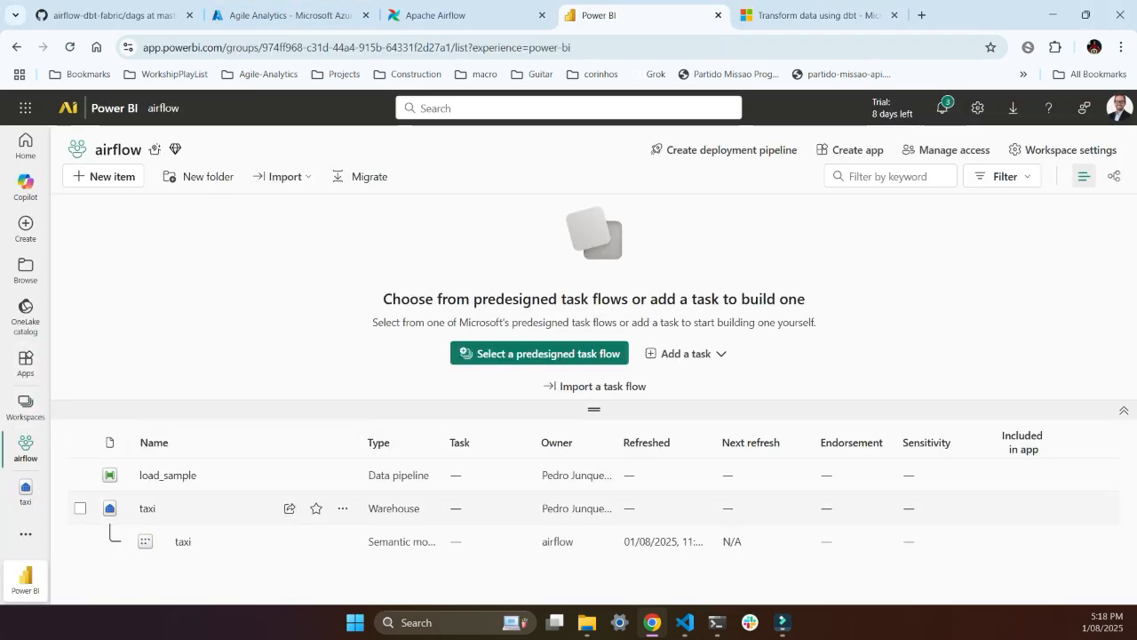
mouse_move(146, 507)
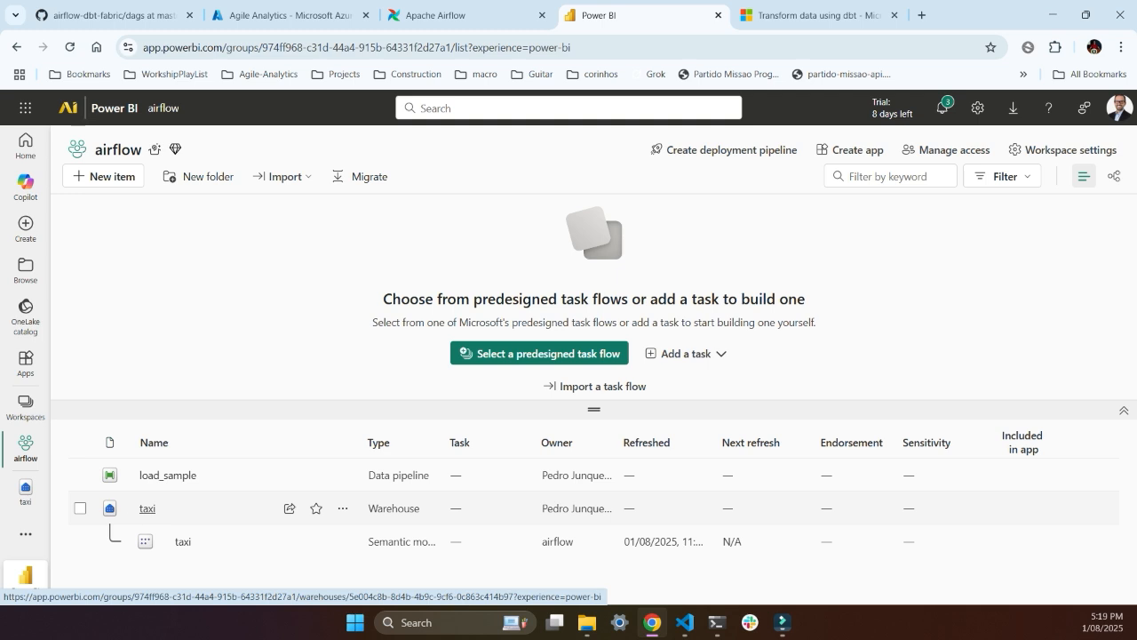
mouse_move(167, 474)
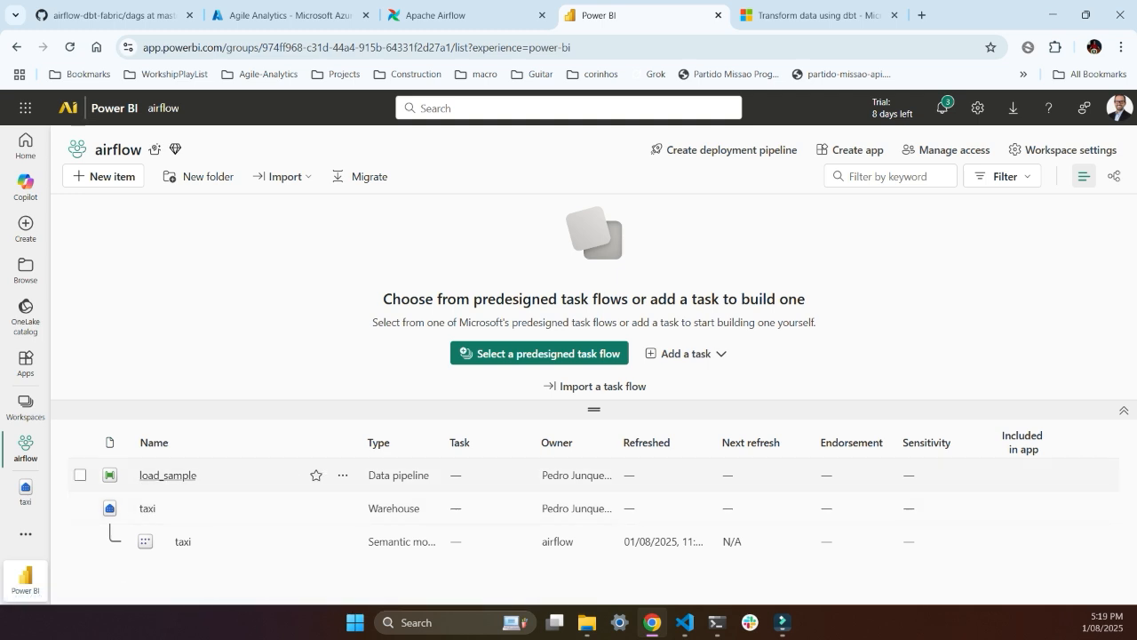
left_click(167, 475)
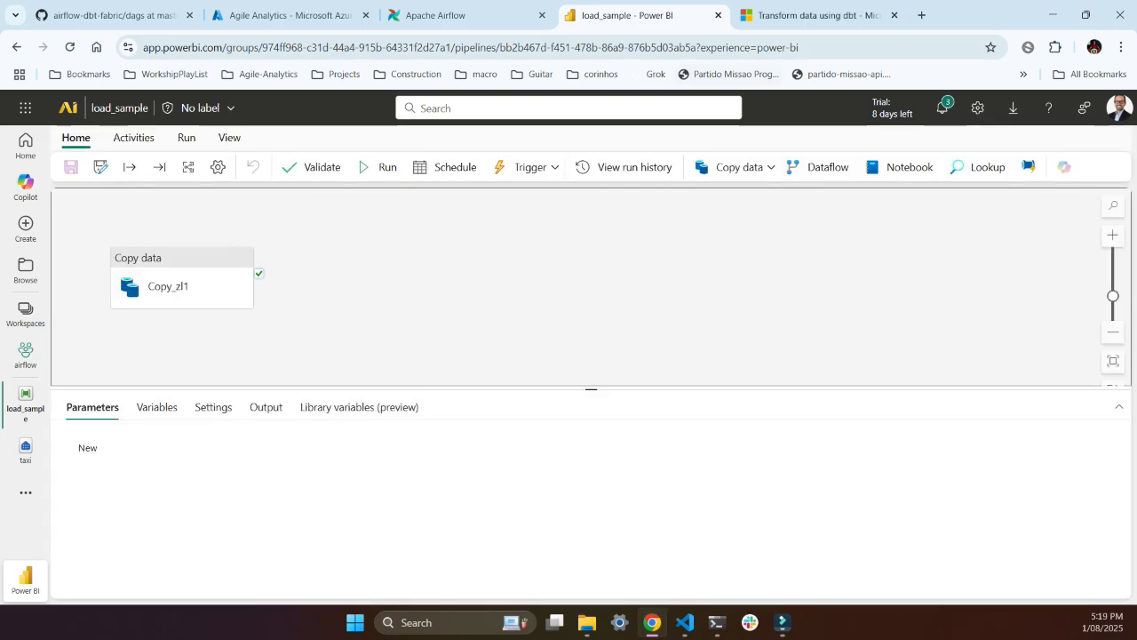
left_click(813, 15)
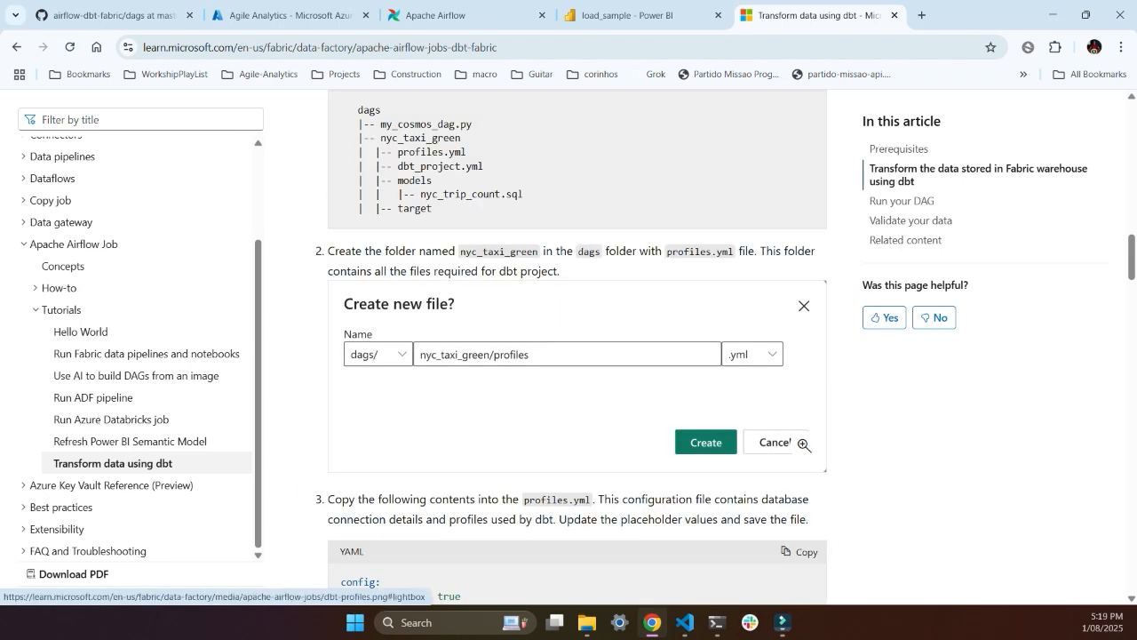
left_click(641, 16)
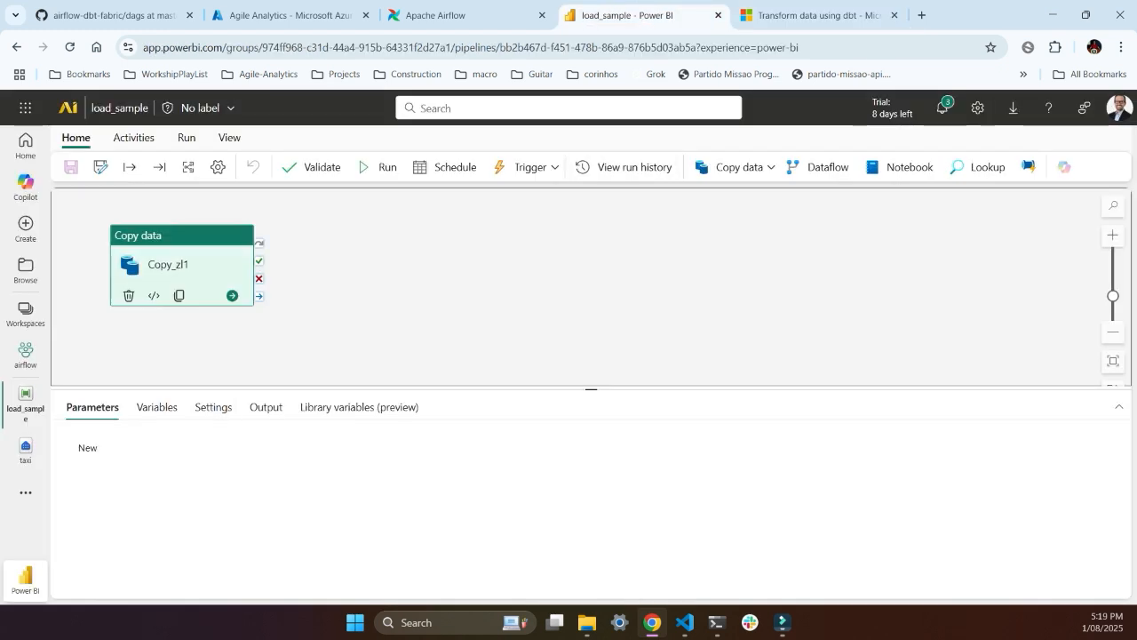
left_click(178, 264)
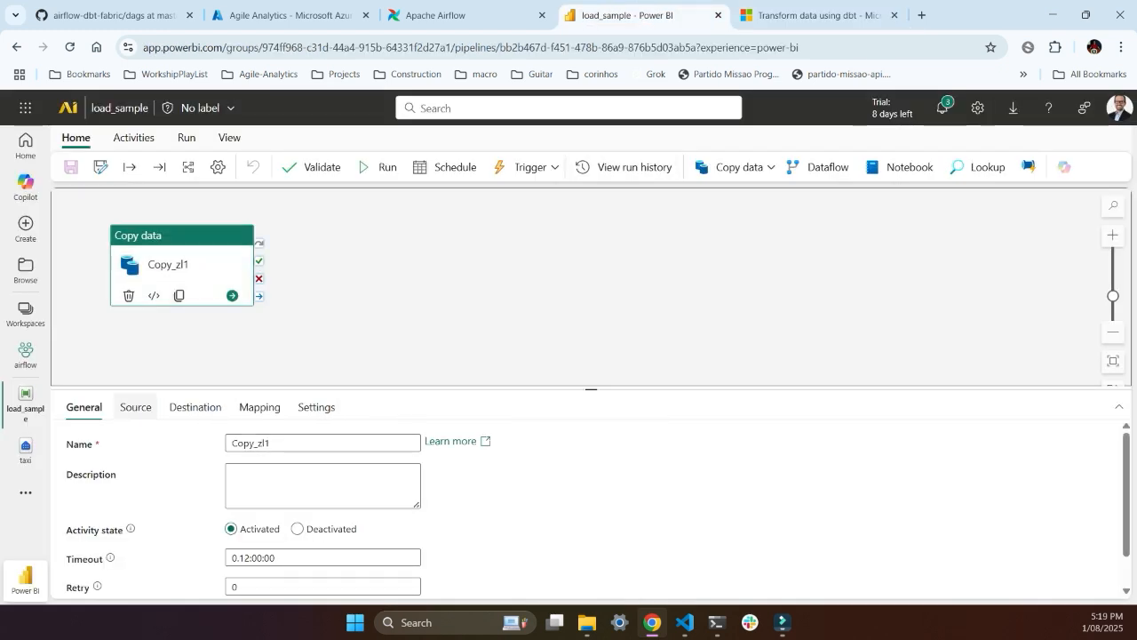
left_click(135, 407)
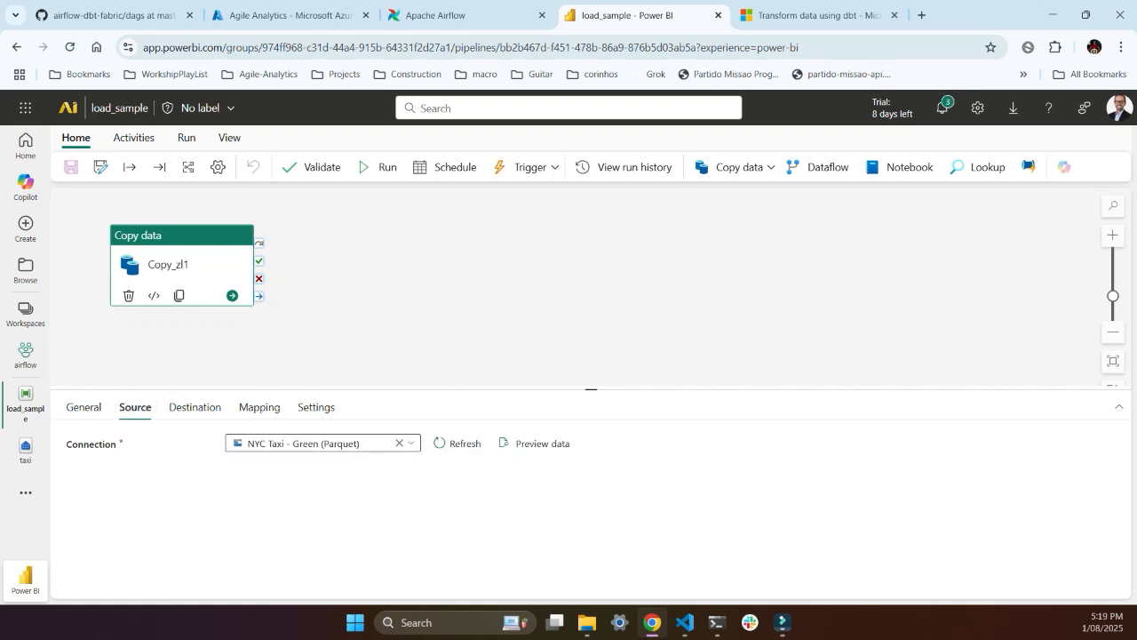
Preview the nyctlc table under dbo > Tables in the taxi warehouse.
left_click(194, 407)
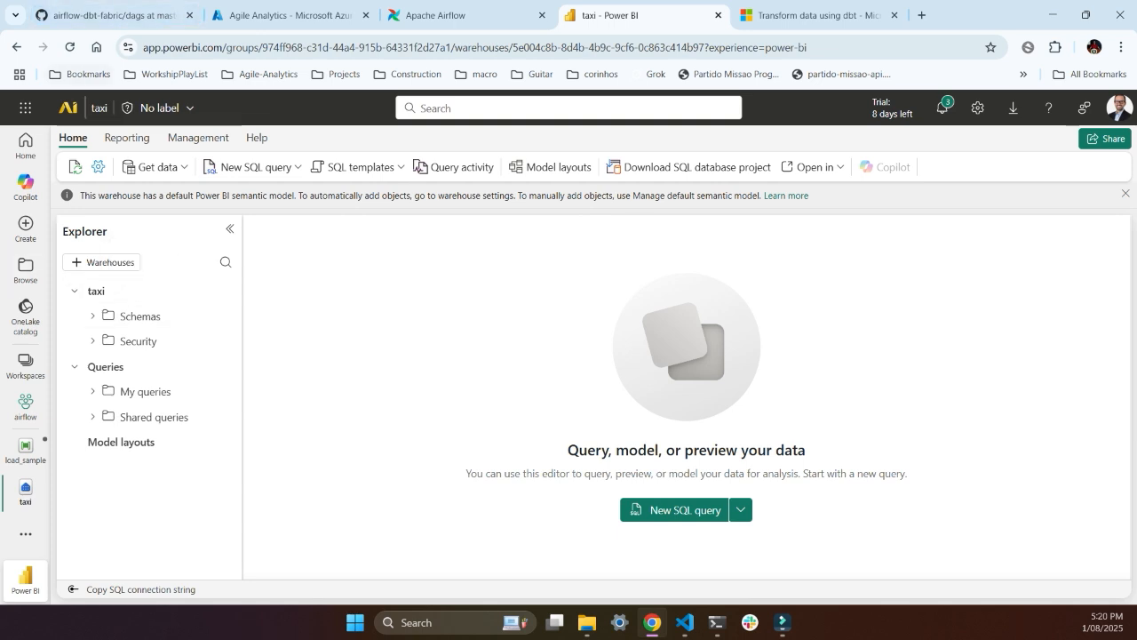
left_click(93, 315)
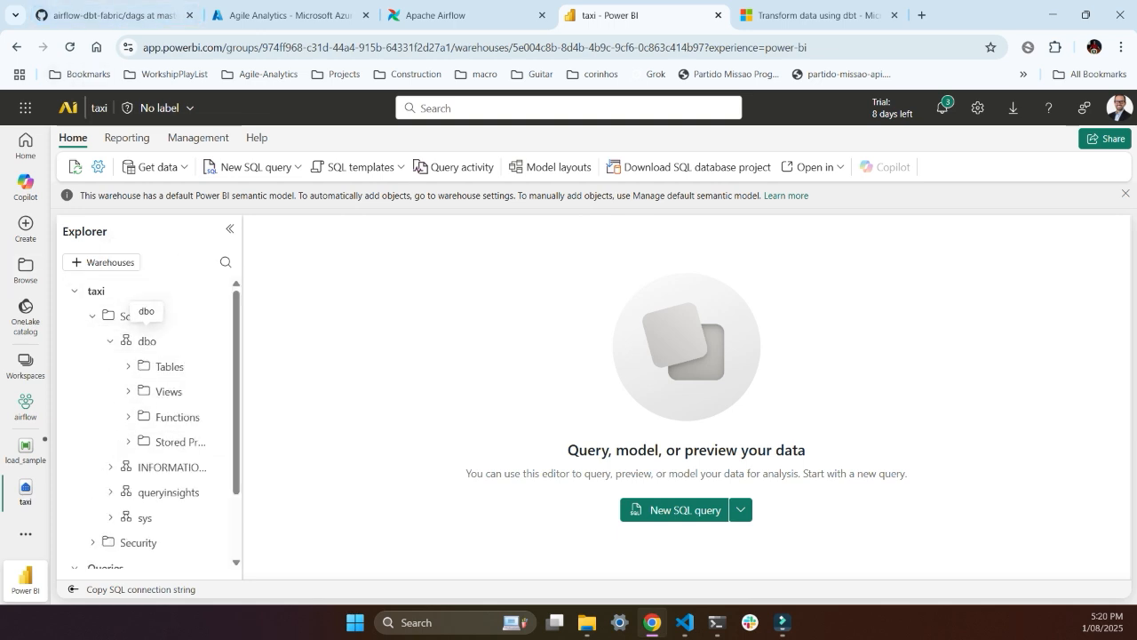
left_click(169, 366)
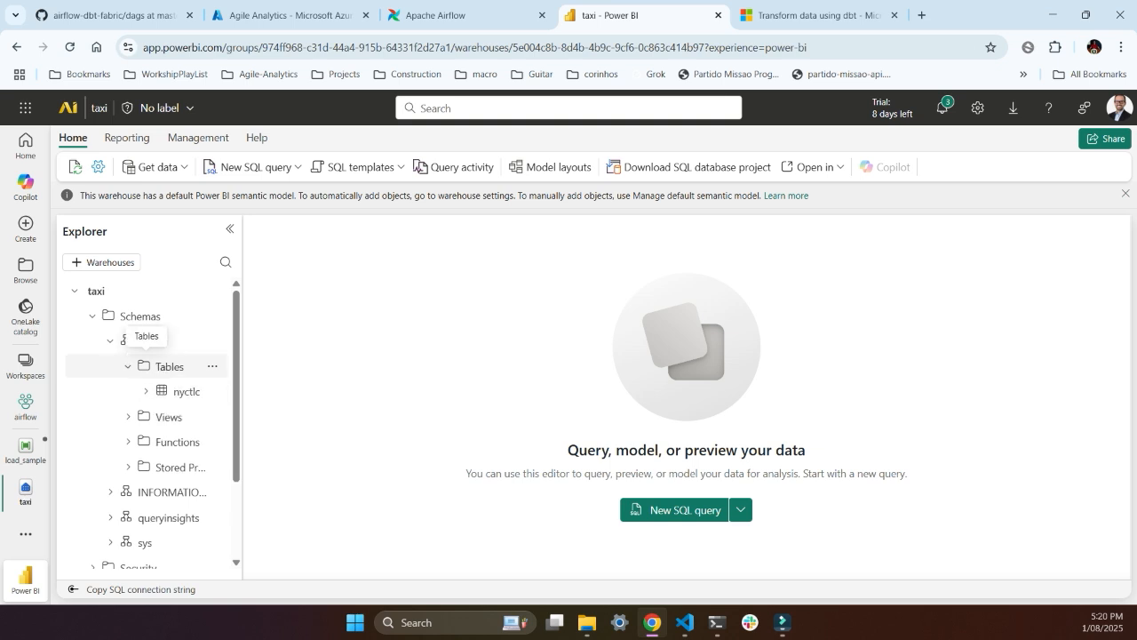
left_click(190, 391)
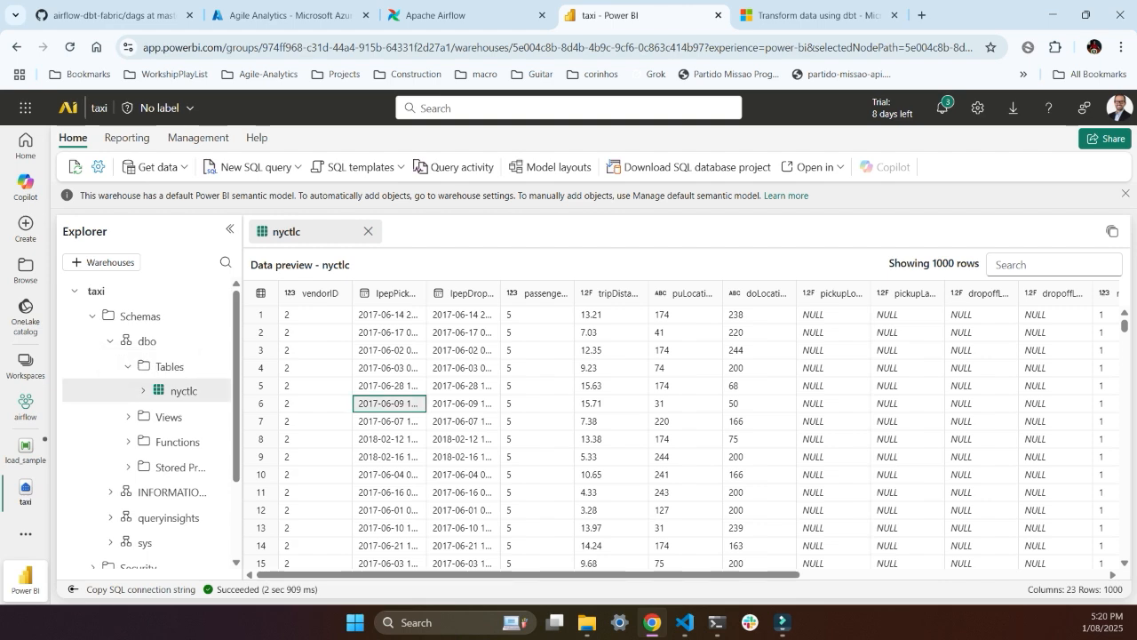
scroll("down", 3)
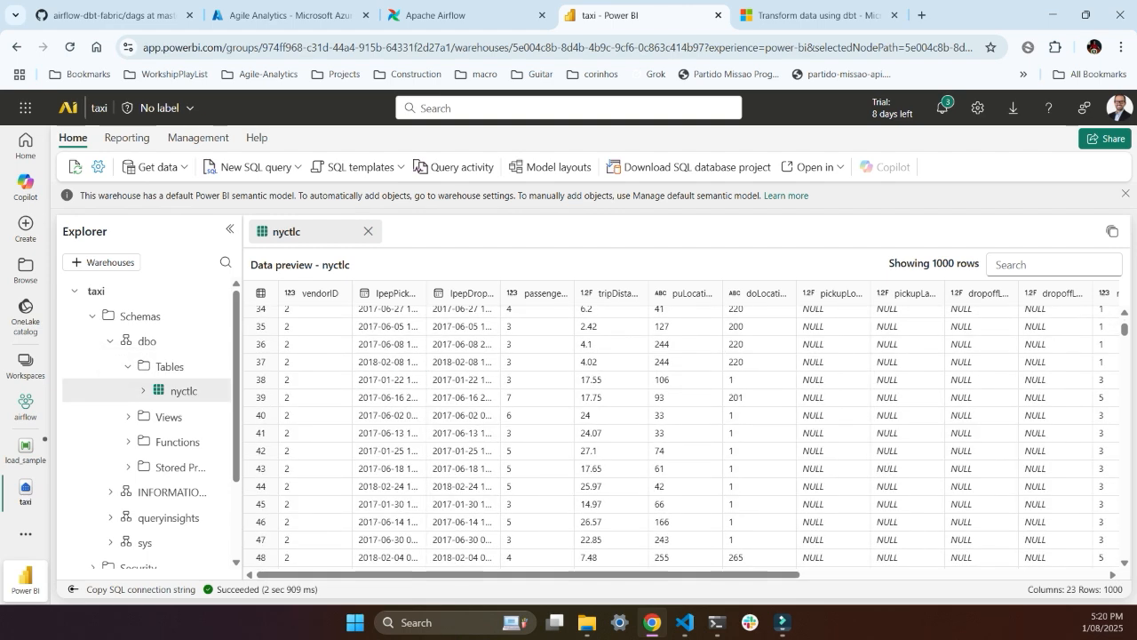
left_click(457, 15)
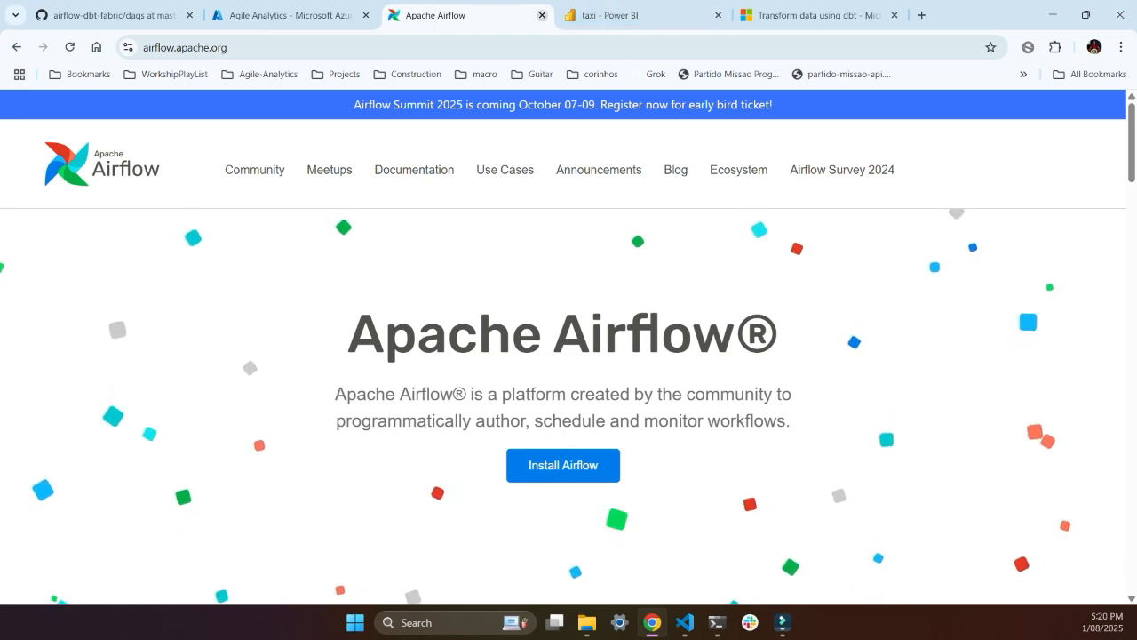
Close the Apache Airflow website and revisit the dbt tutorial's prerequisites.
left_click(613, 15)
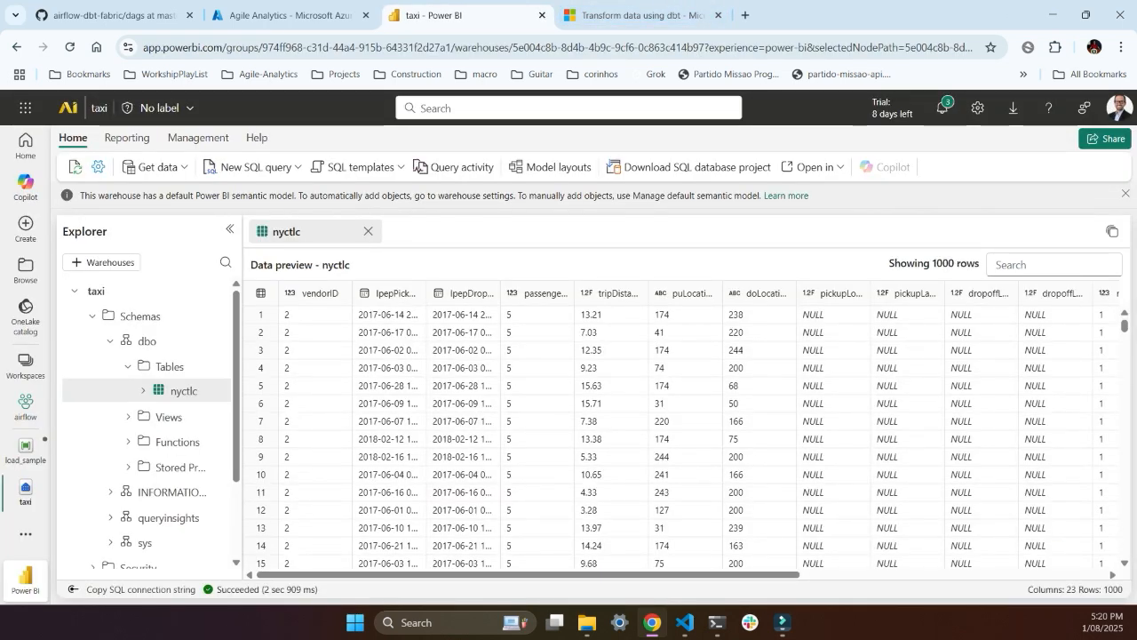
left_click(637, 15)
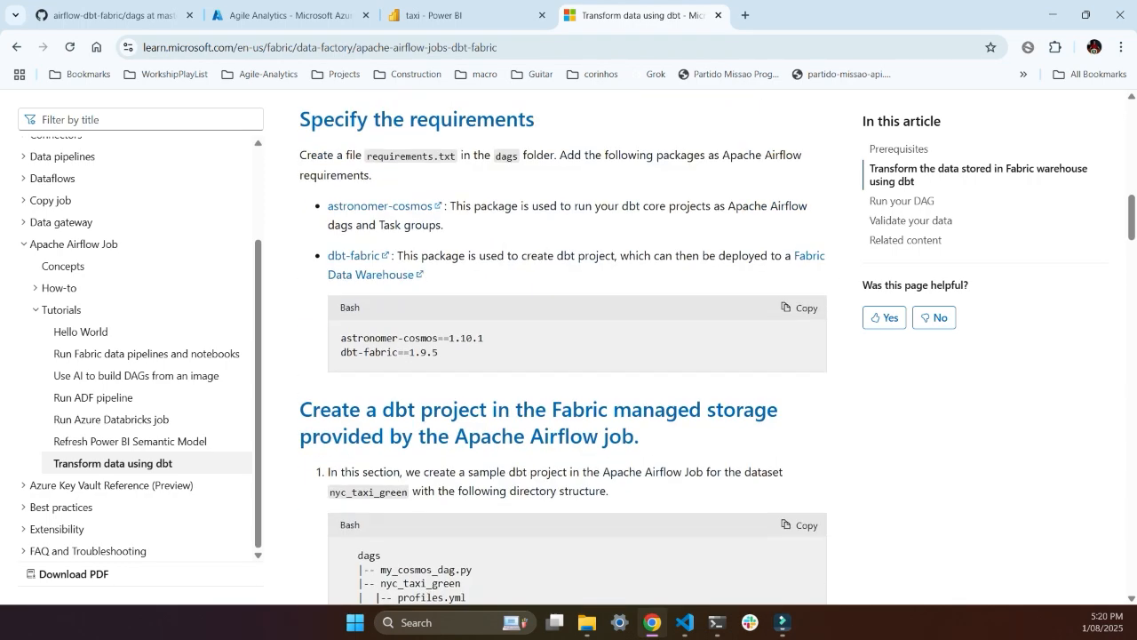
scroll("up", 3)
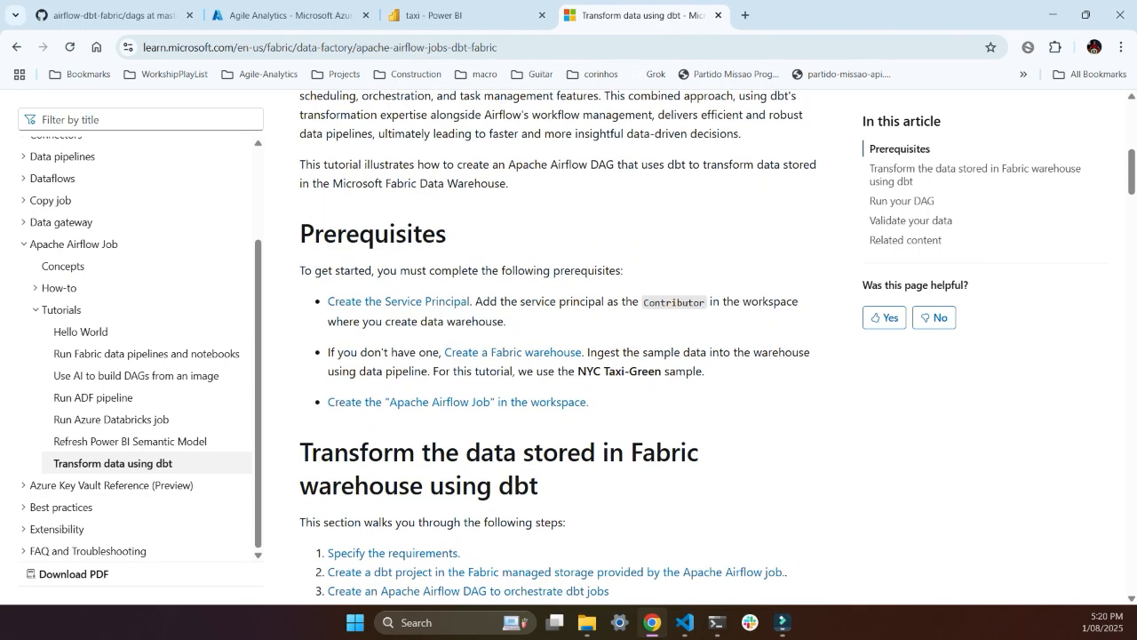
left_click(287, 15)
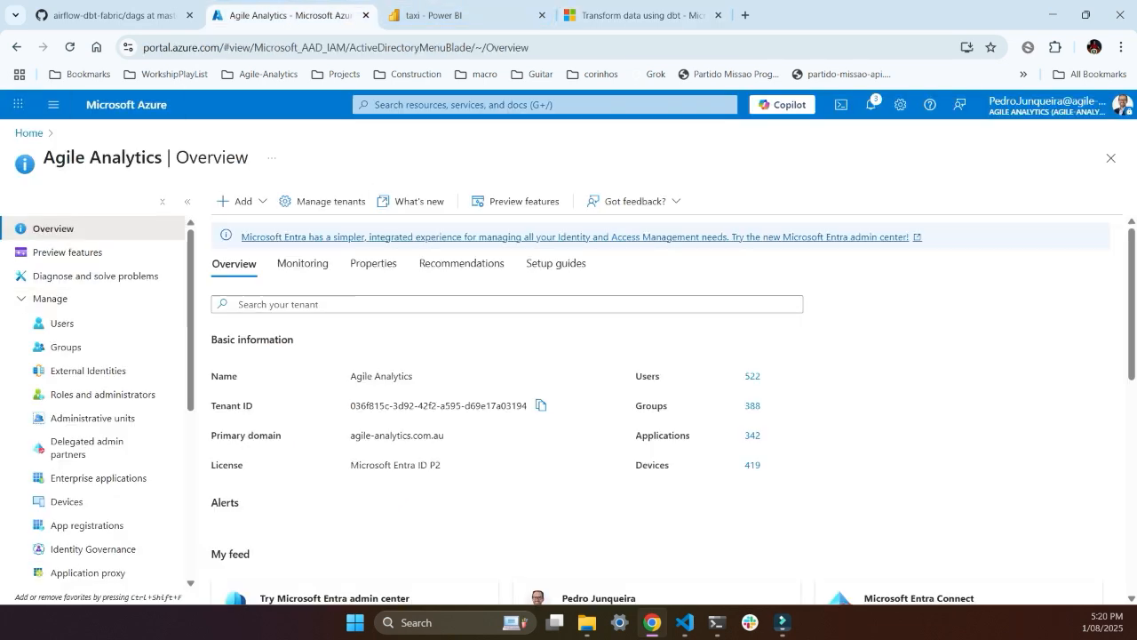
Find the airflow app registration in Microsoft Entra ID and note its directory tenant ID.
left_click(29, 132)
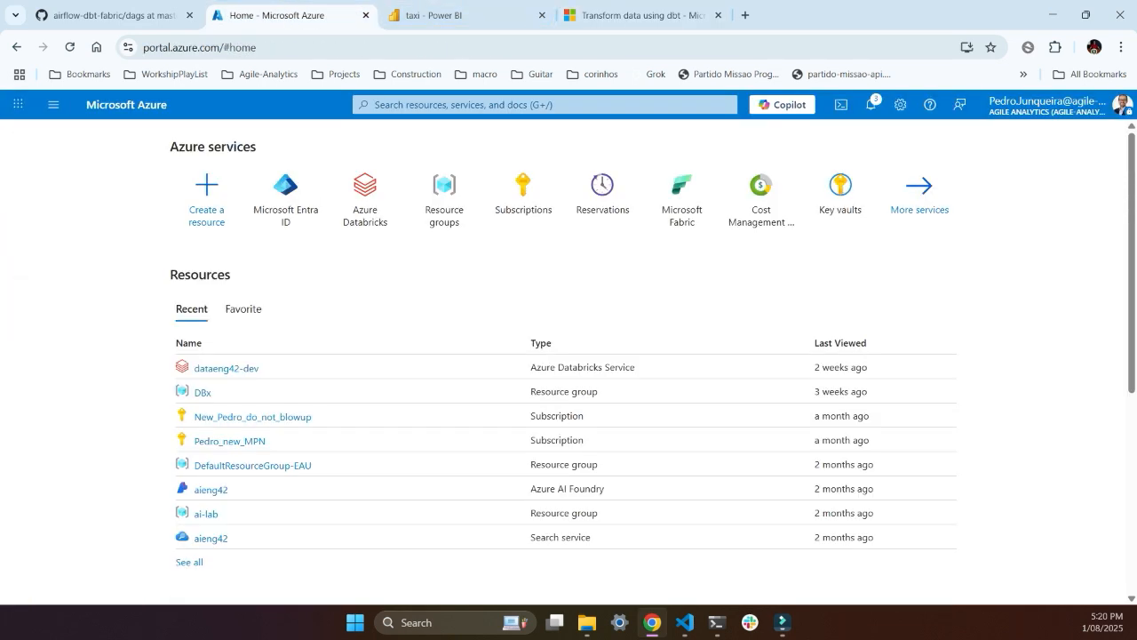
left_click(285, 185)
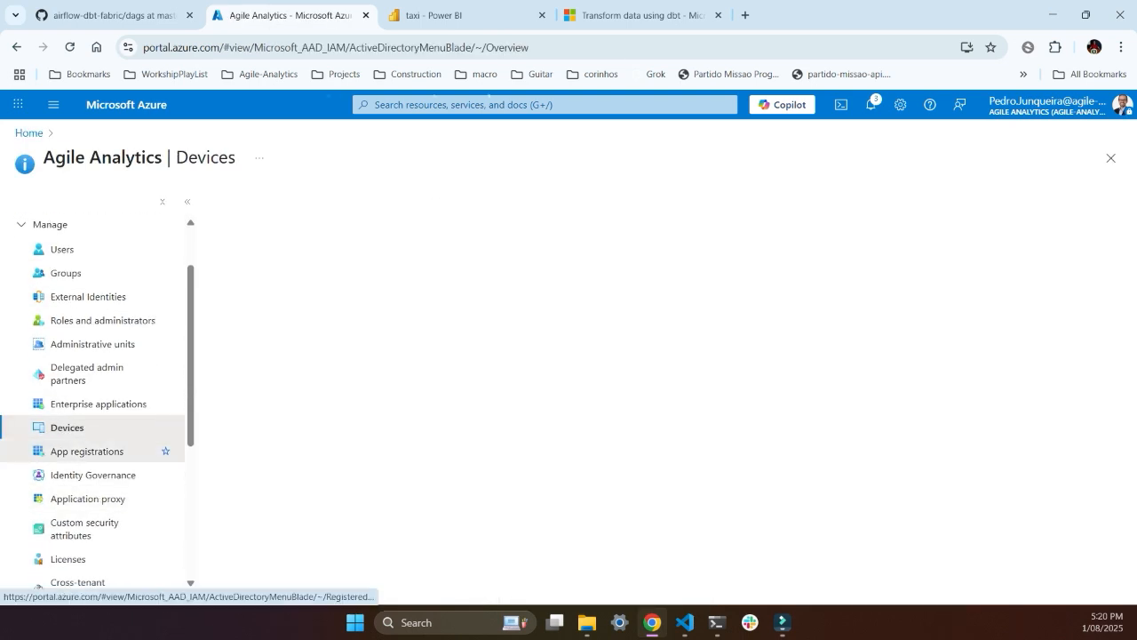
left_click(87, 451)
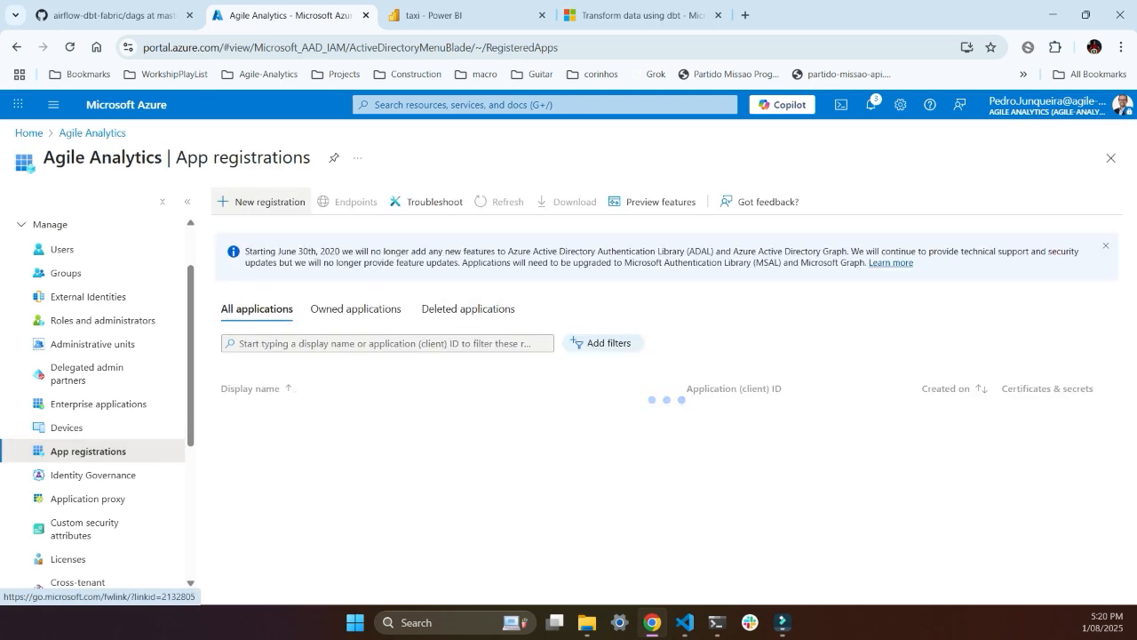
left_click(261, 201)
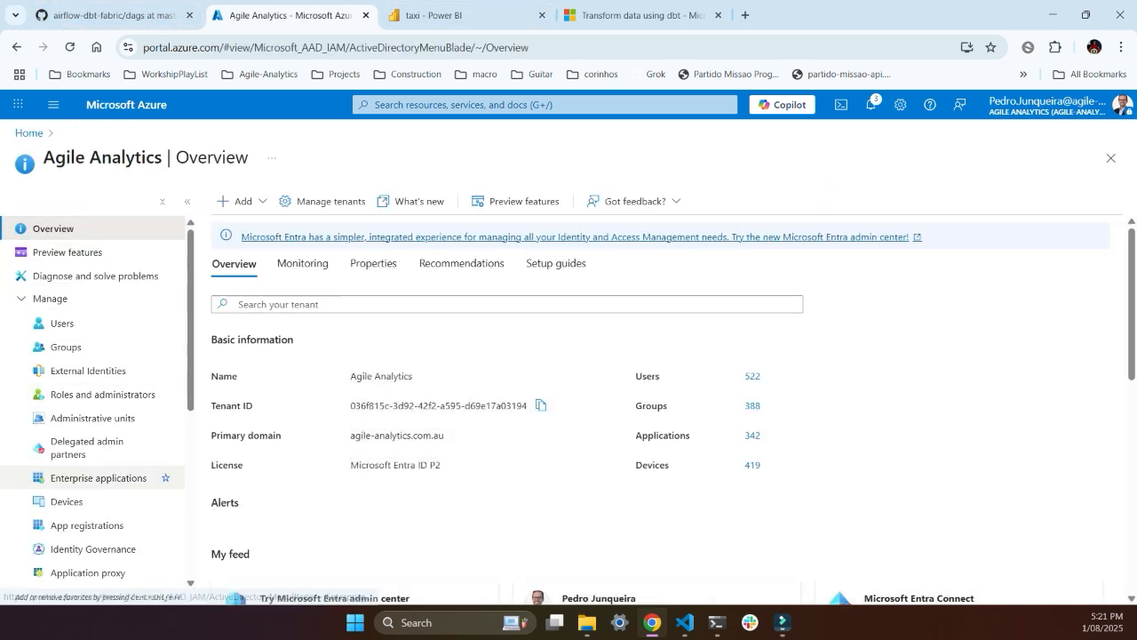
left_click(87, 525)
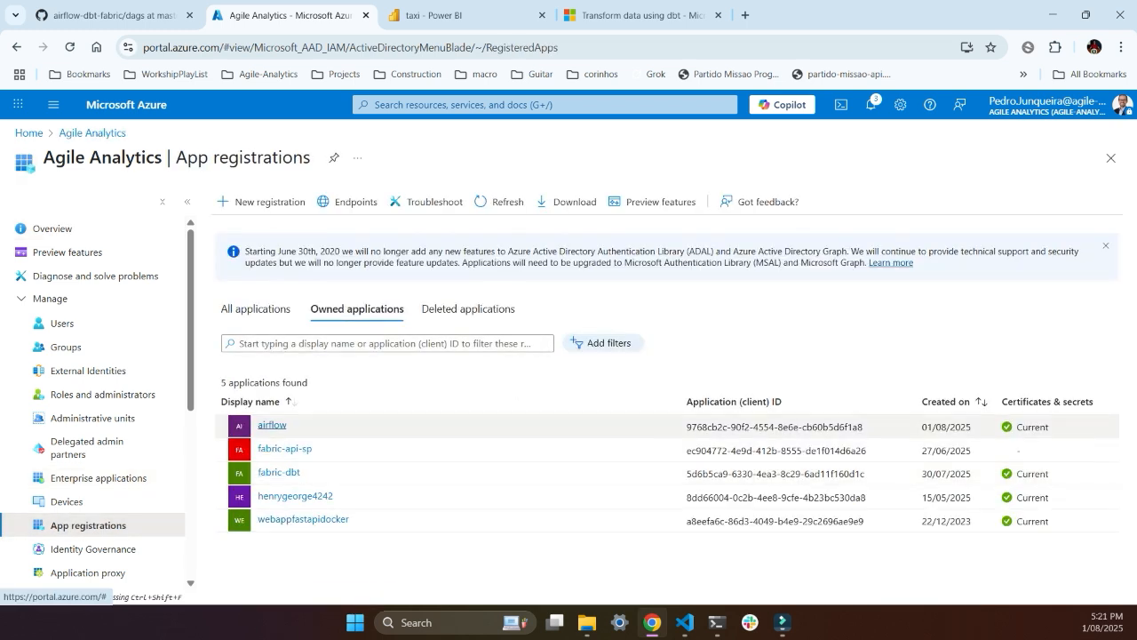
left_click(272, 424)
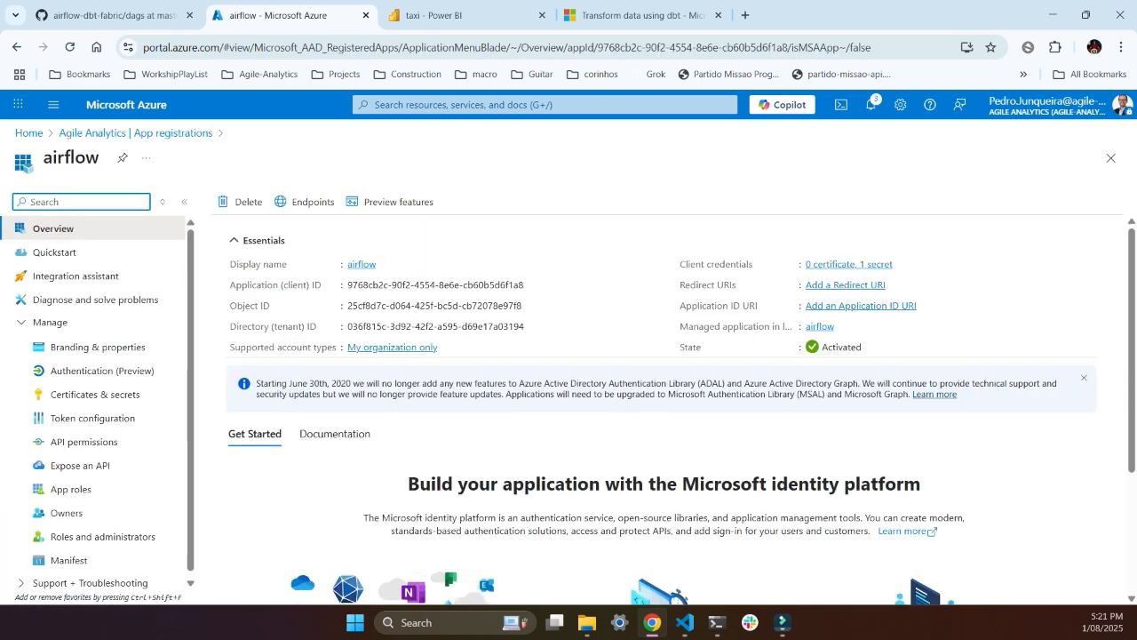
double_click(275, 285)
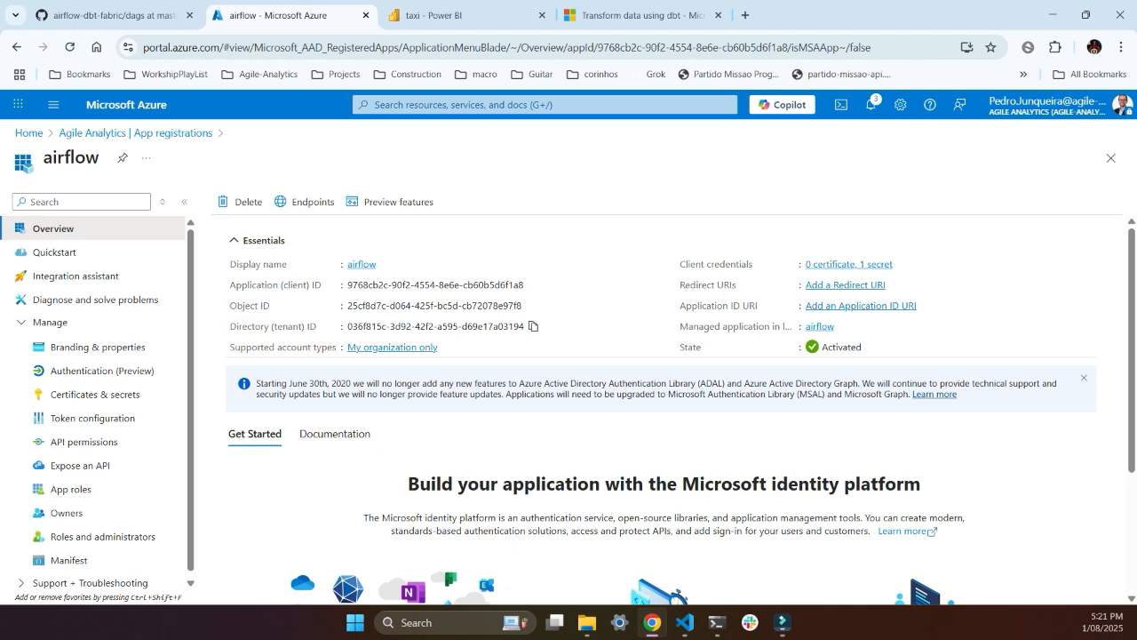
Check the airflow app's client secret under Certificates & secrets.
scroll("down", 3)
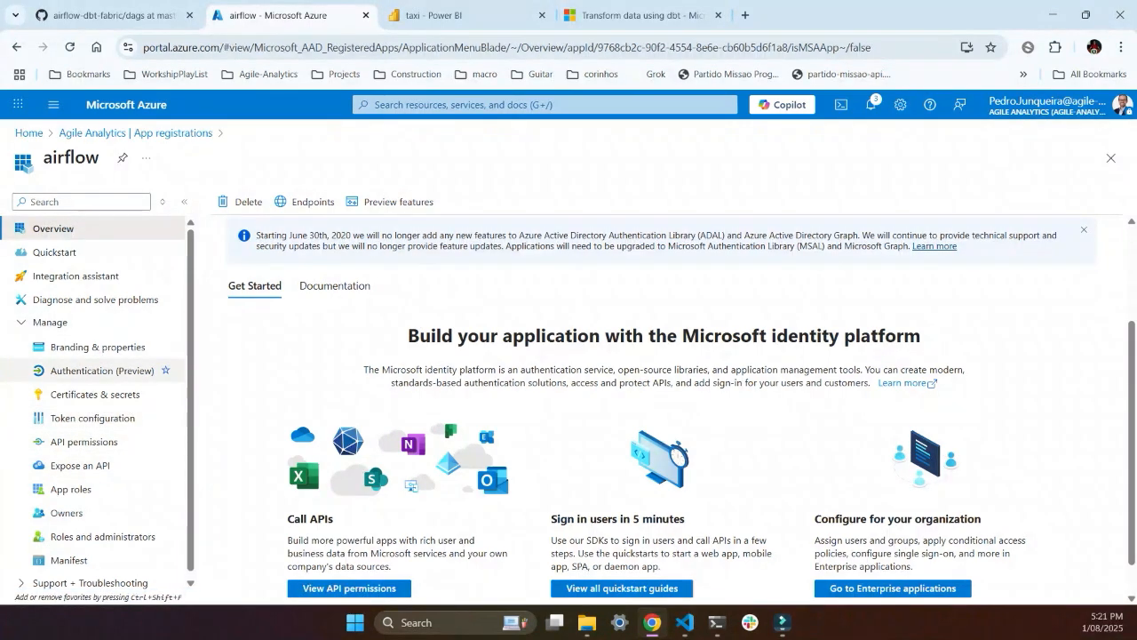
left_click(96, 394)
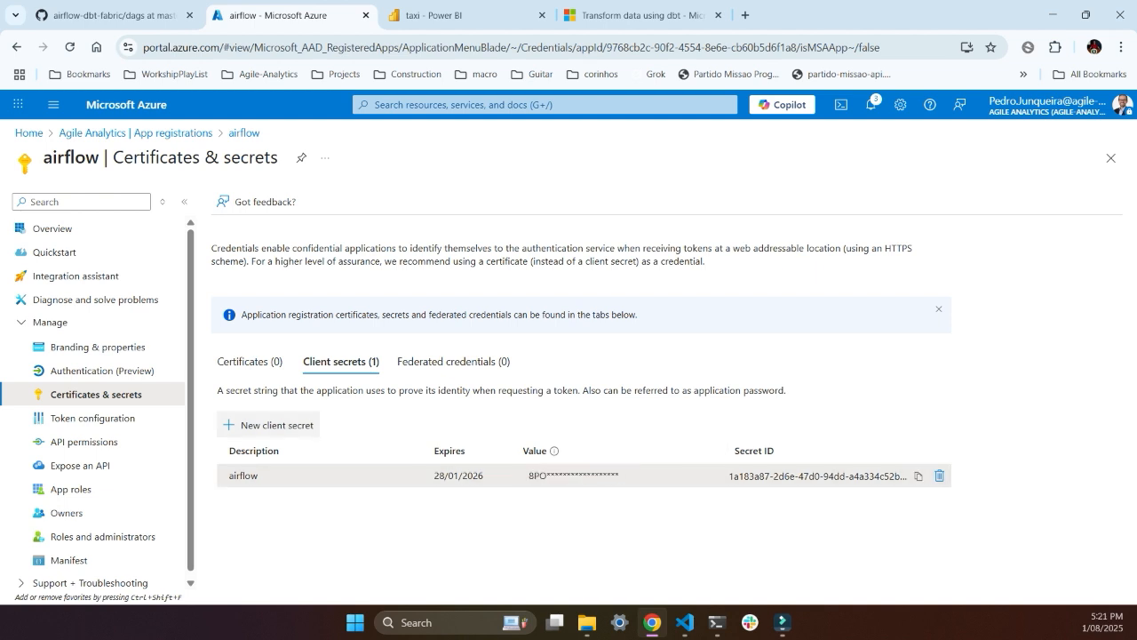
left_click(269, 425)
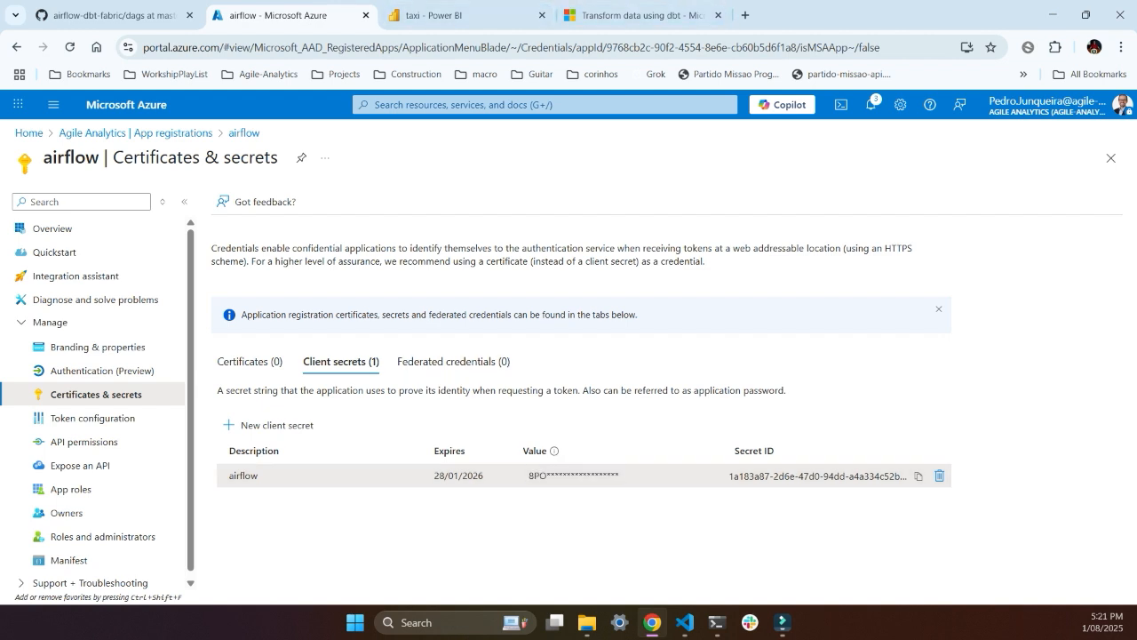
mouse_move(683, 622)
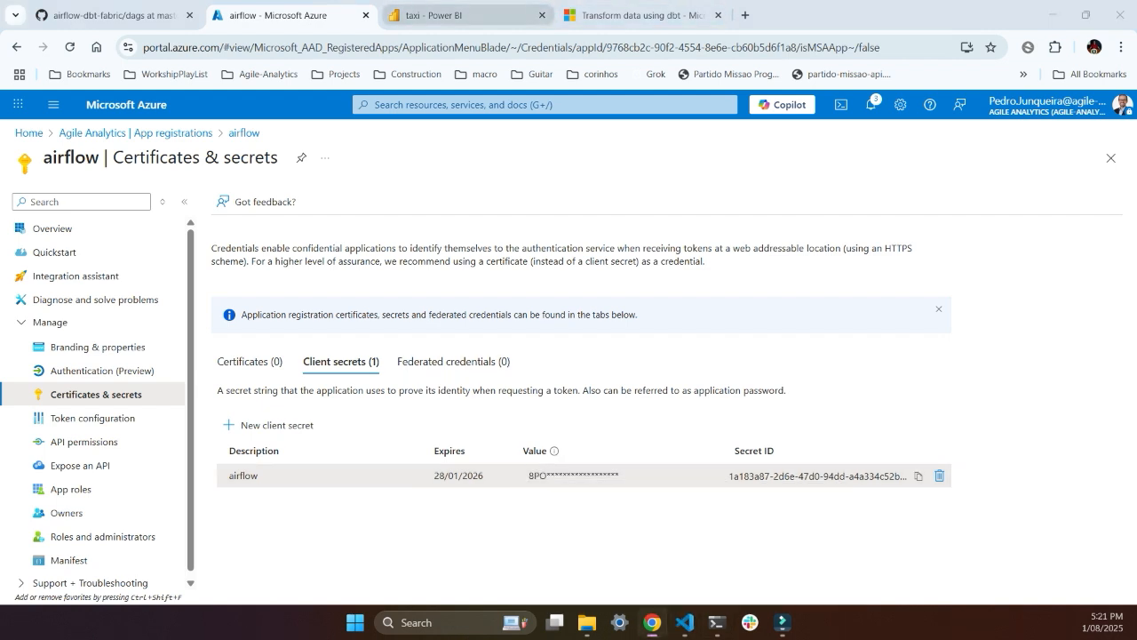
left_click(466, 15)
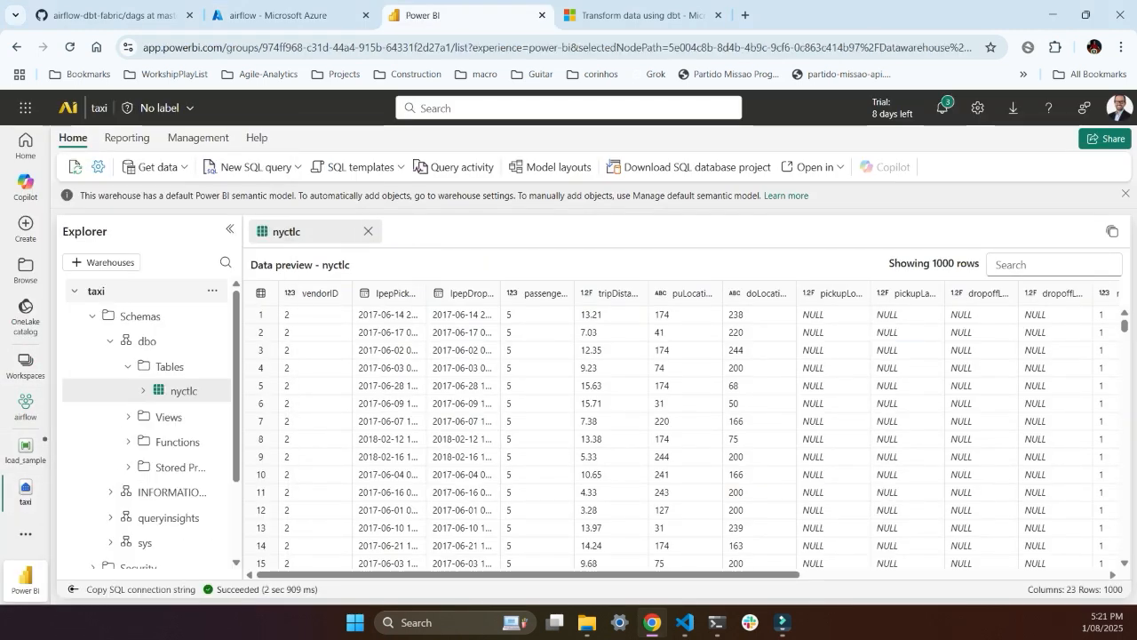
Verify the airflow service principal holds the Admin role in the airflow workspace's access list.
left_click(25, 407)
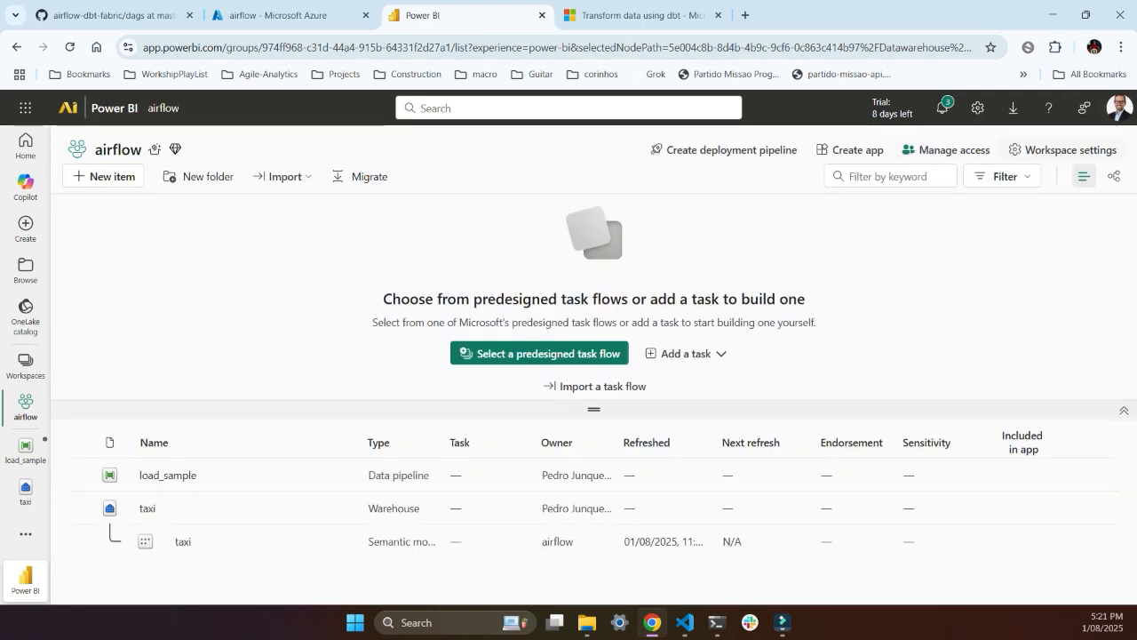
left_click(945, 149)
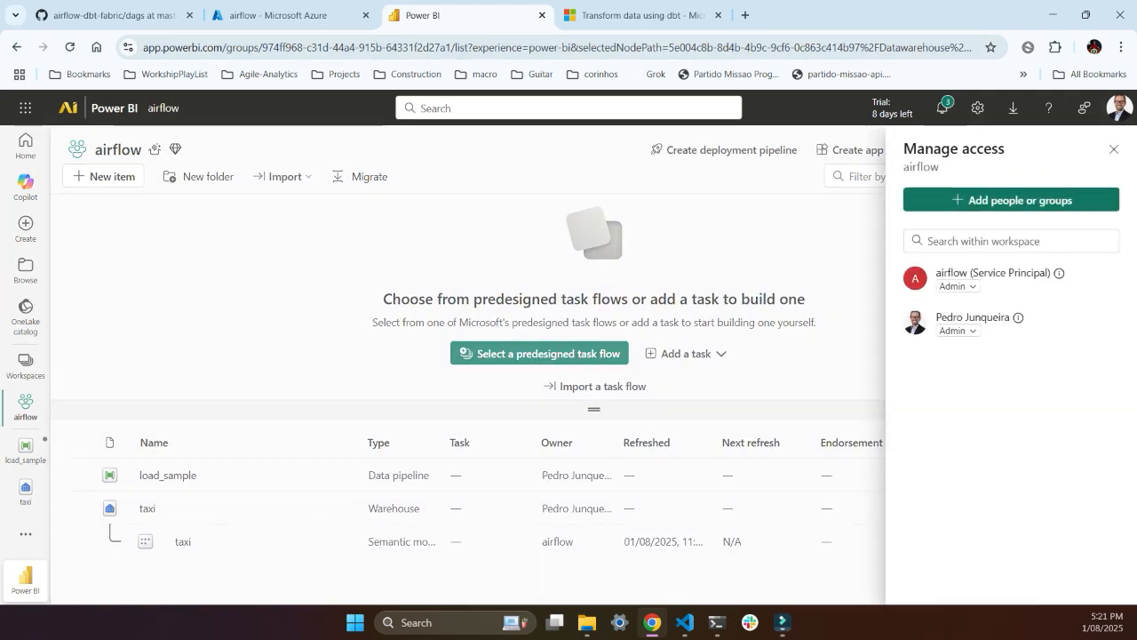
double_click(946, 273)
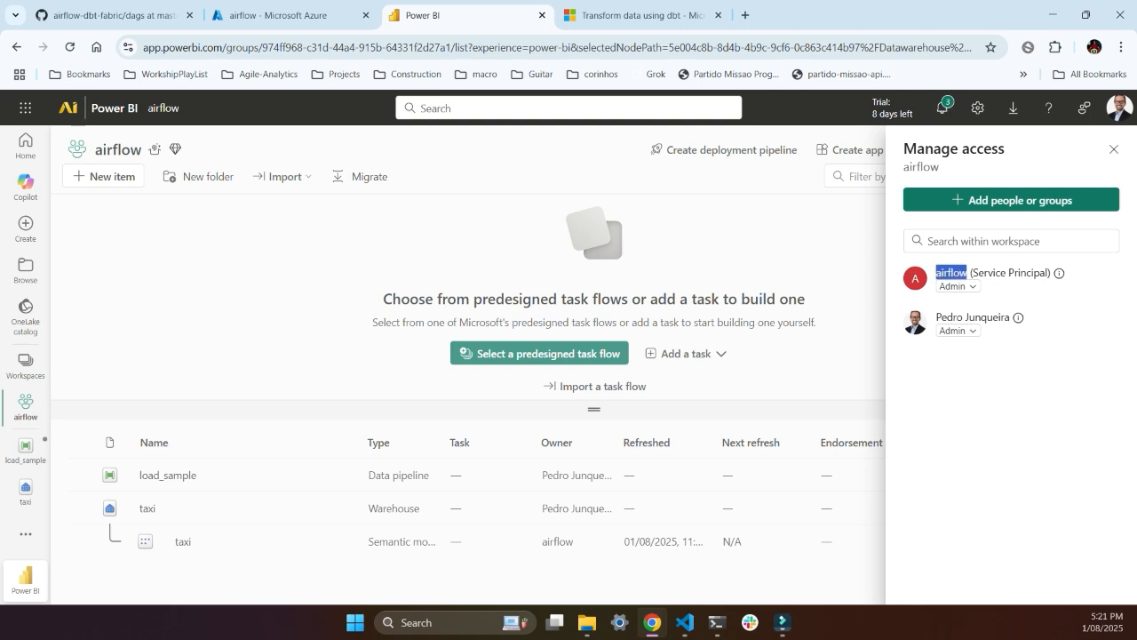
left_click(1114, 148)
type("ai")
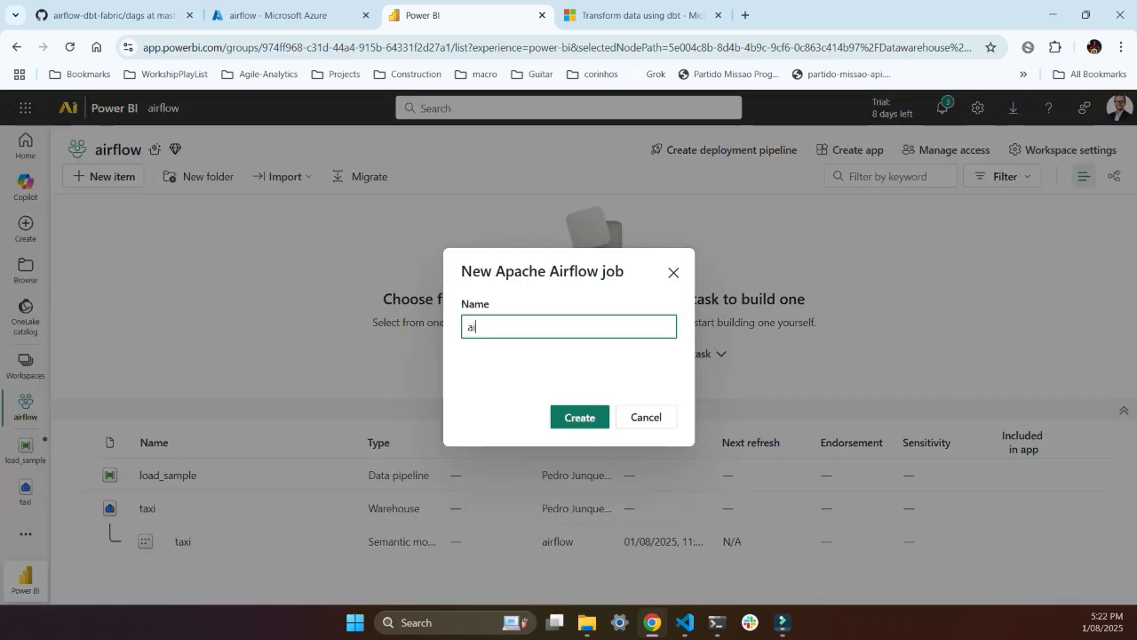
Create the Apache Airflow job 'airflow-demo' and watch its pool start in notifications.
type("rflow")
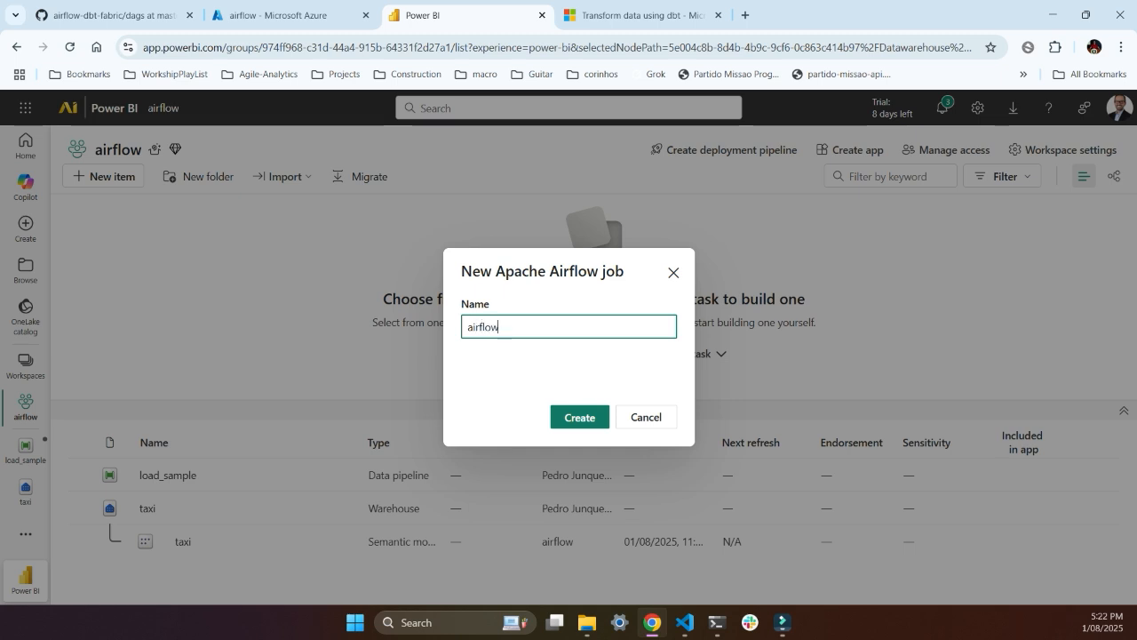
type("-demo")
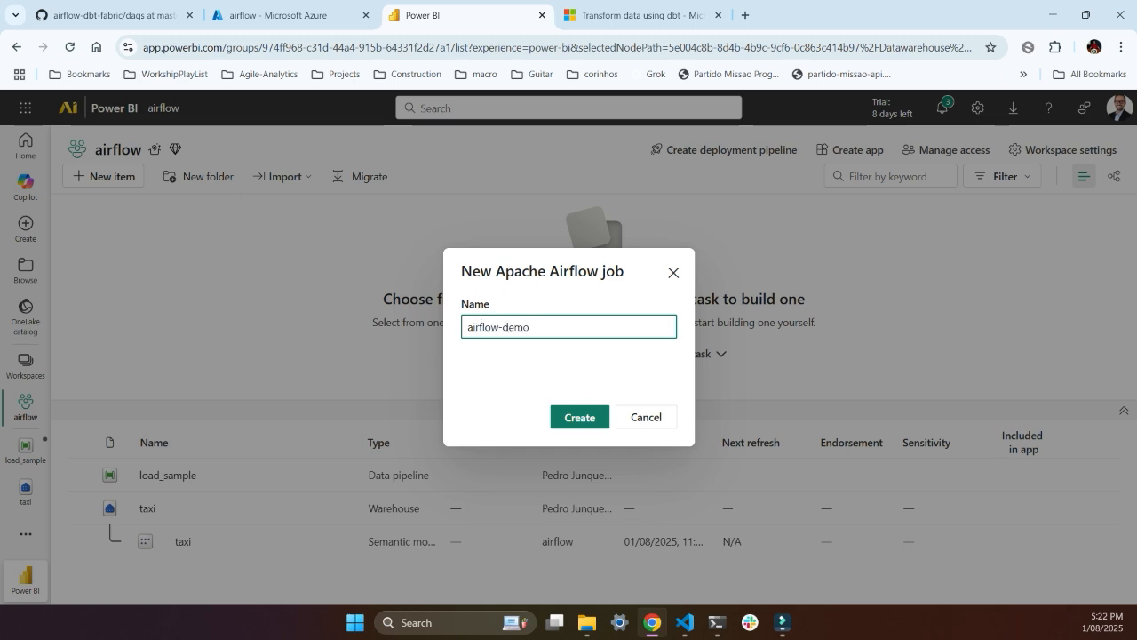
left_click(579, 417)
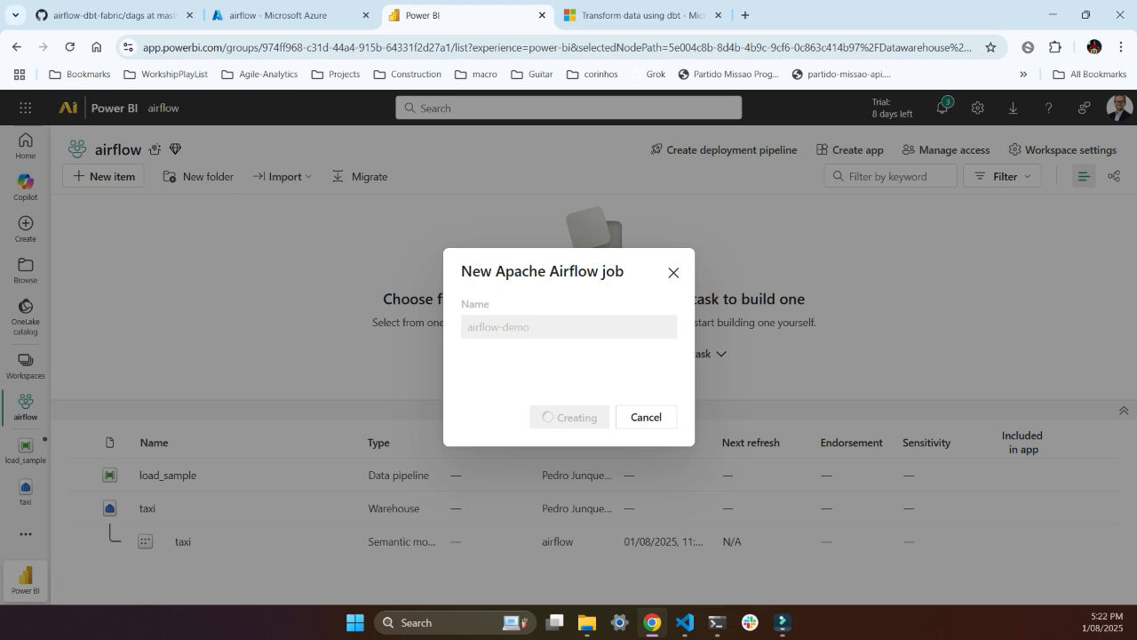
left_click(570, 417)
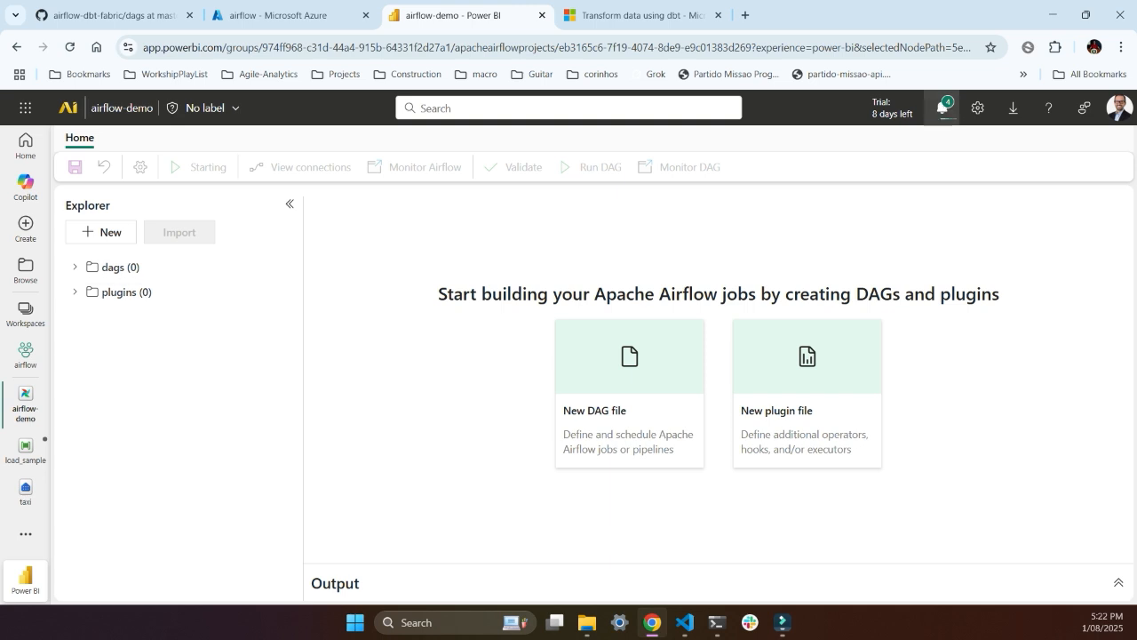
left_click(943, 107)
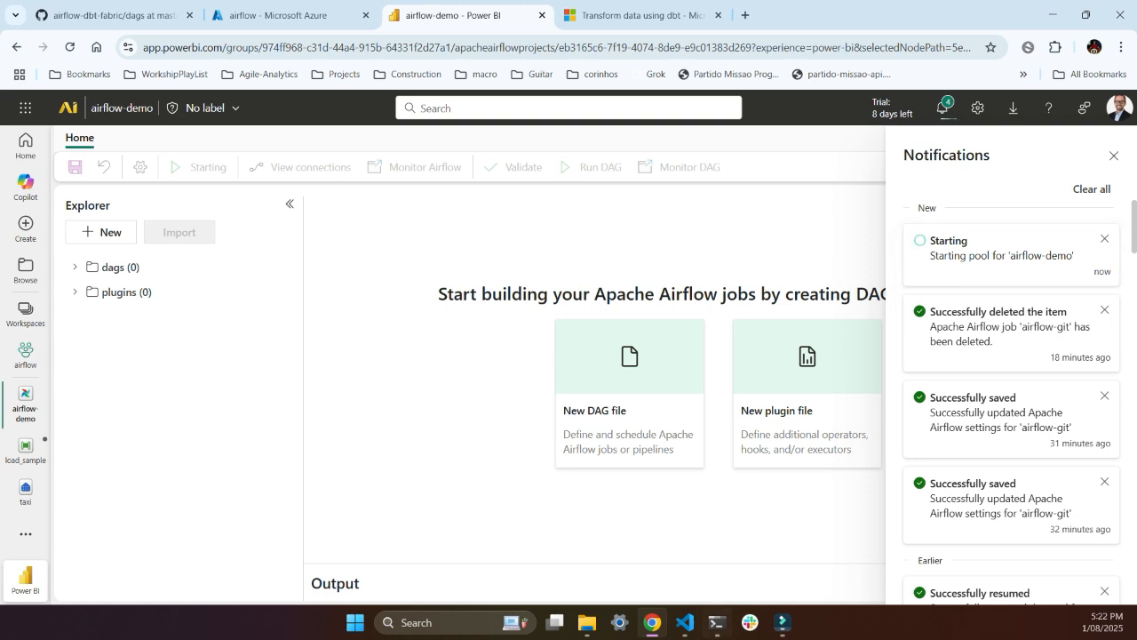
mouse_move(684, 621)
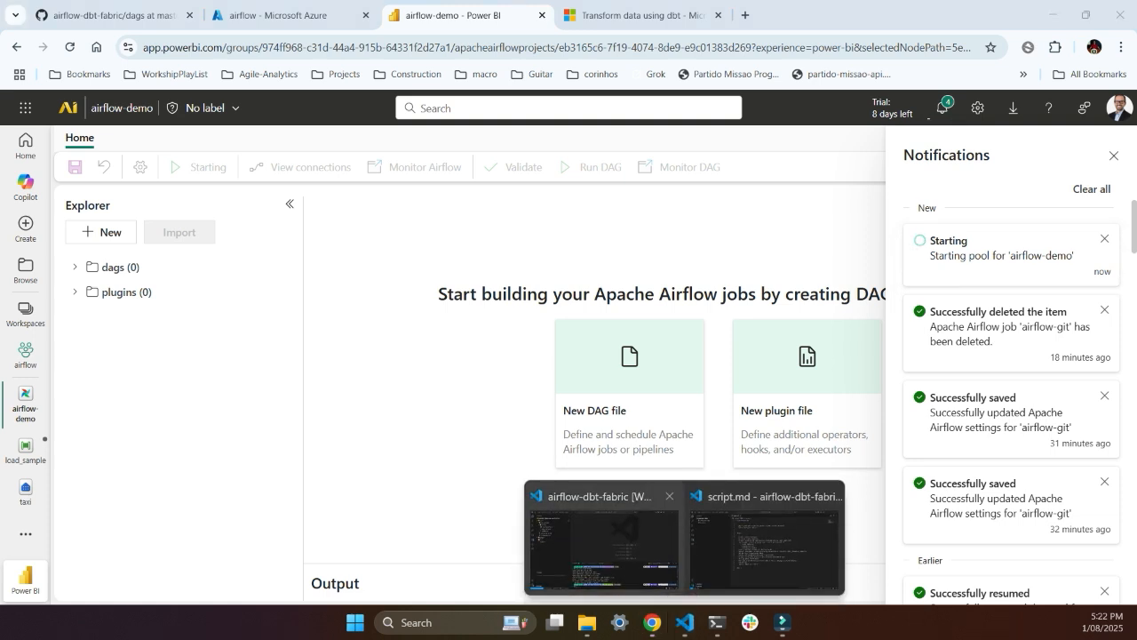
left_click(602, 540)
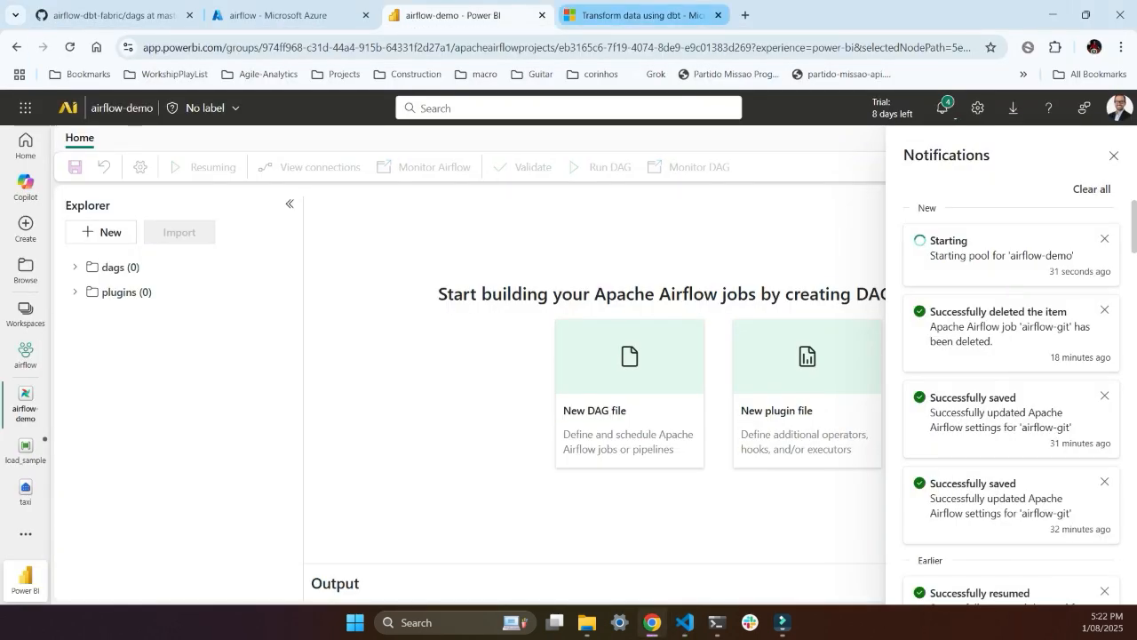
left_click(640, 15)
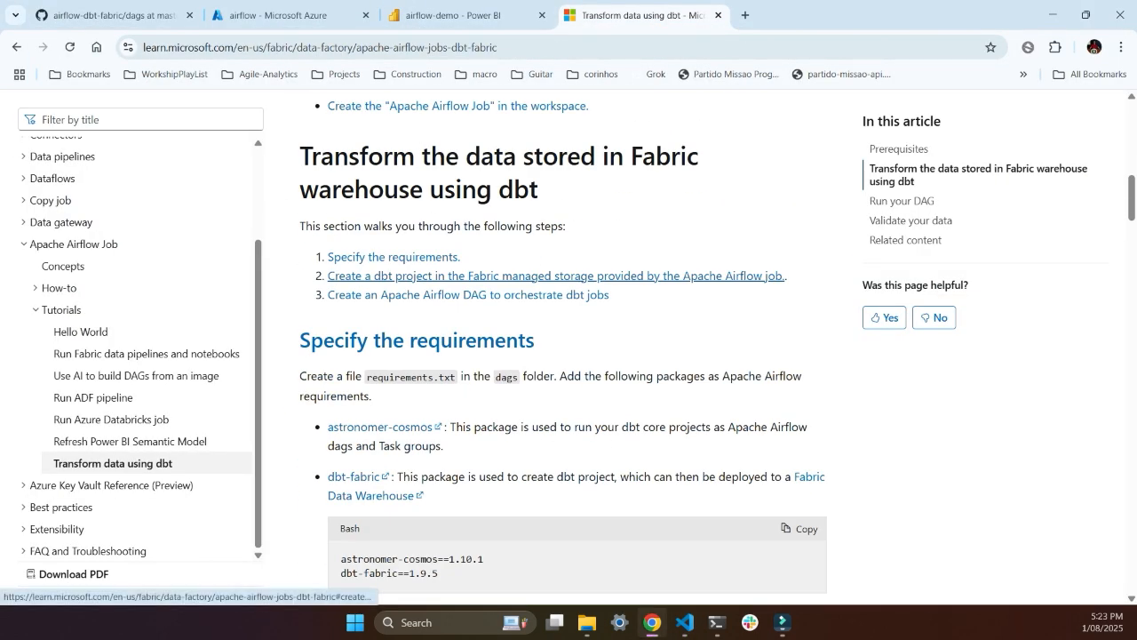
Read the required packages, including the dbt-fabric version, up to Create a dbt project.
scroll("up", 3)
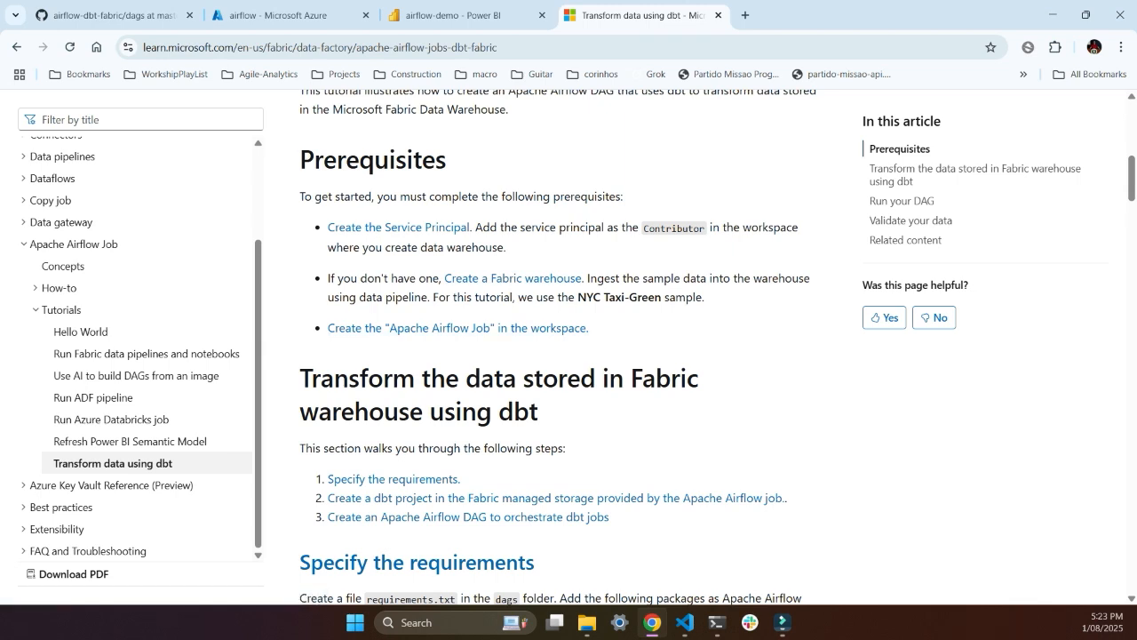
scroll("down", 3)
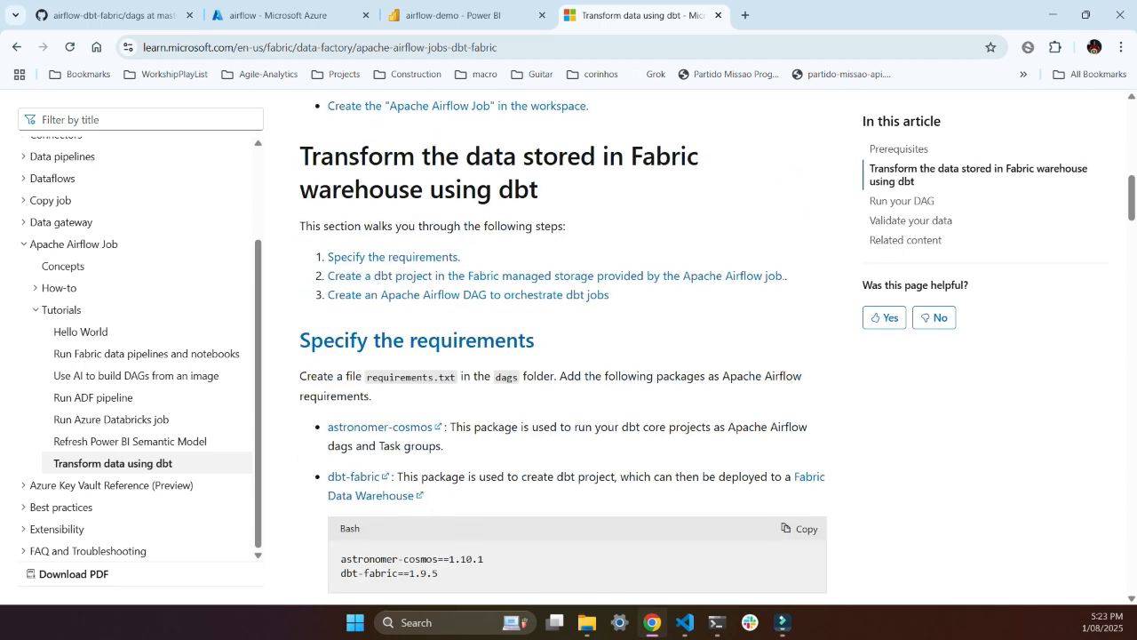
mouse_move(415, 339)
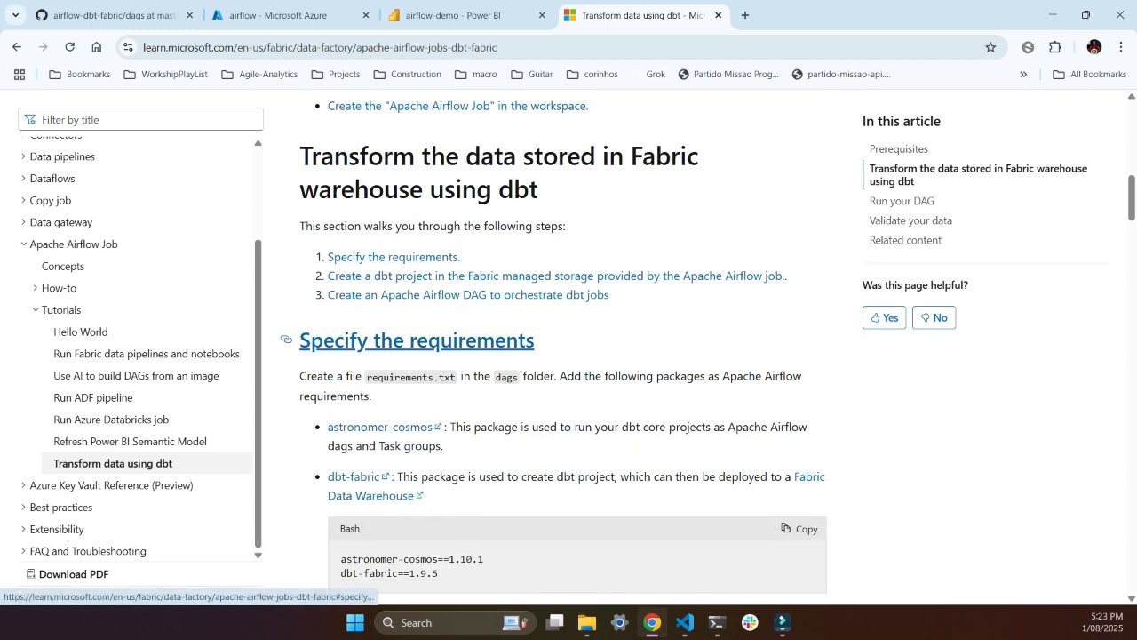
scroll("down", 3)
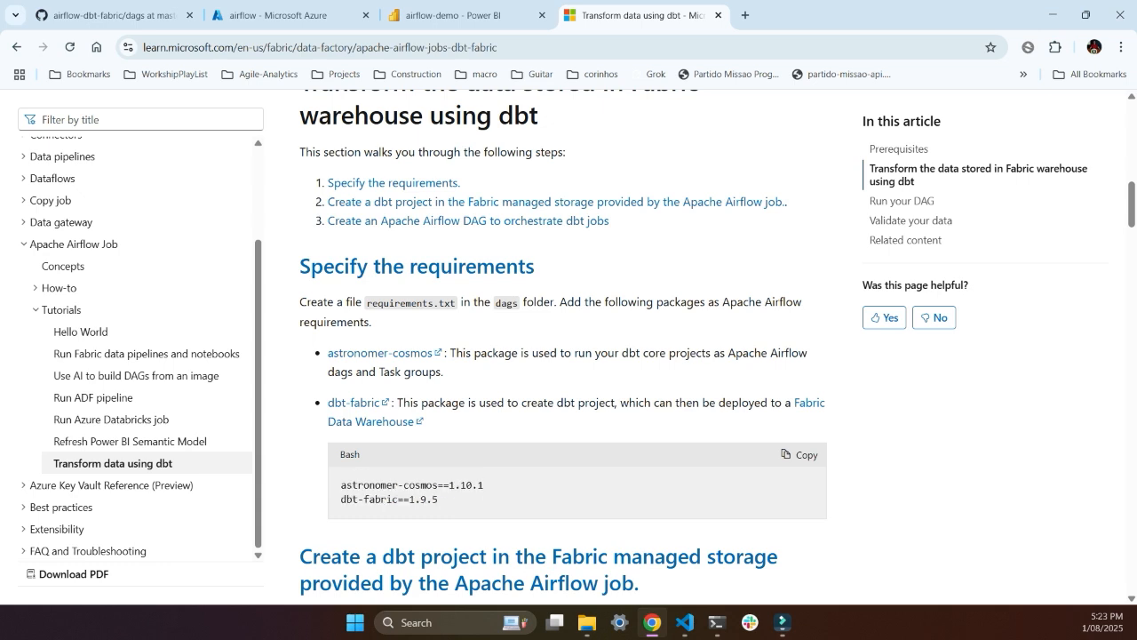
double_click(411, 485)
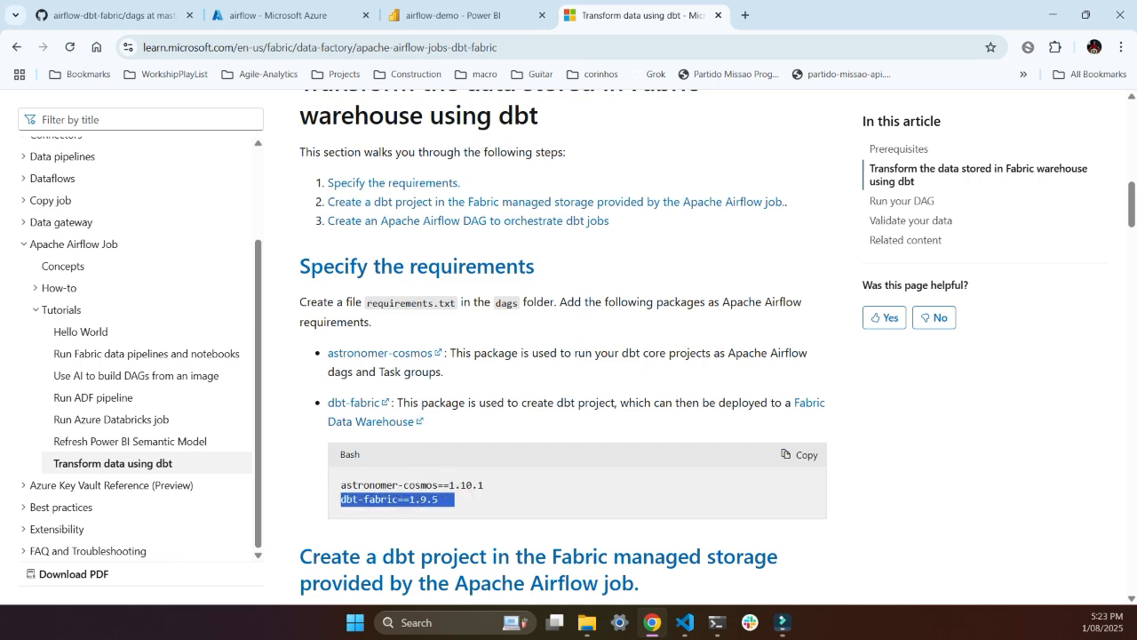
scroll("down", 3)
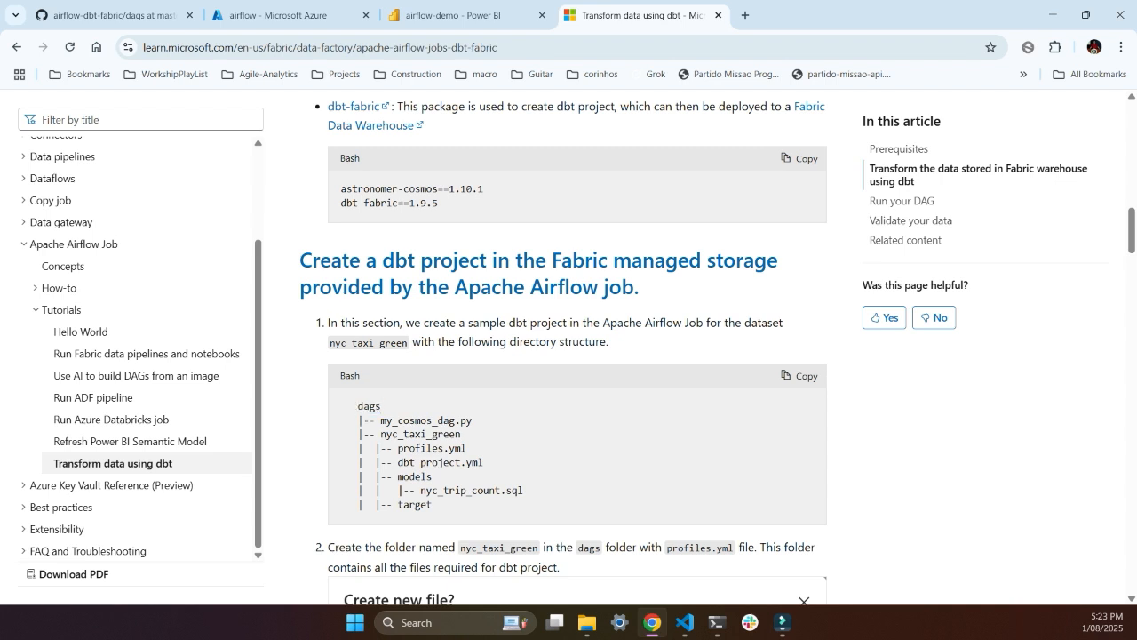
double_click(427, 421)
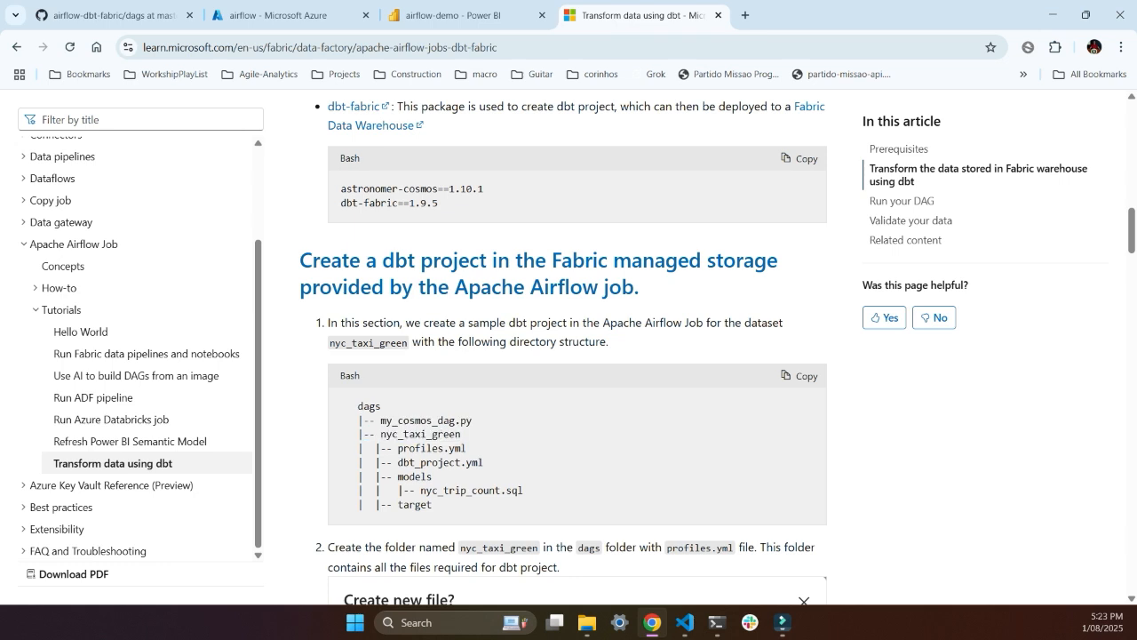
double_click(419, 433)
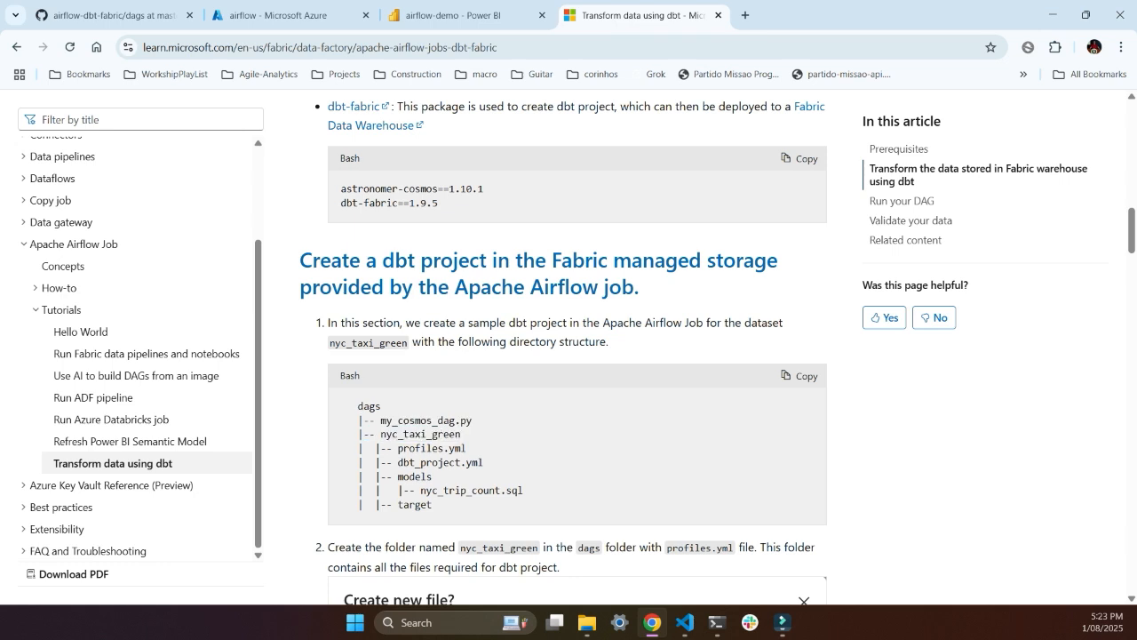
double_click(433, 448)
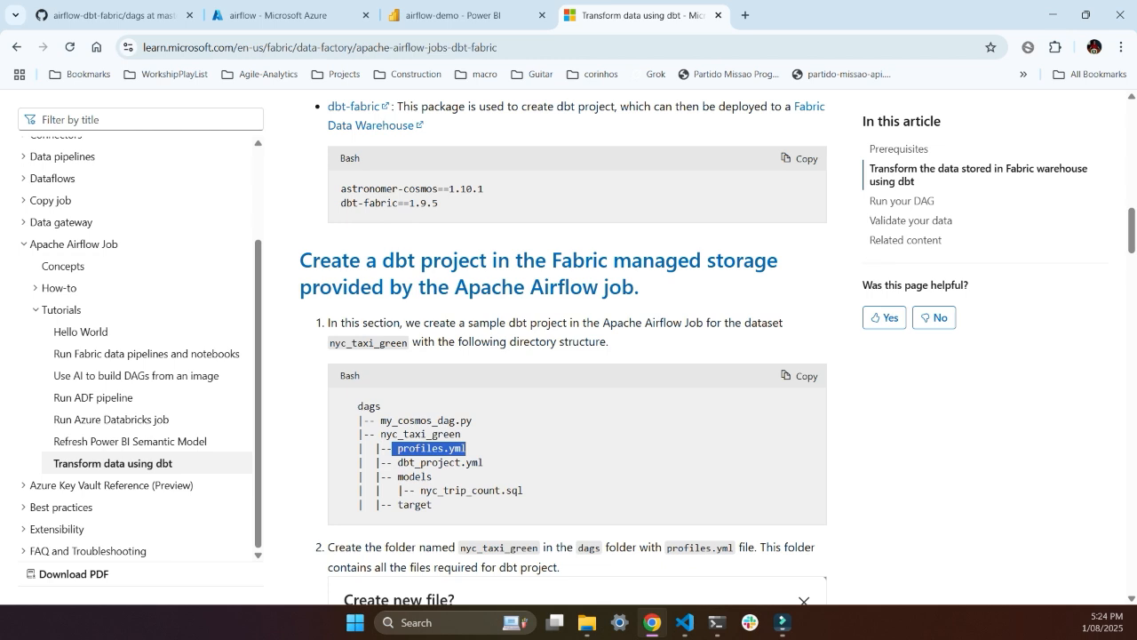
double_click(431, 462)
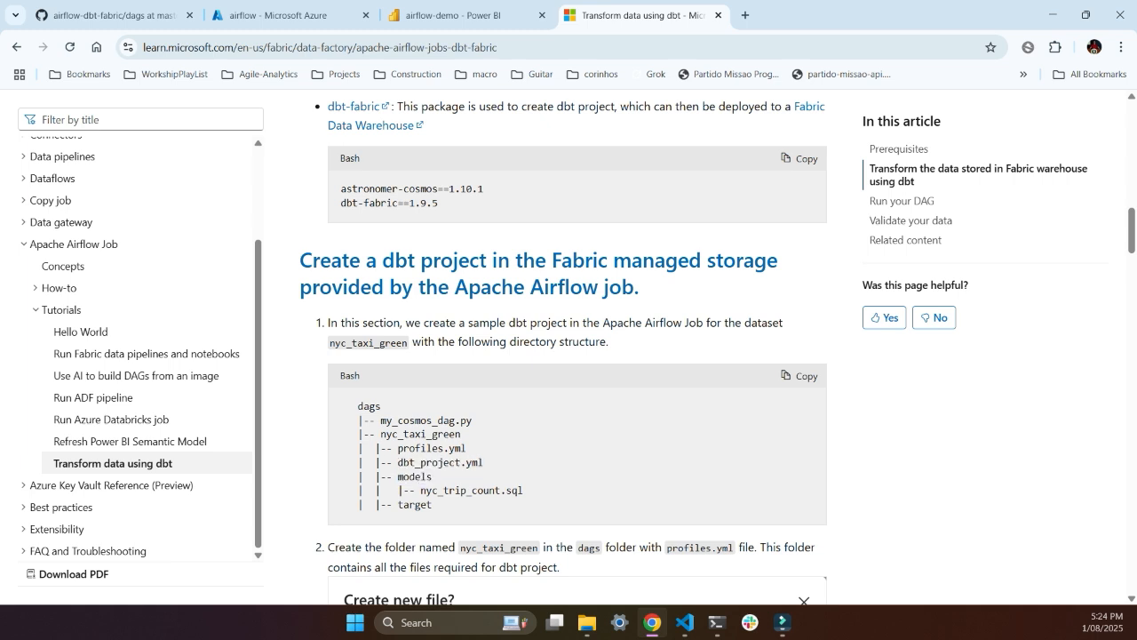
double_click(473, 491)
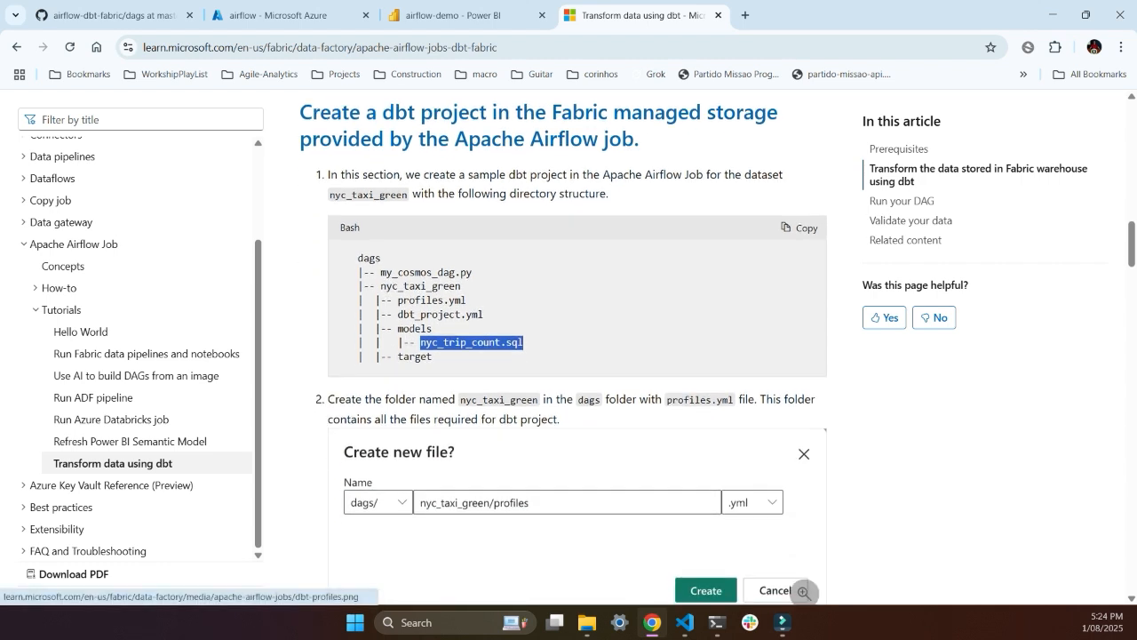
double_click(414, 356)
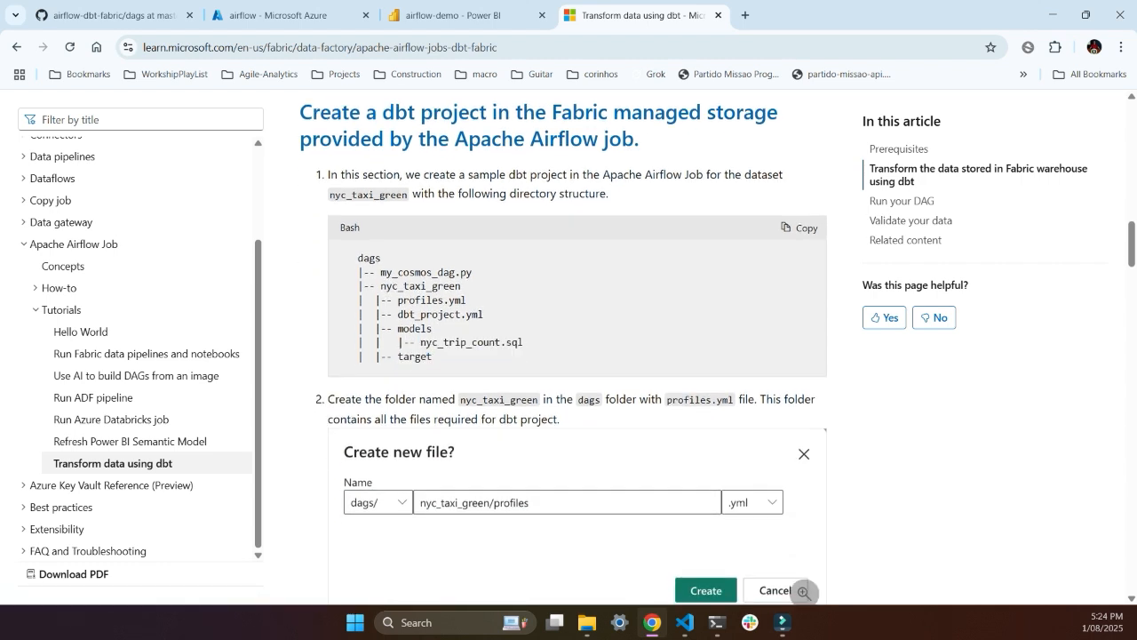
double_click(471, 342)
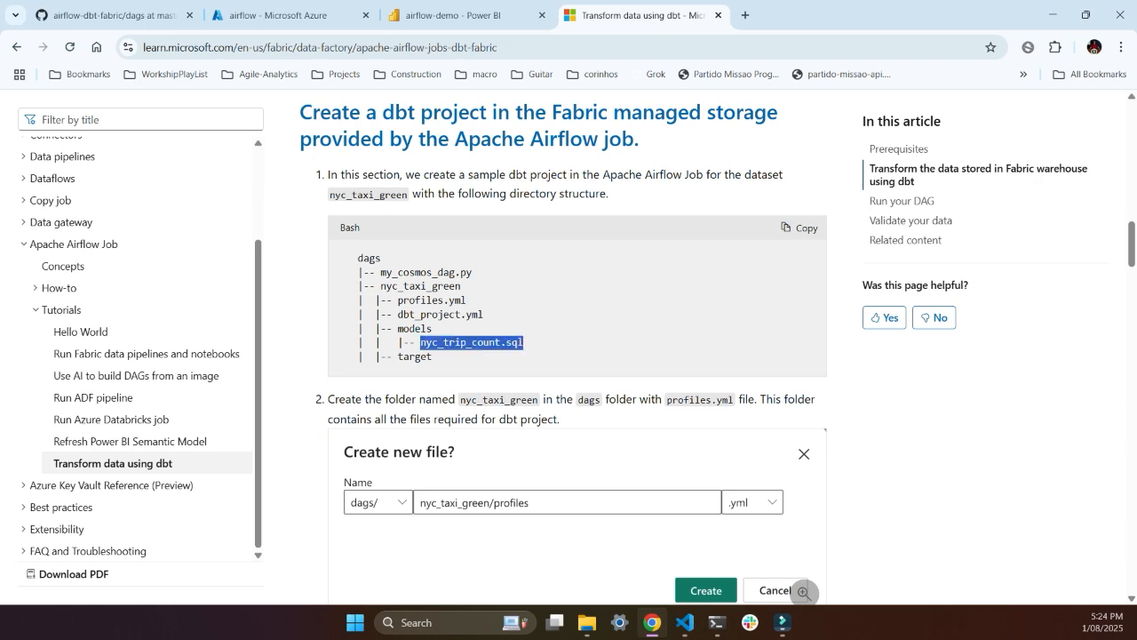
scroll("down", 3)
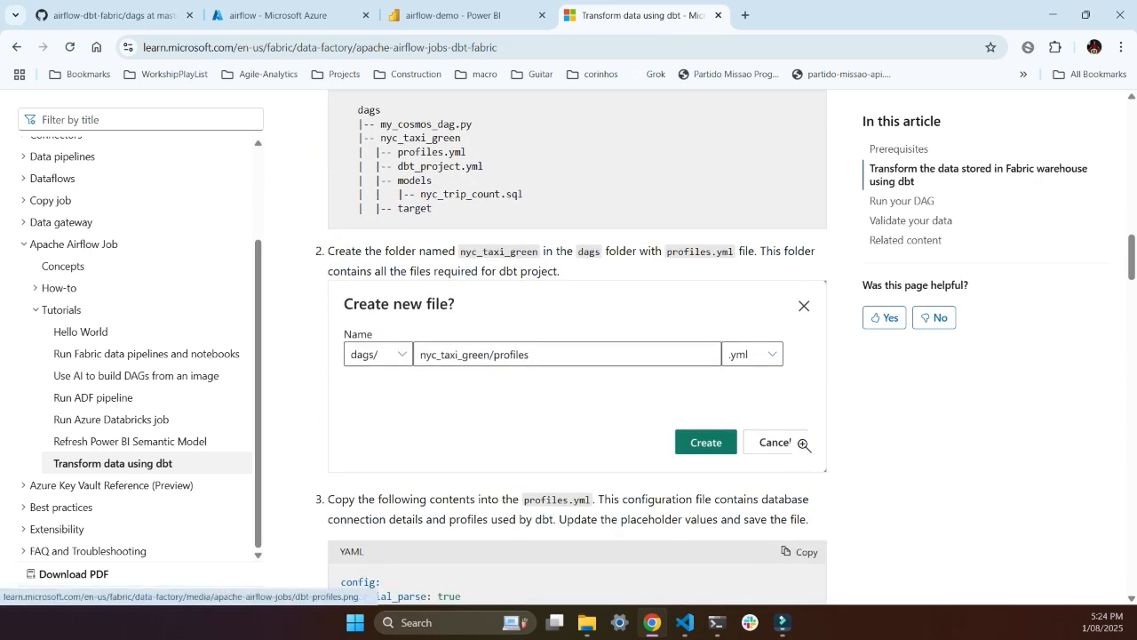
Read the tutorial steps creating nyc_taxi_green, profiles.yml and dbt_project.yml.
scroll("down", 3)
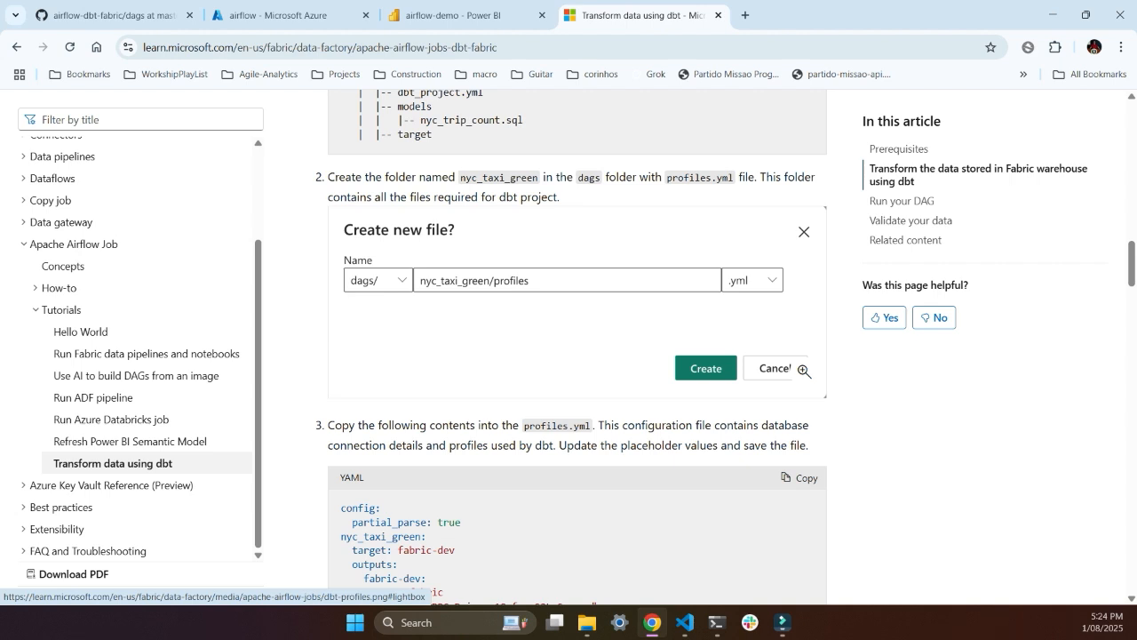
scroll("up", 3)
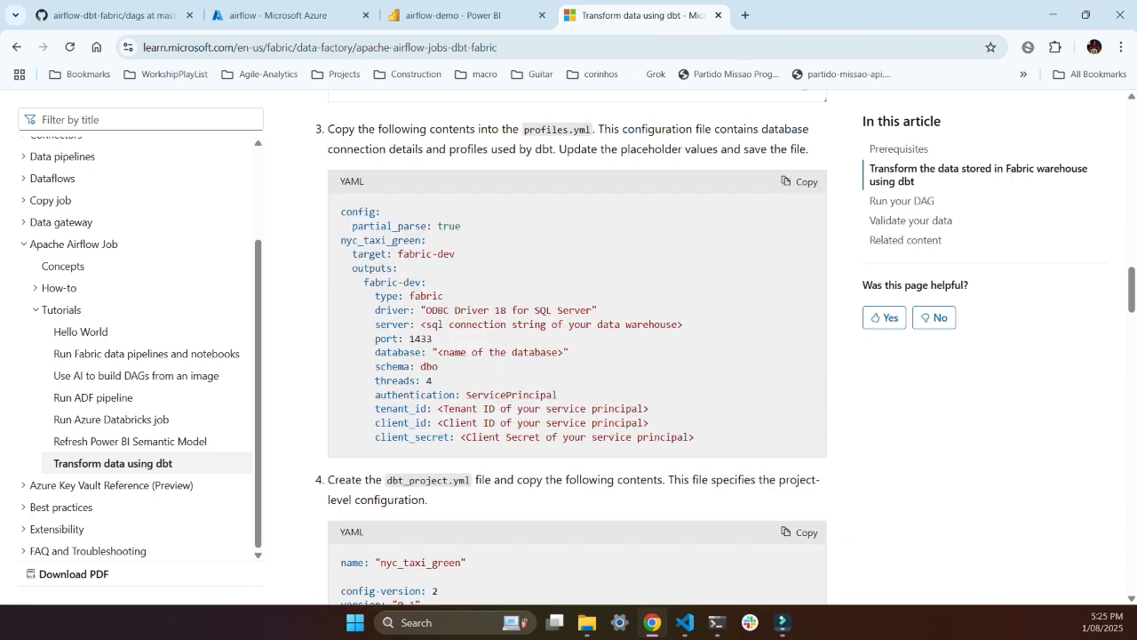
scroll("down", 3)
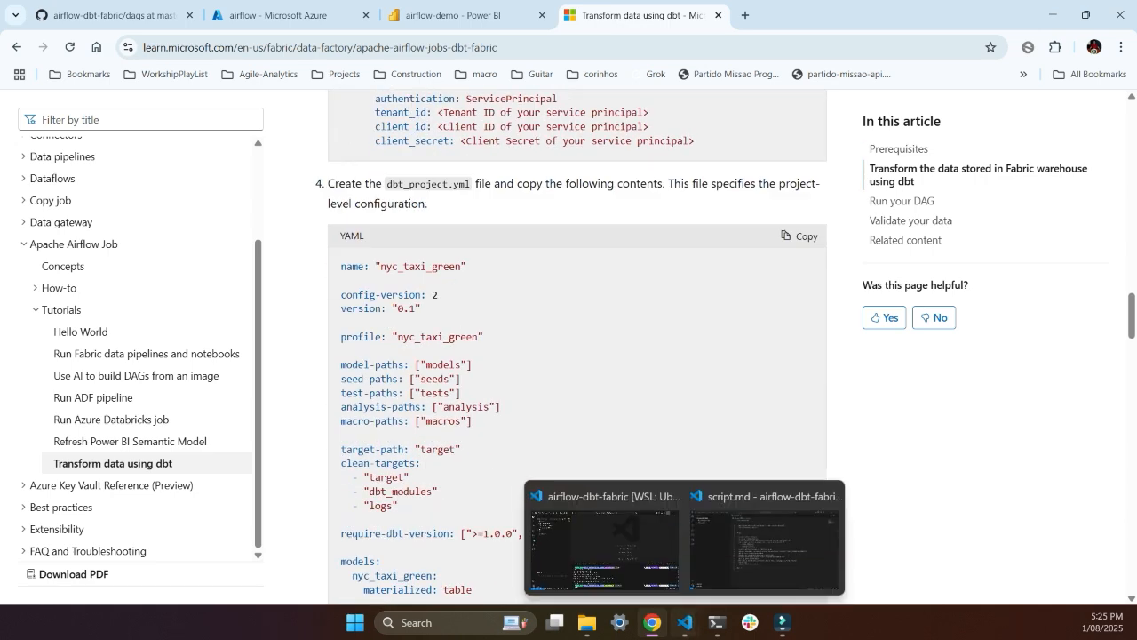
left_click(604, 541)
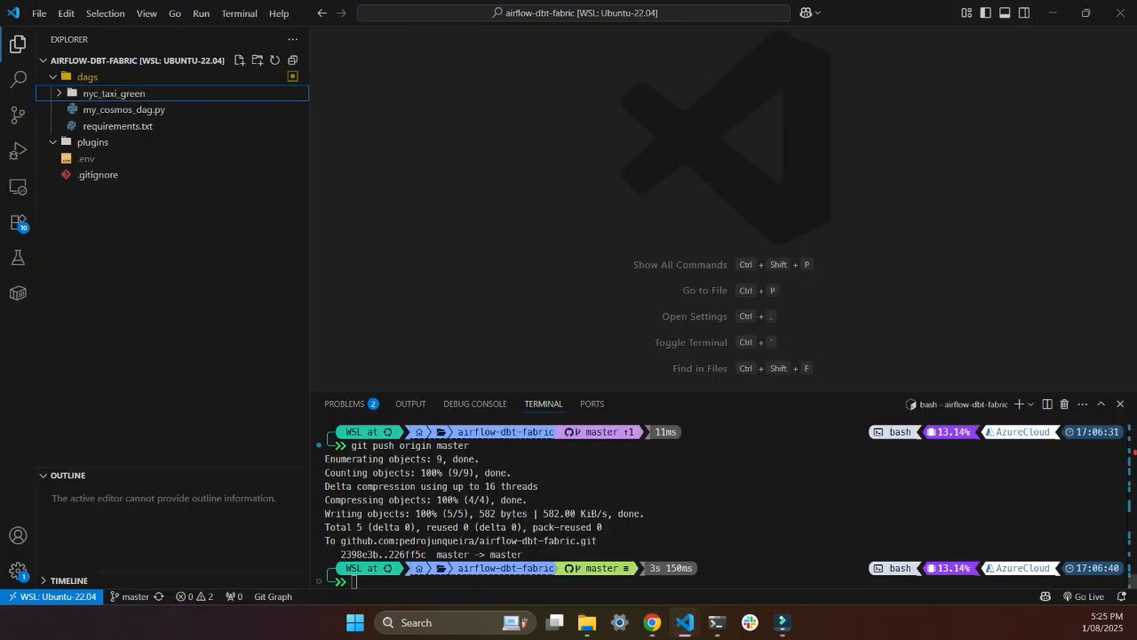
Review my_cosmos_dag.py and requirements.txt, then open nyc_taxi_green's dbt_project.yml.
left_click(86, 77)
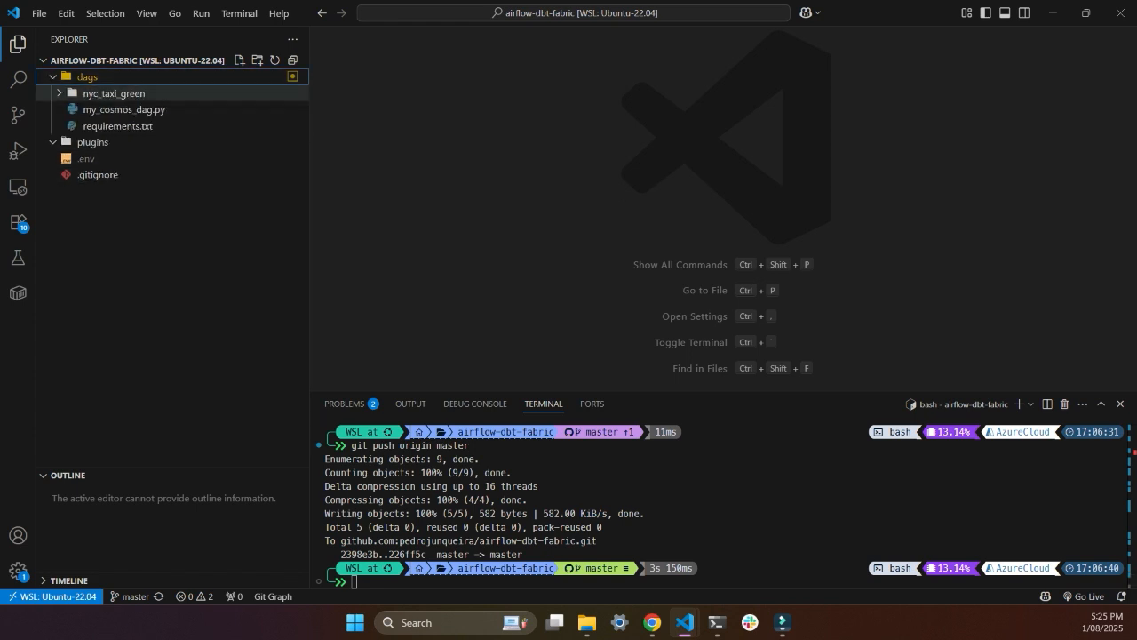
mouse_move(124, 109)
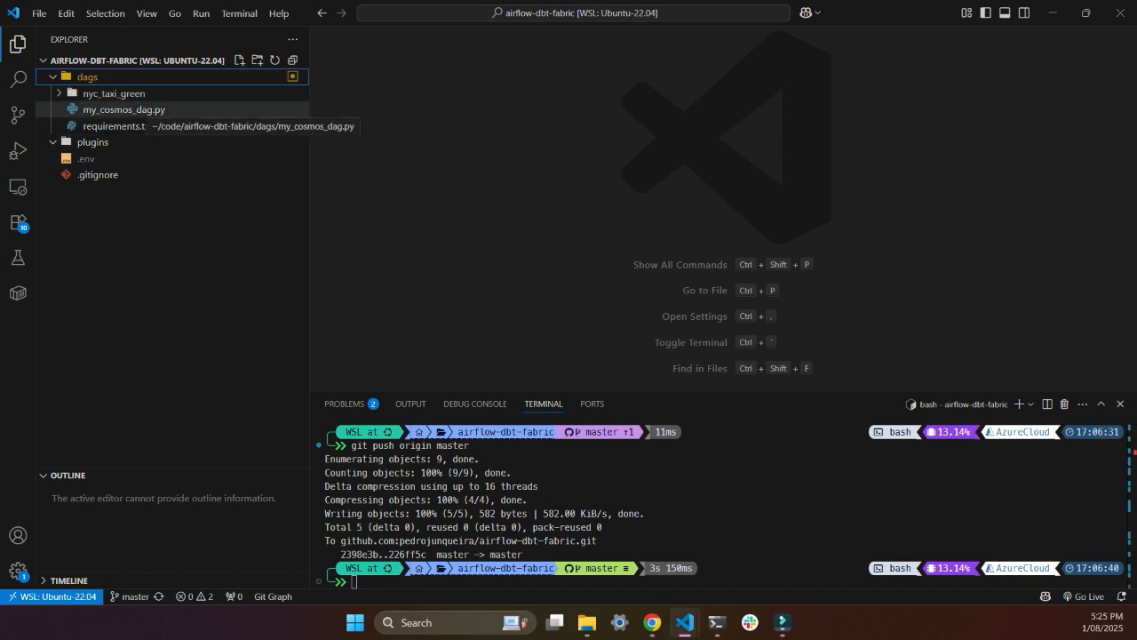
left_click(123, 109)
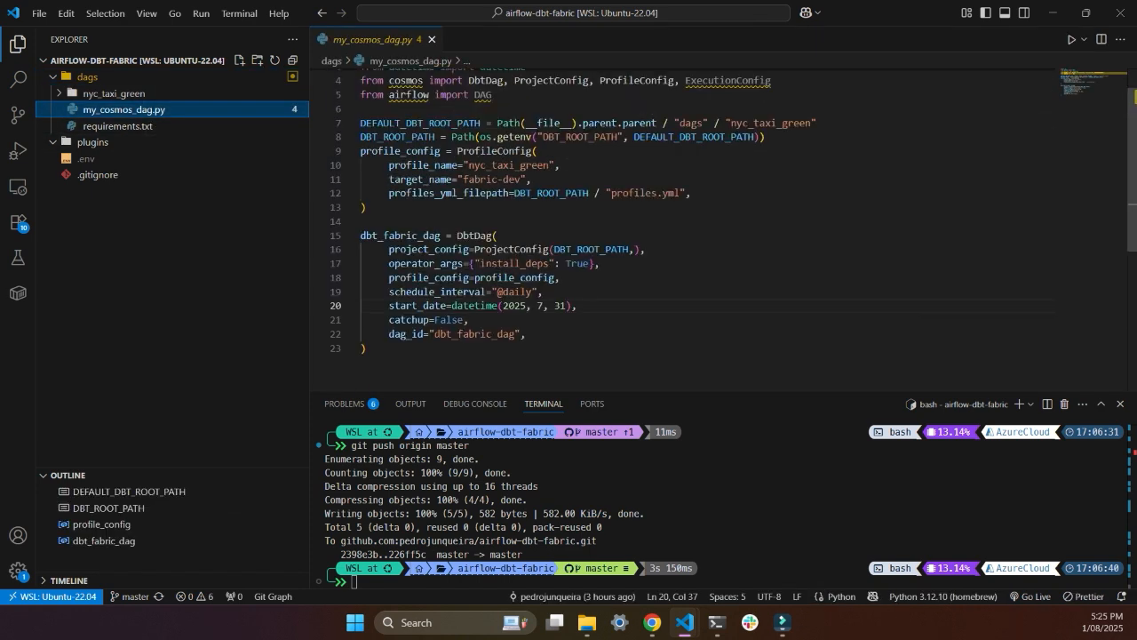
scroll("up", 3)
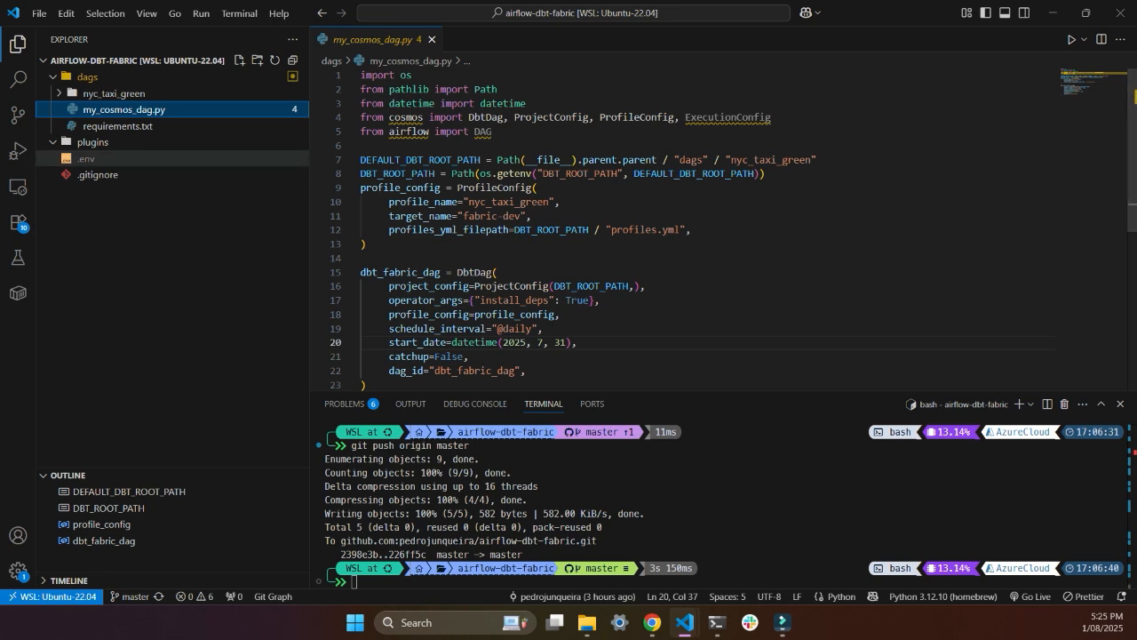
left_click(118, 125)
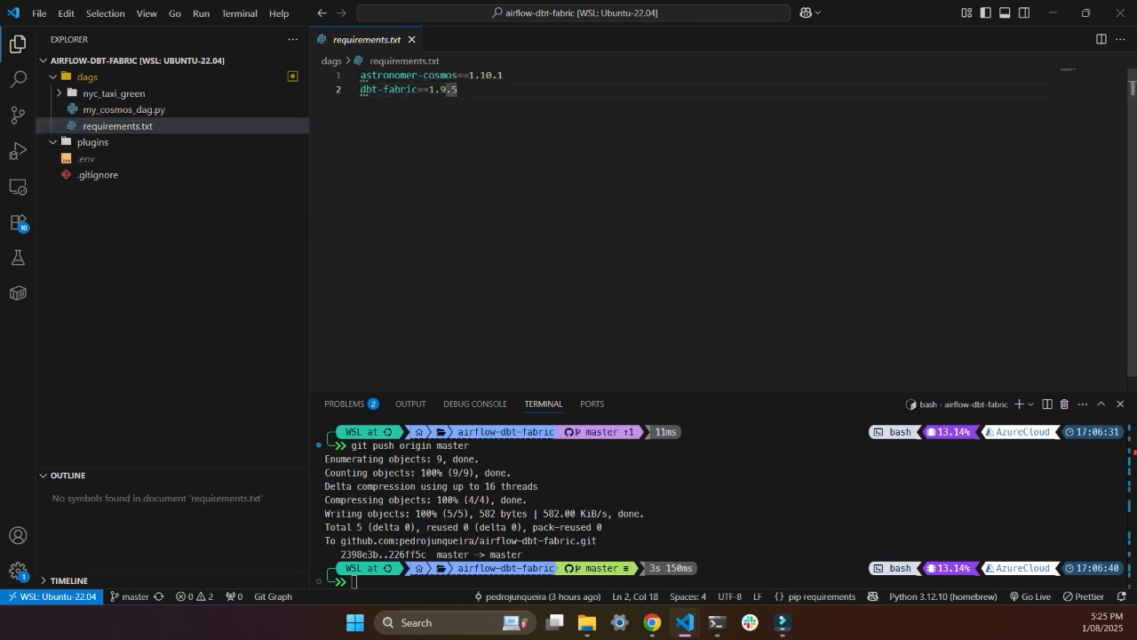
left_click(411, 40)
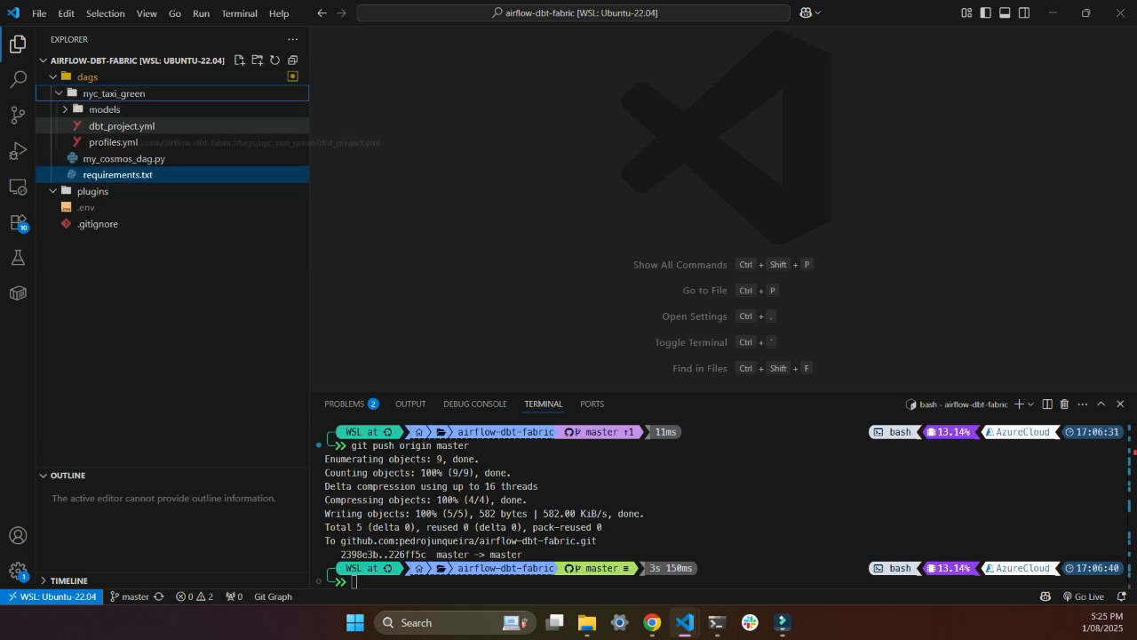
left_click(122, 125)
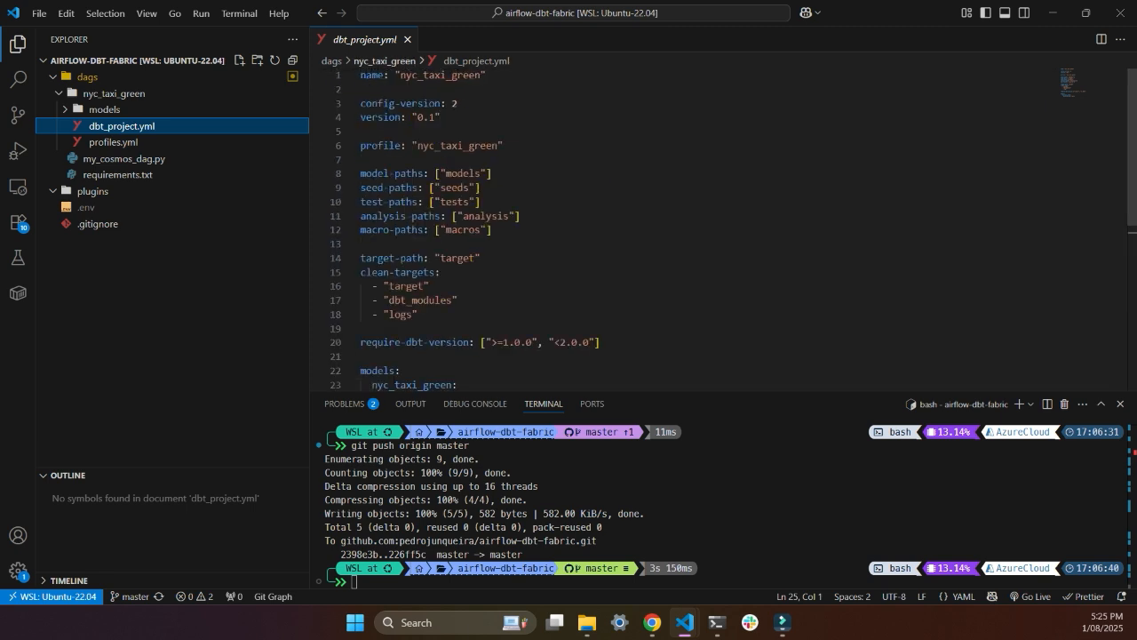
Check profiles.yml's fabric-dev target and taxi database connection settings.
left_click(112, 141)
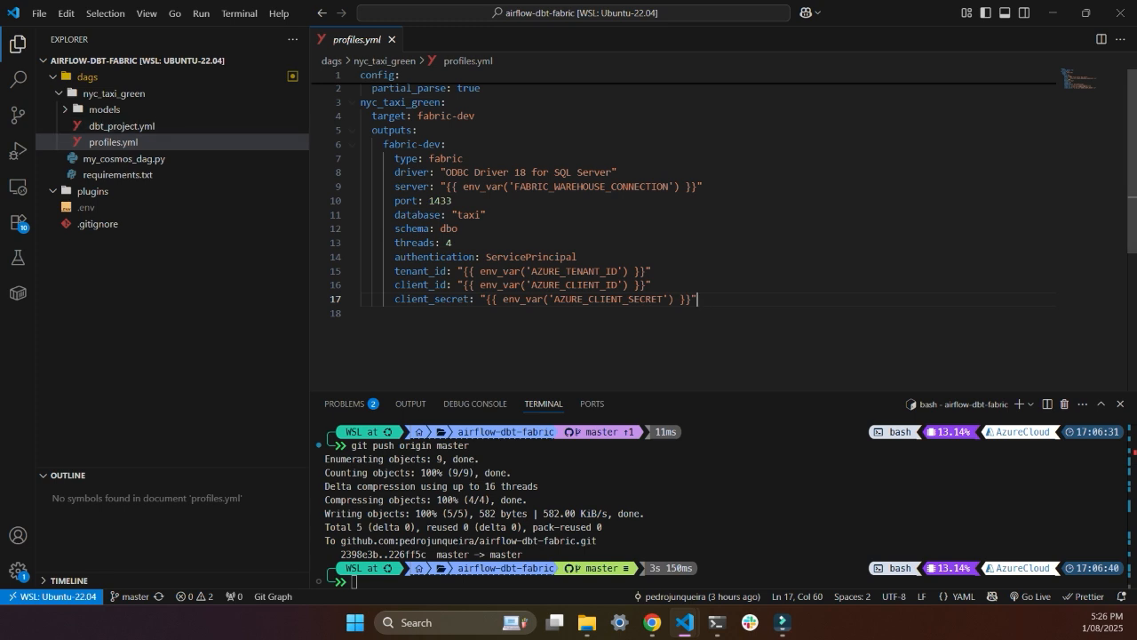
double_click(470, 214)
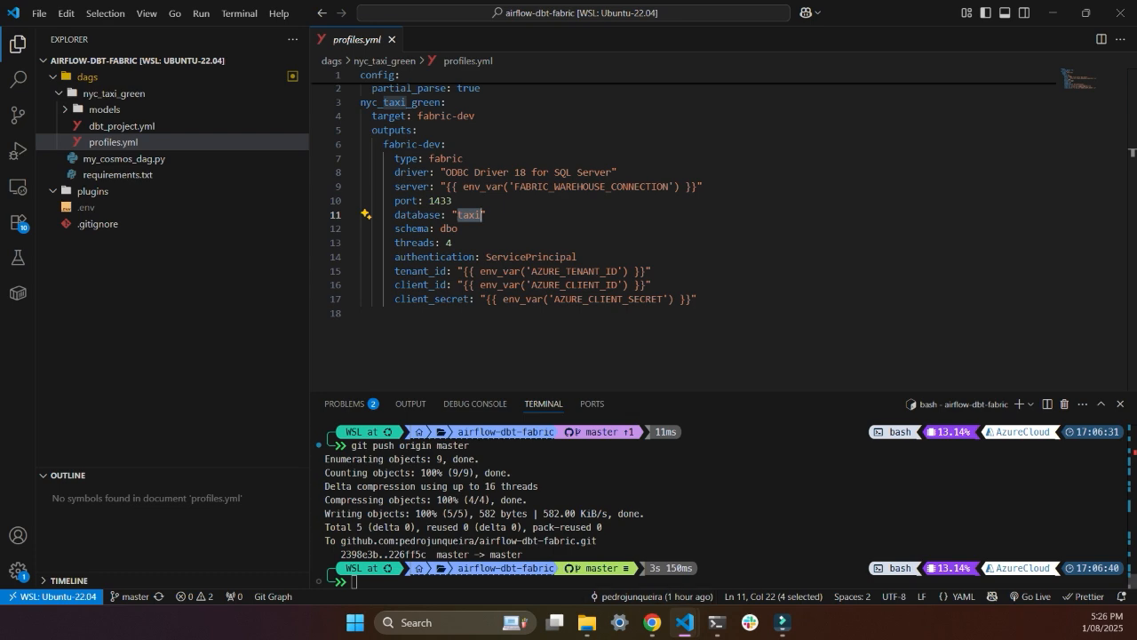
left_click(651, 621)
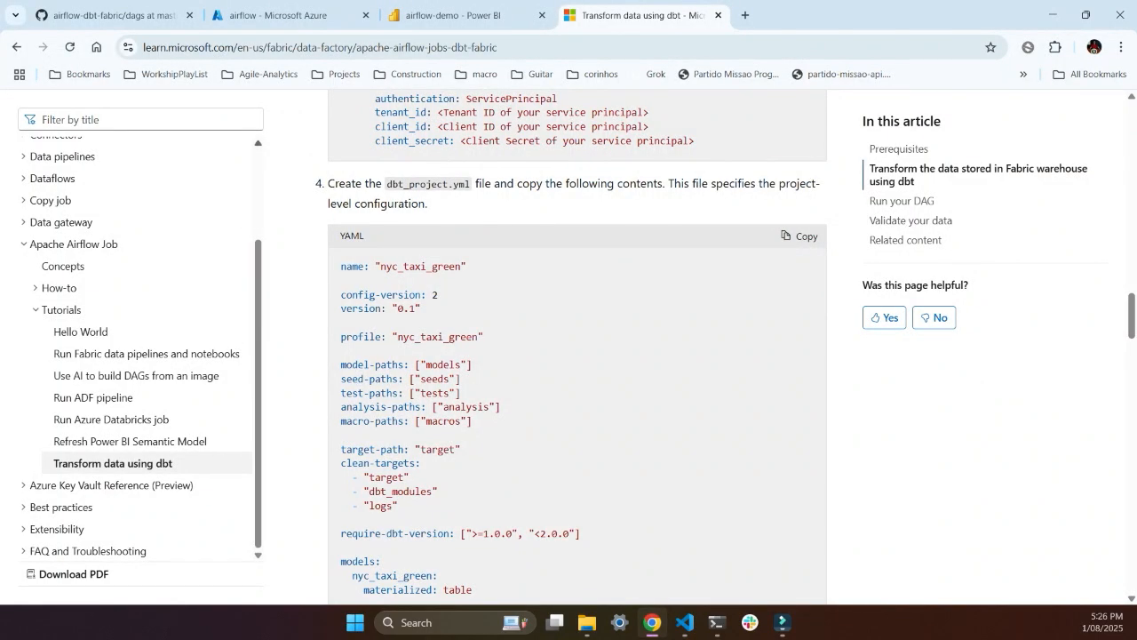
Switch back to the airflow-demo Apache Airflow job tab in Power BI.
left_click(462, 15)
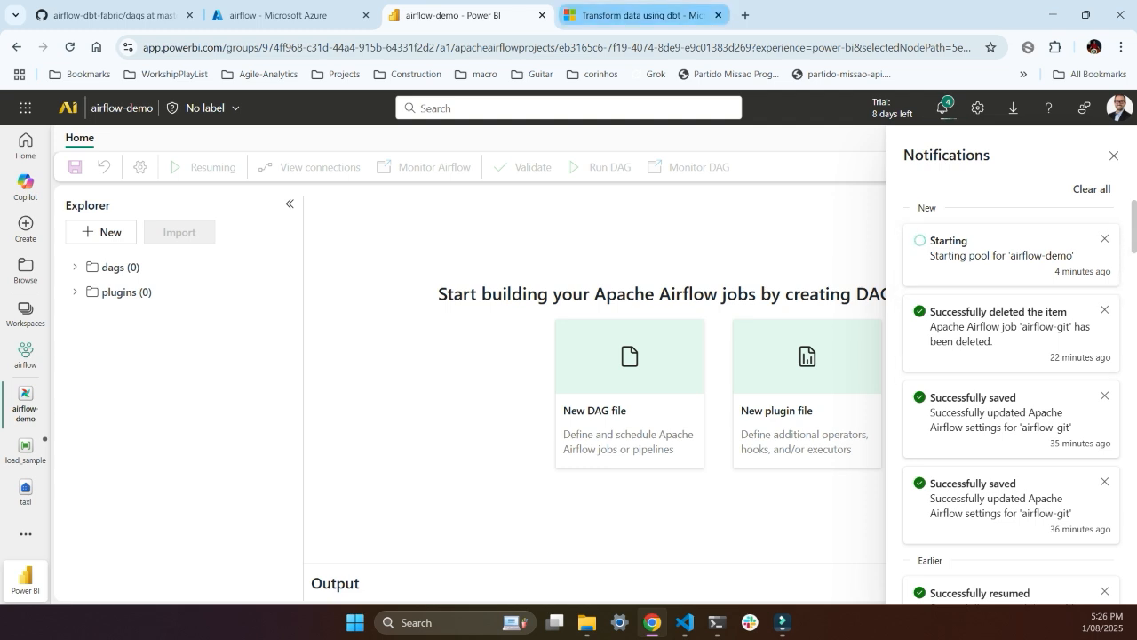
mouse_move(640, 15)
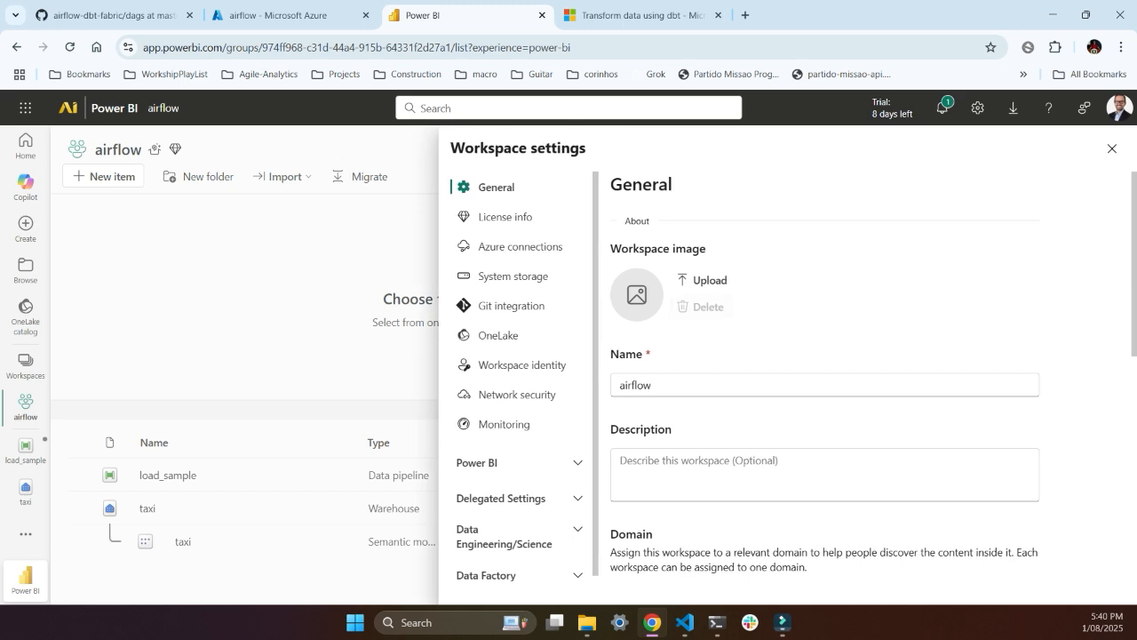
Confirm Starter Pool is the default Apache Airflow runtime pool, then close workspace settings.
scroll("down", 3)
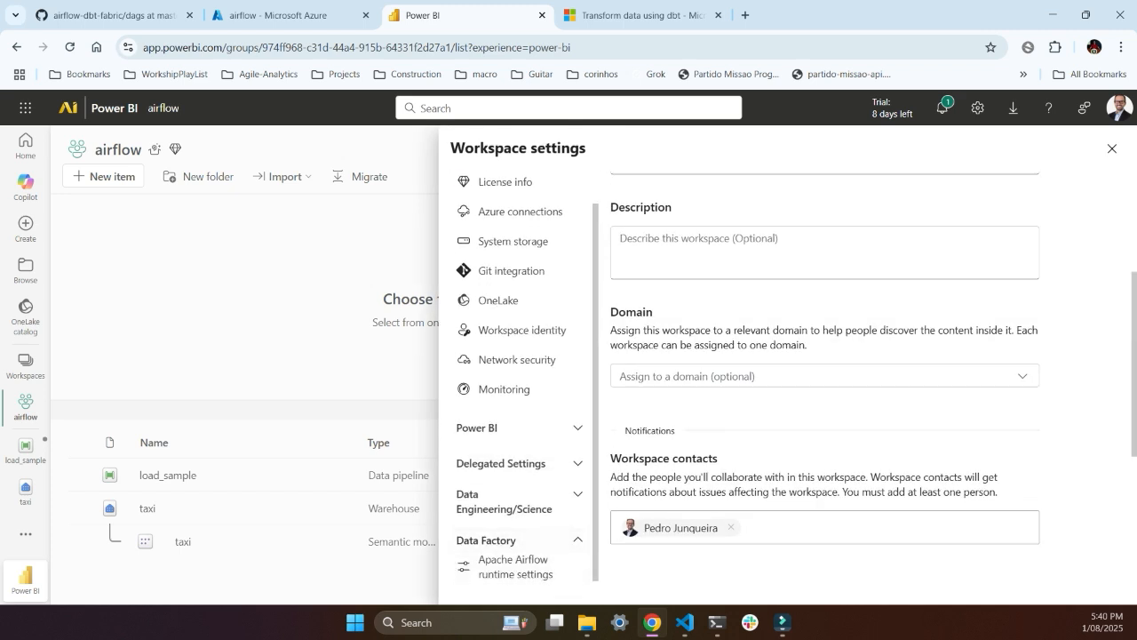
left_click(516, 566)
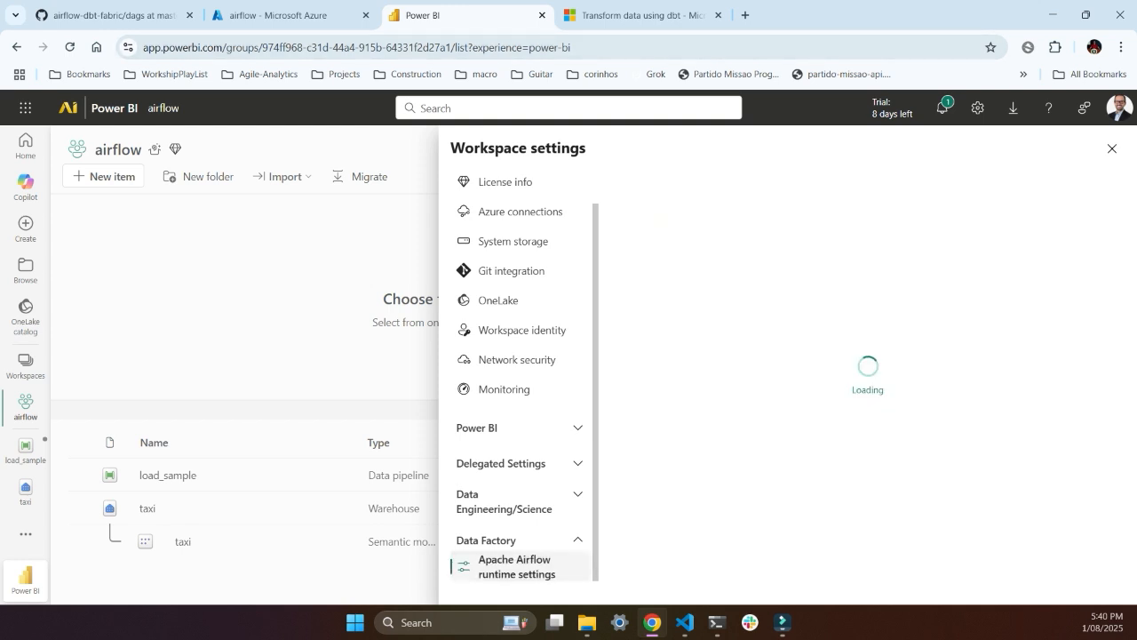
left_click(516, 566)
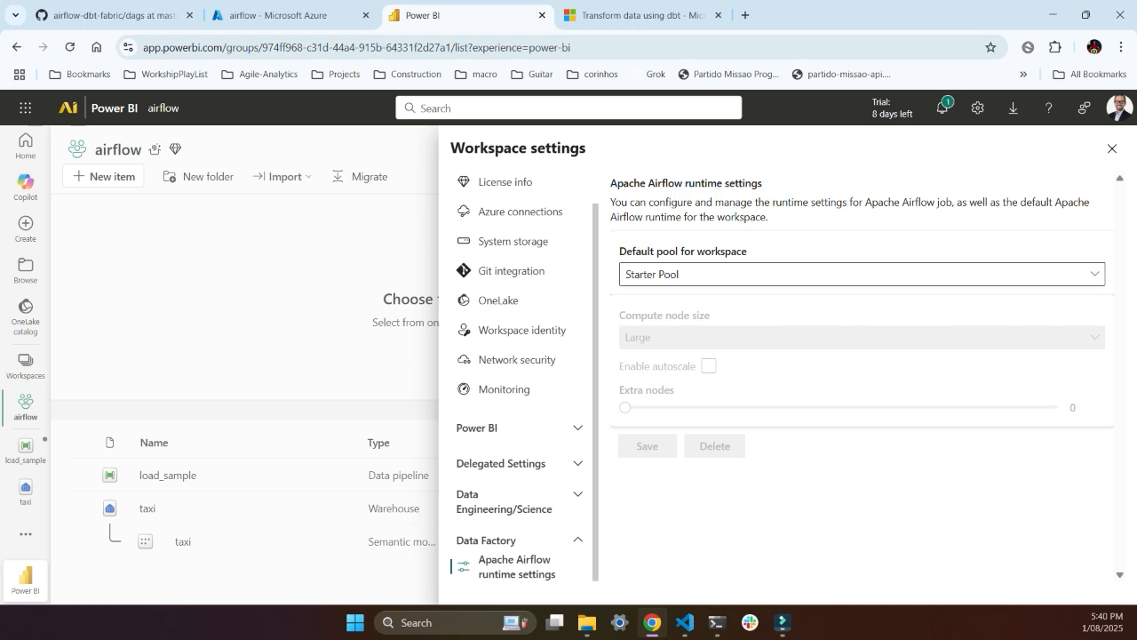
left_click(1111, 147)
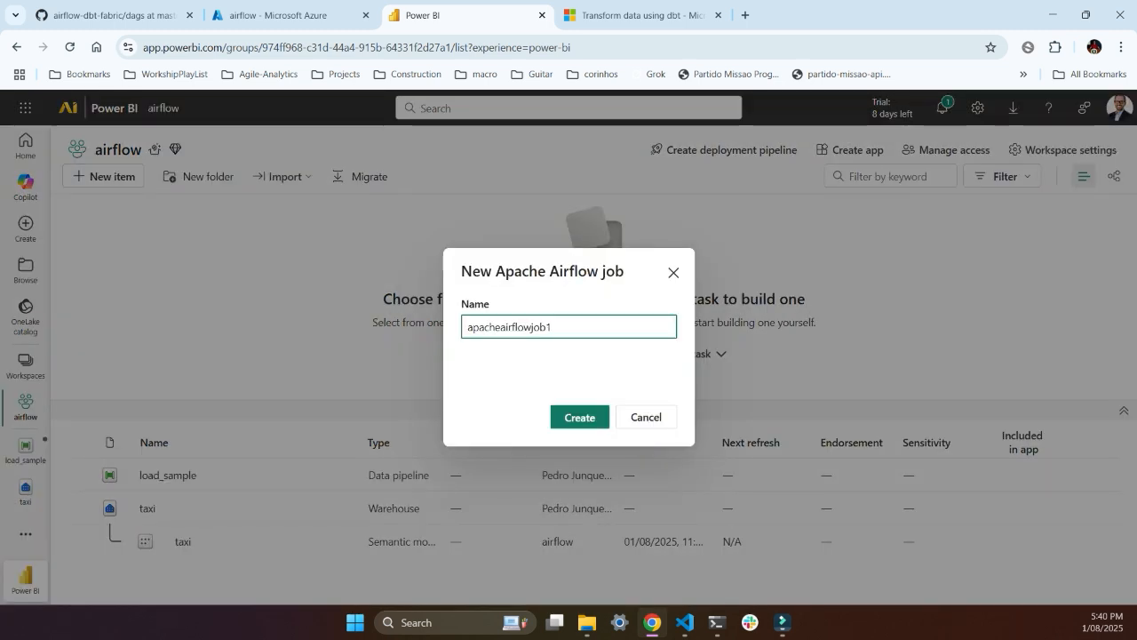
Name the new job apacheairflowjob by removing the trailing 1, and create it.
key("Backspace")
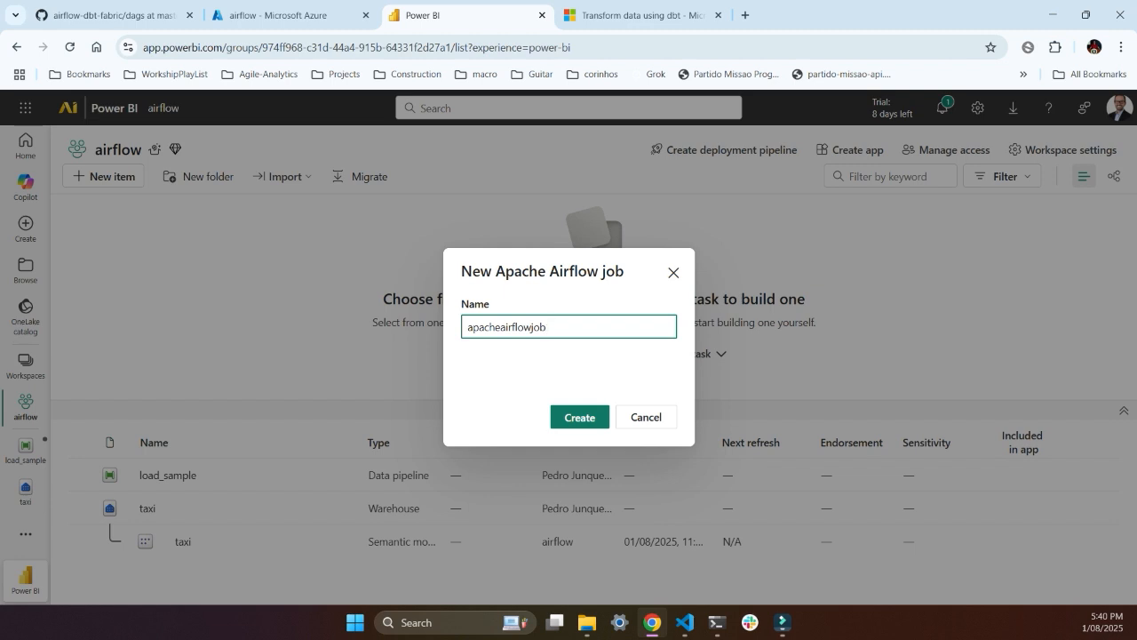
left_click(580, 417)
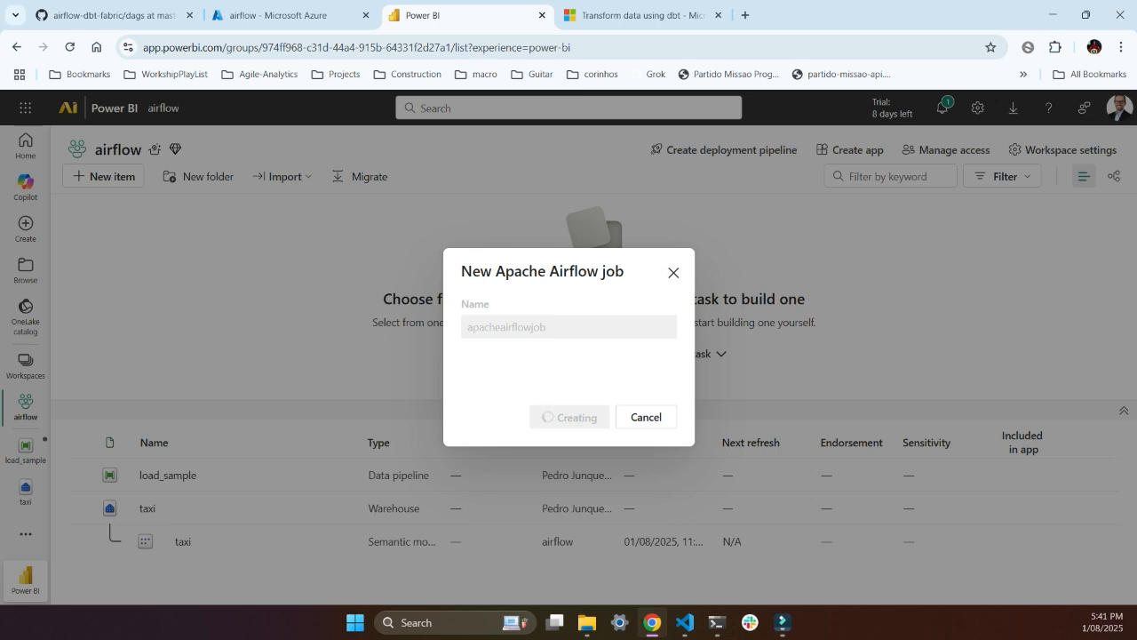
left_click(570, 417)
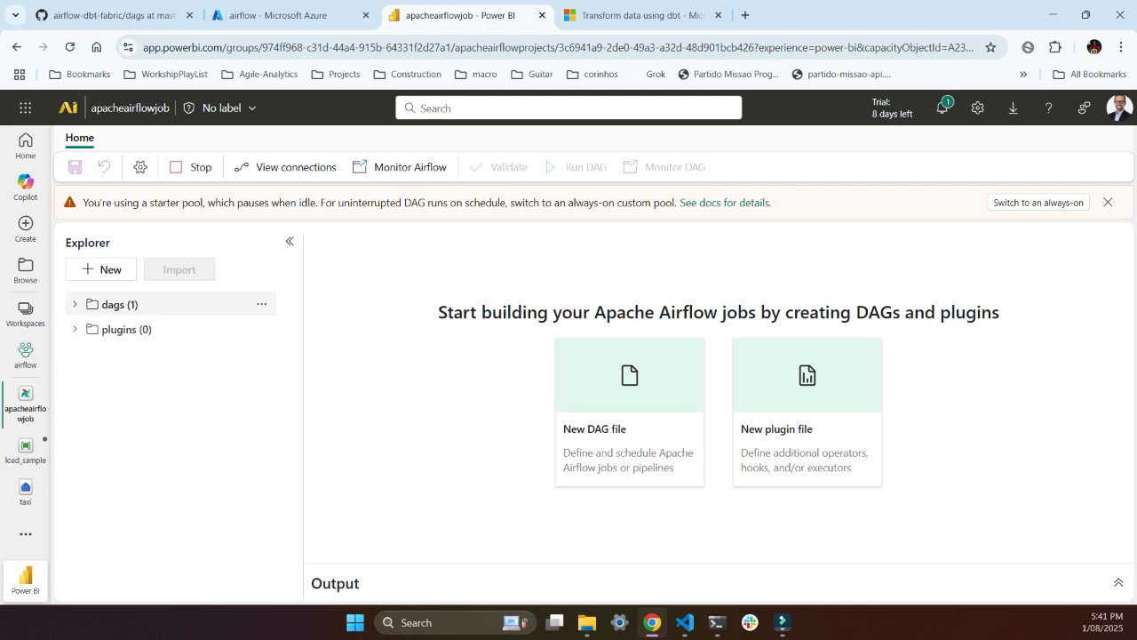
Open the job's environment configuration and the project's requirements.txt file.
left_click(74, 304)
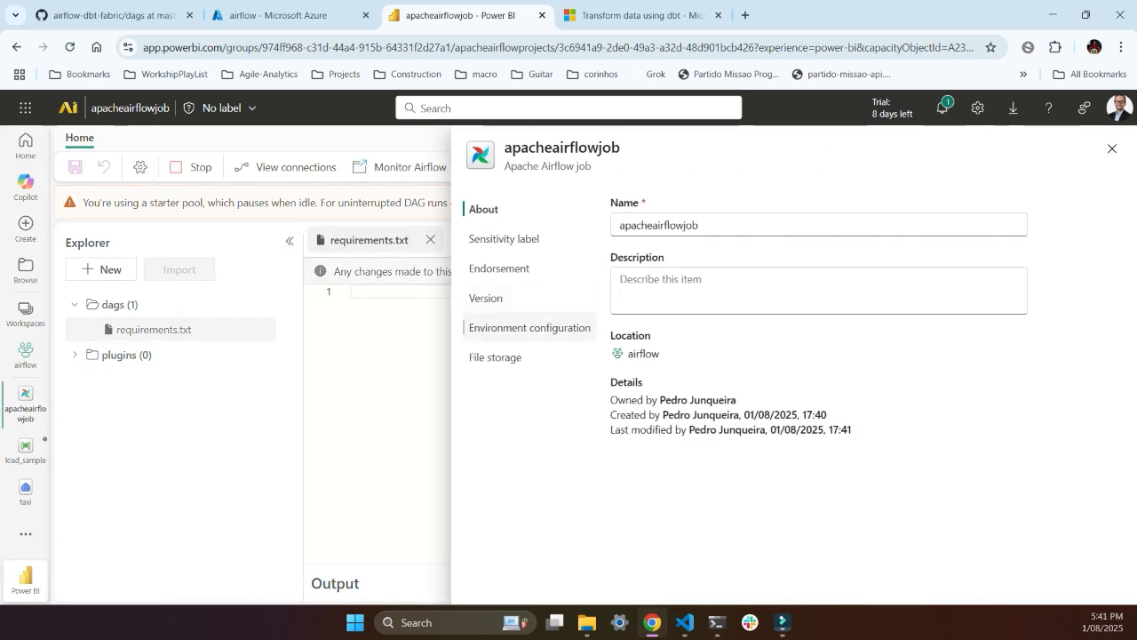
left_click(529, 327)
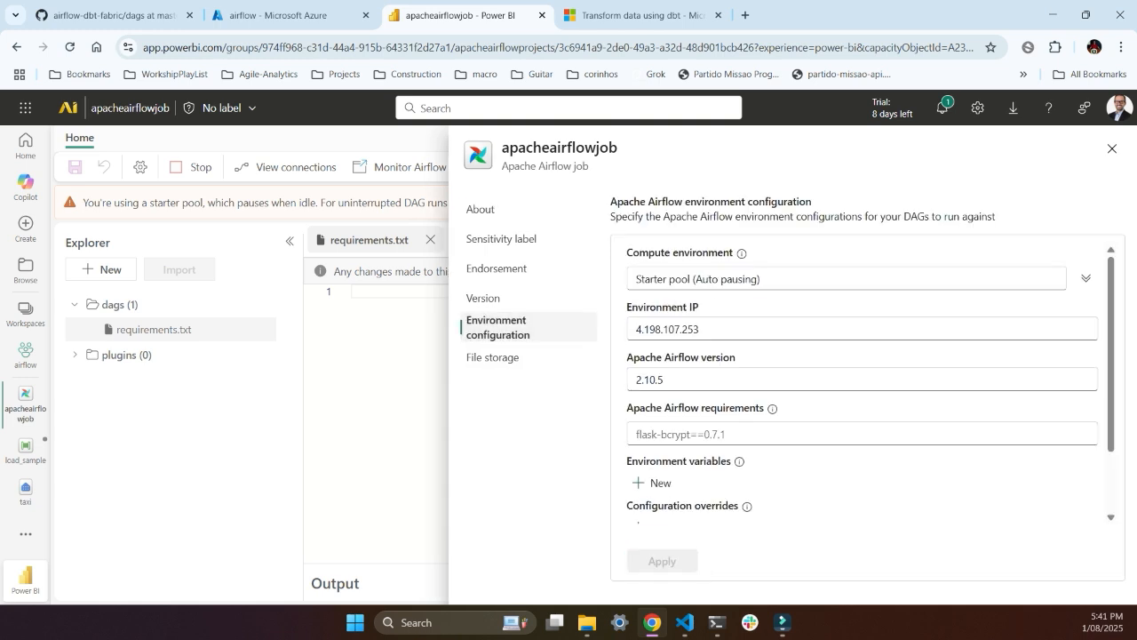
left_click(861, 434)
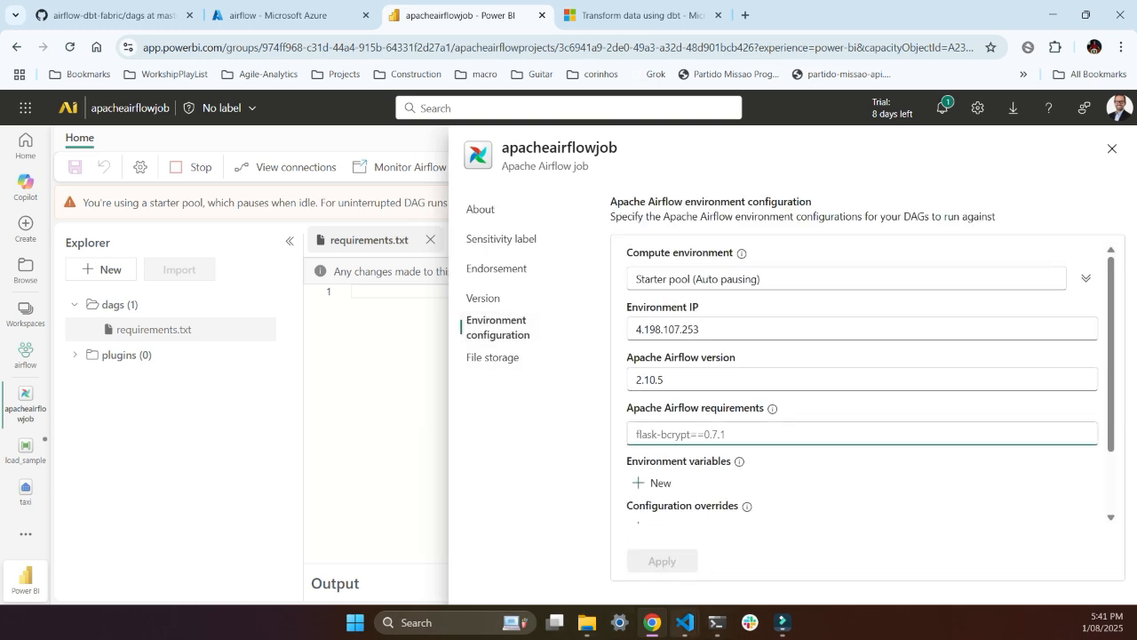
left_click(682, 622)
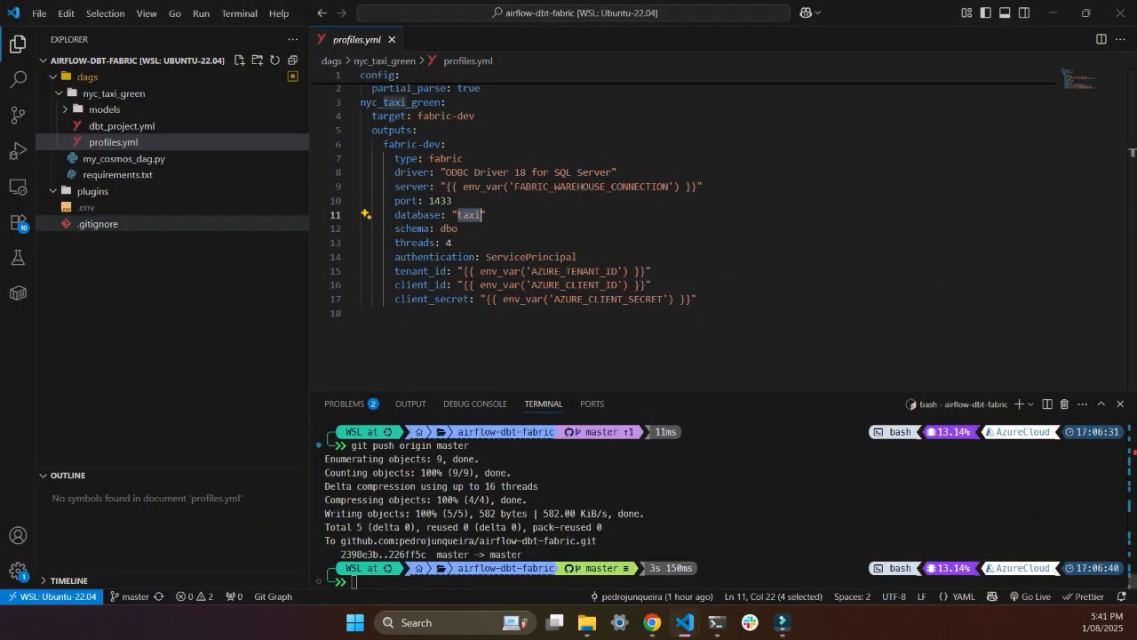
left_click(118, 174)
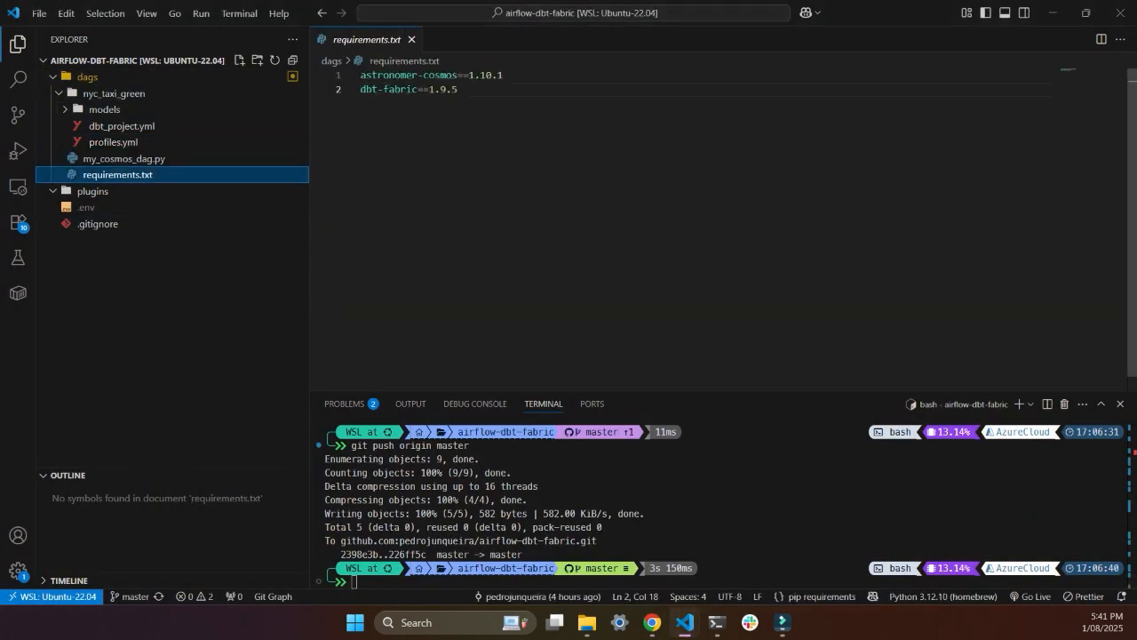
Add dbt-fabric==1.9.5 below astronomer-cosmos in the requirements and apply.
triple_click(431, 75)
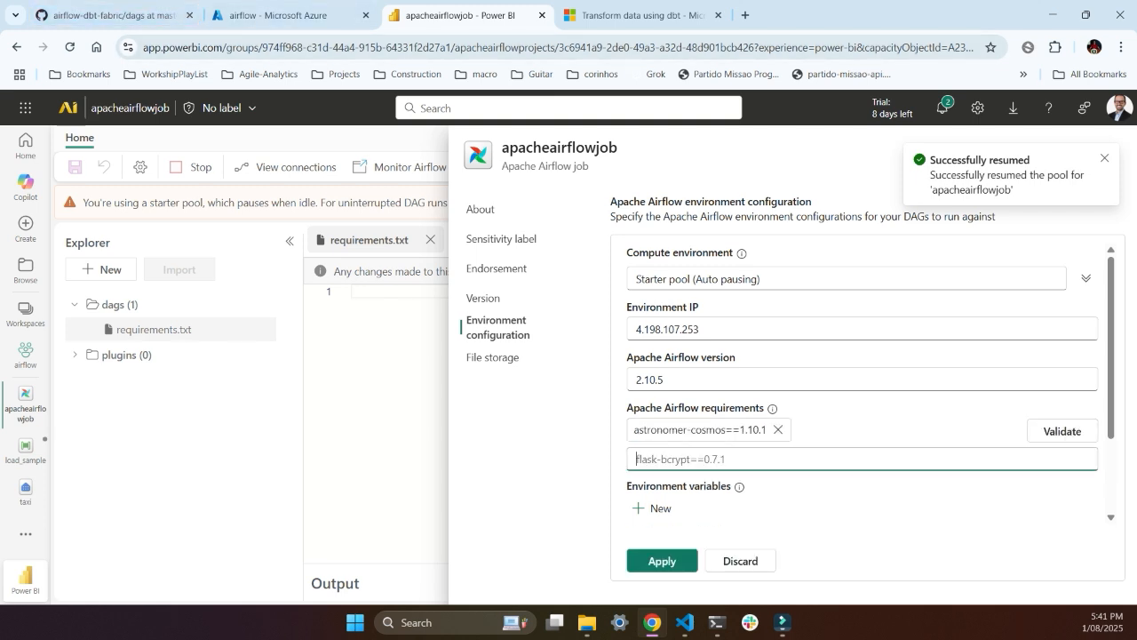
mouse_move(685, 622)
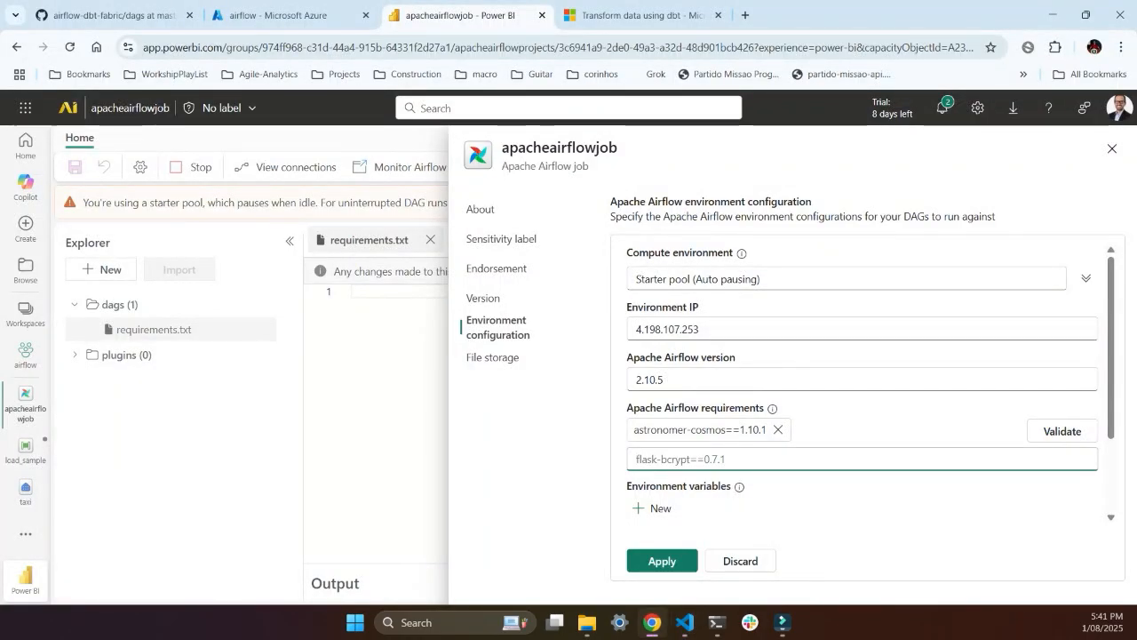
type("dbt-fabric==1.9.5")
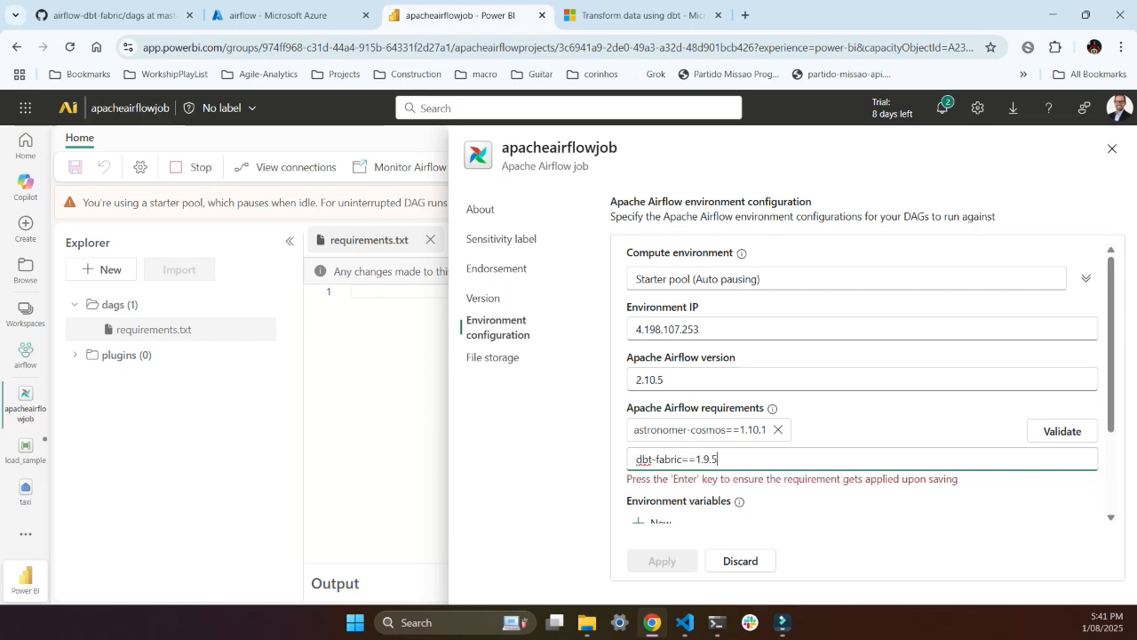
key("Return")
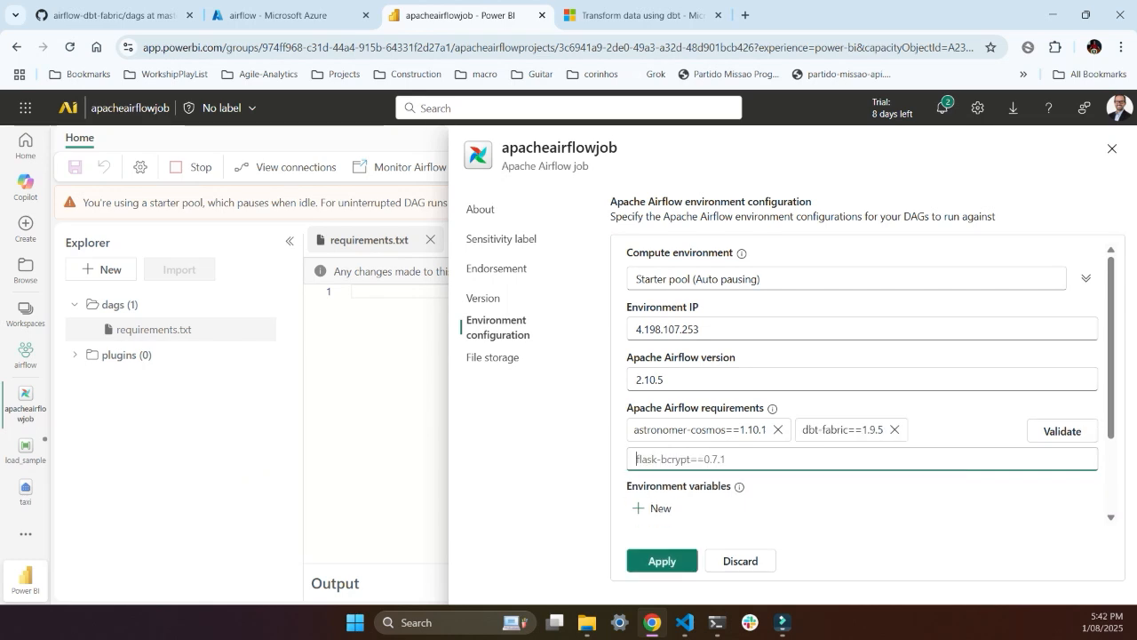
left_click(661, 560)
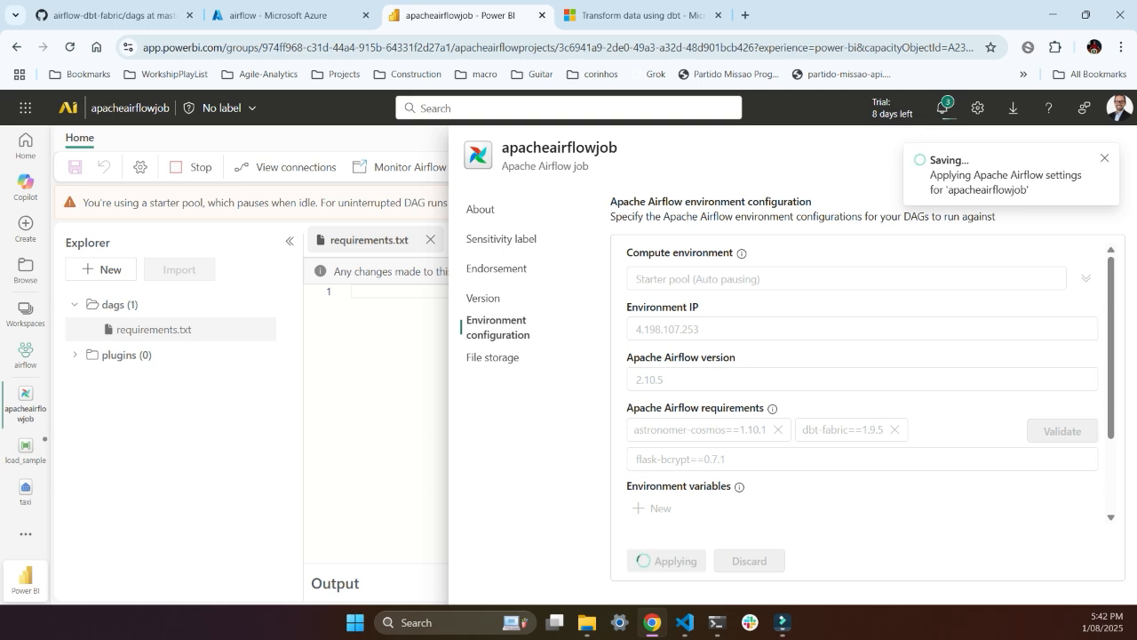
mouse_move(684, 621)
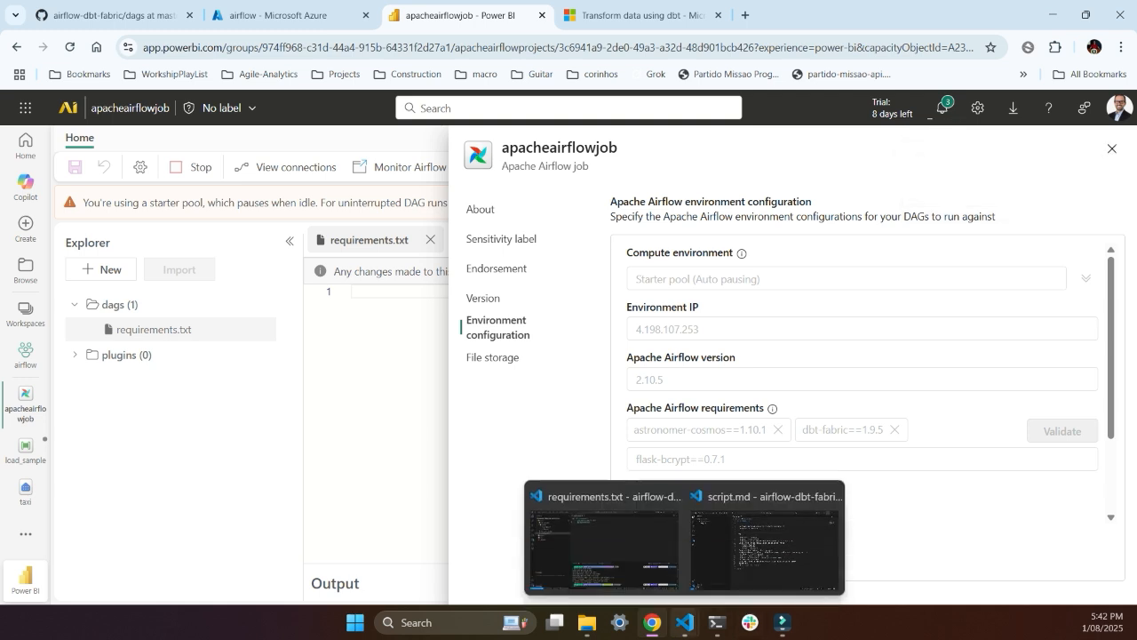
In VS Code, open profiles.yml and select the warehouse connection env_var name.
left_click(602, 546)
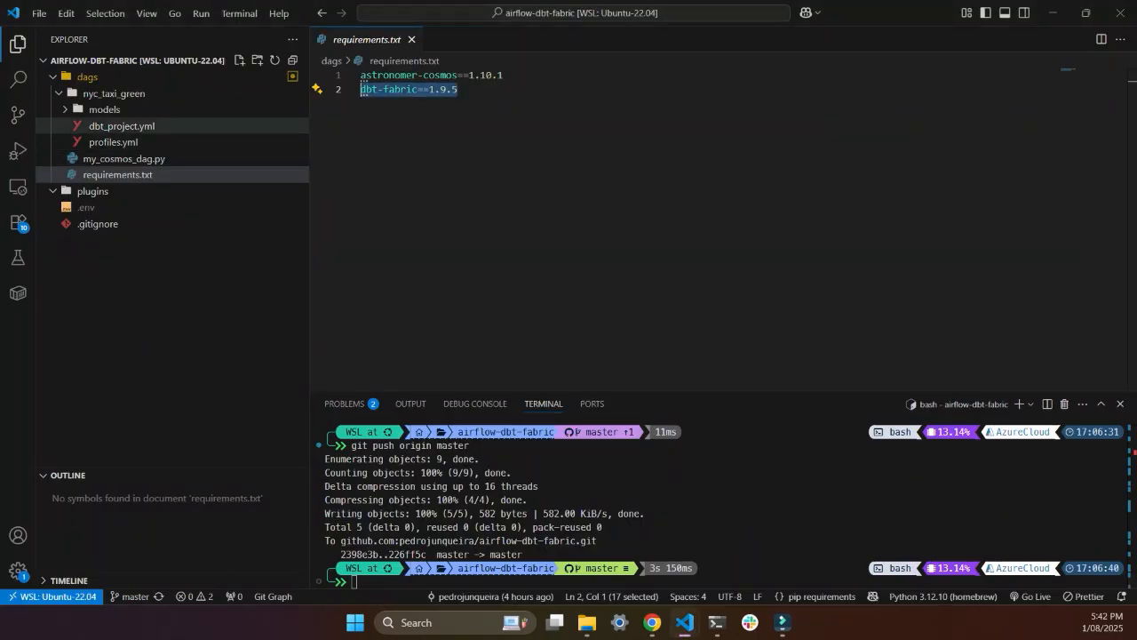
left_click(113, 141)
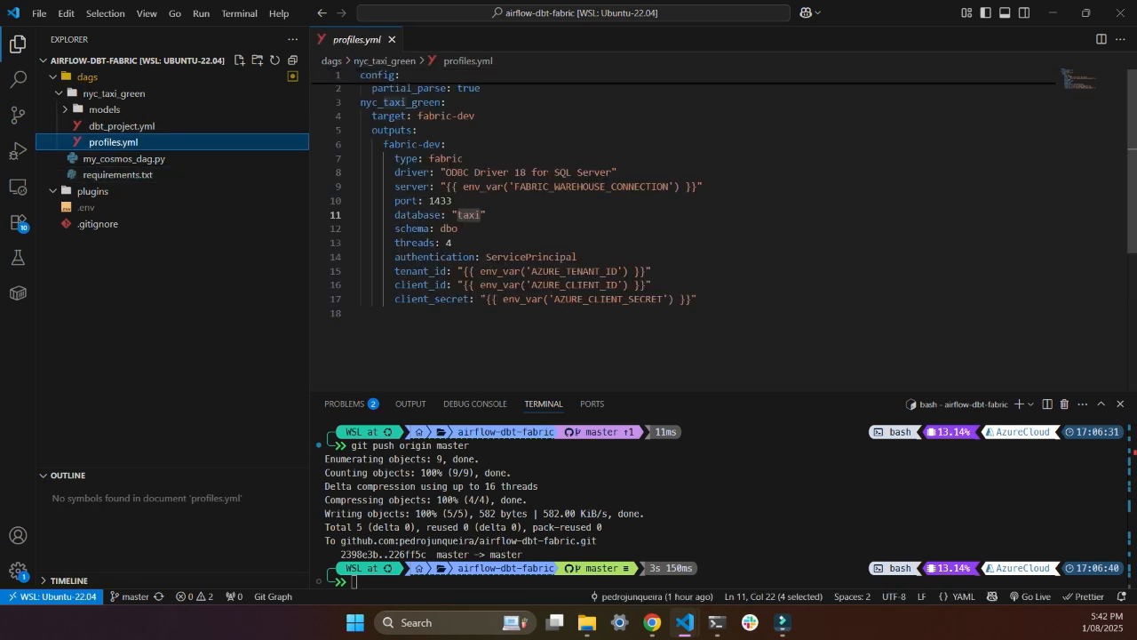
double_click(486, 186)
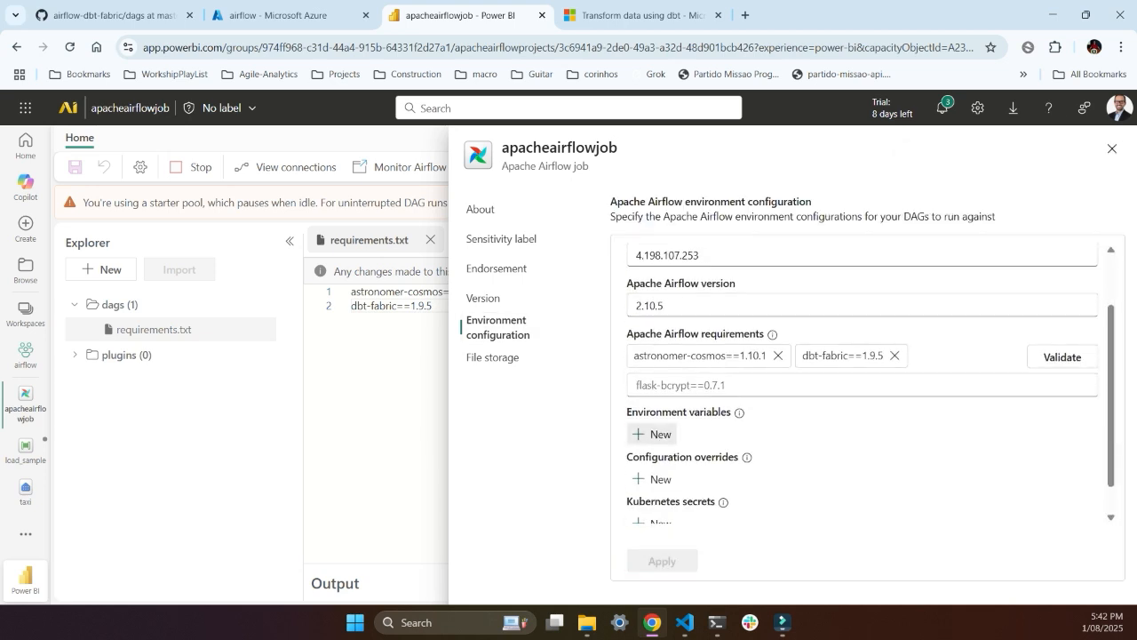
Add a FABRIC_WAREHOUSE_CONNECTION variable and open the taxi warehouse in a new app.powerbi.com tab.
left_click(651, 434)
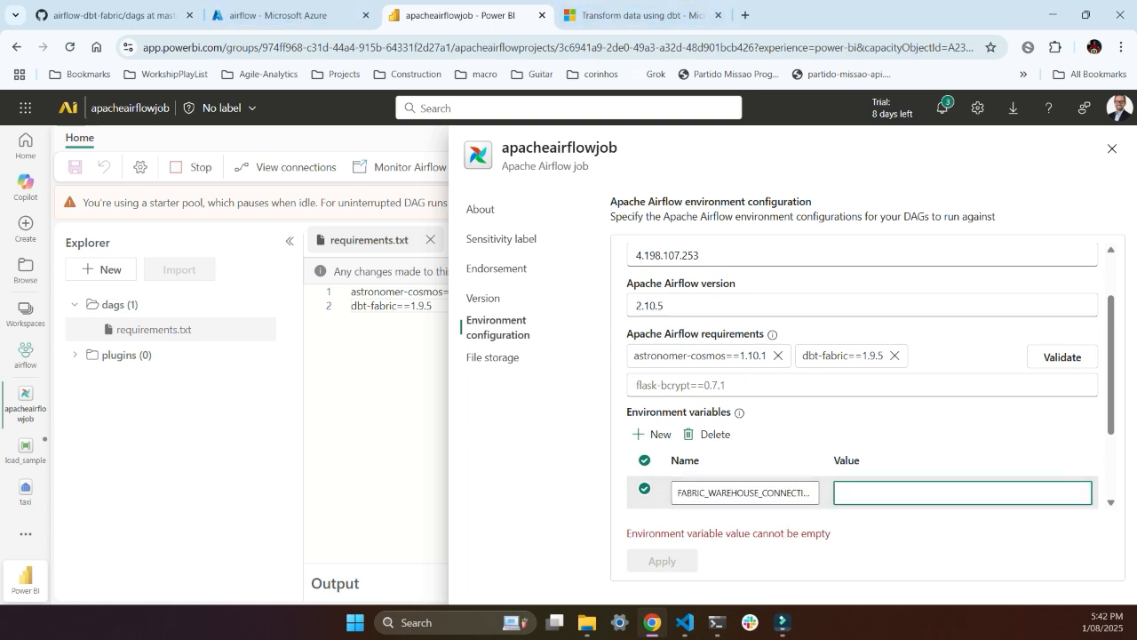
left_click(921, 16)
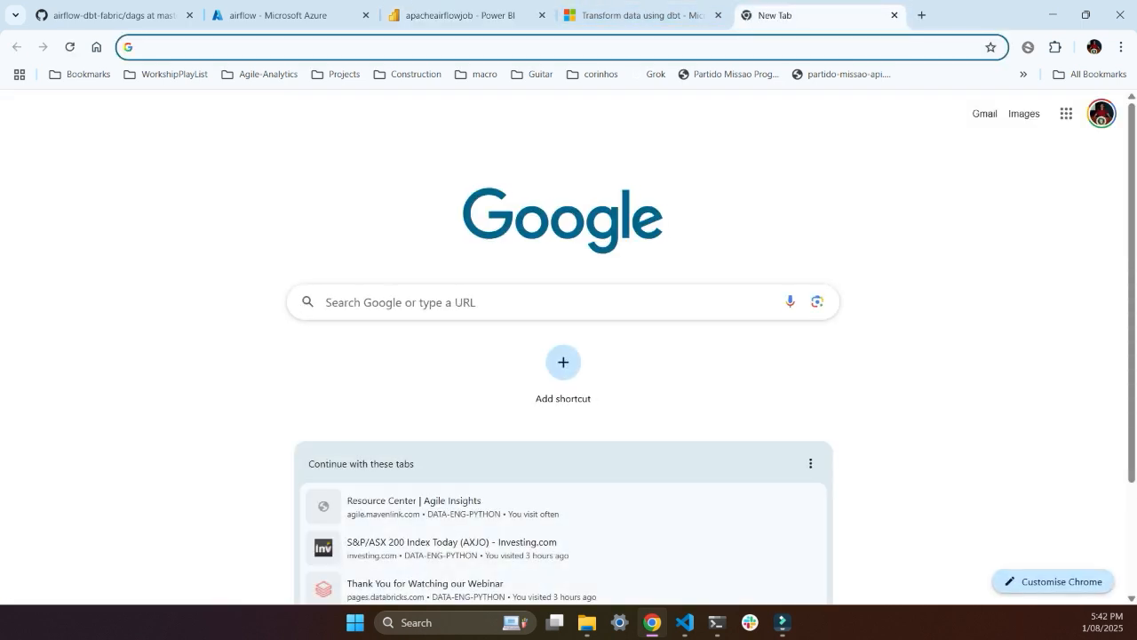
type("app.powerbi.com/home?experience=power-bi")
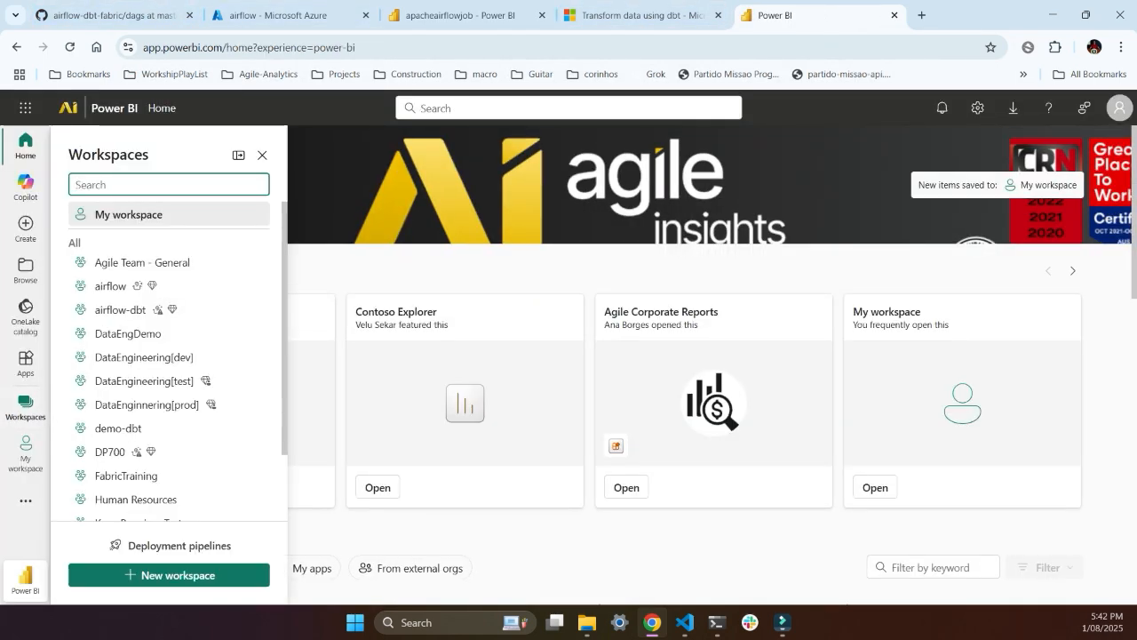
left_click(109, 285)
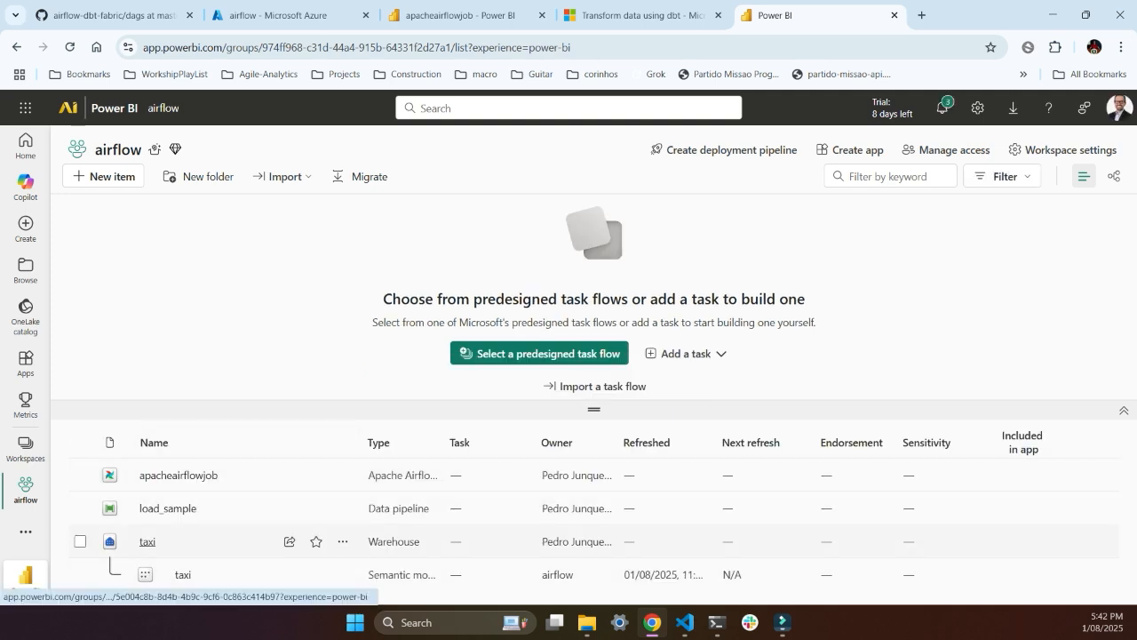
left_click(146, 541)
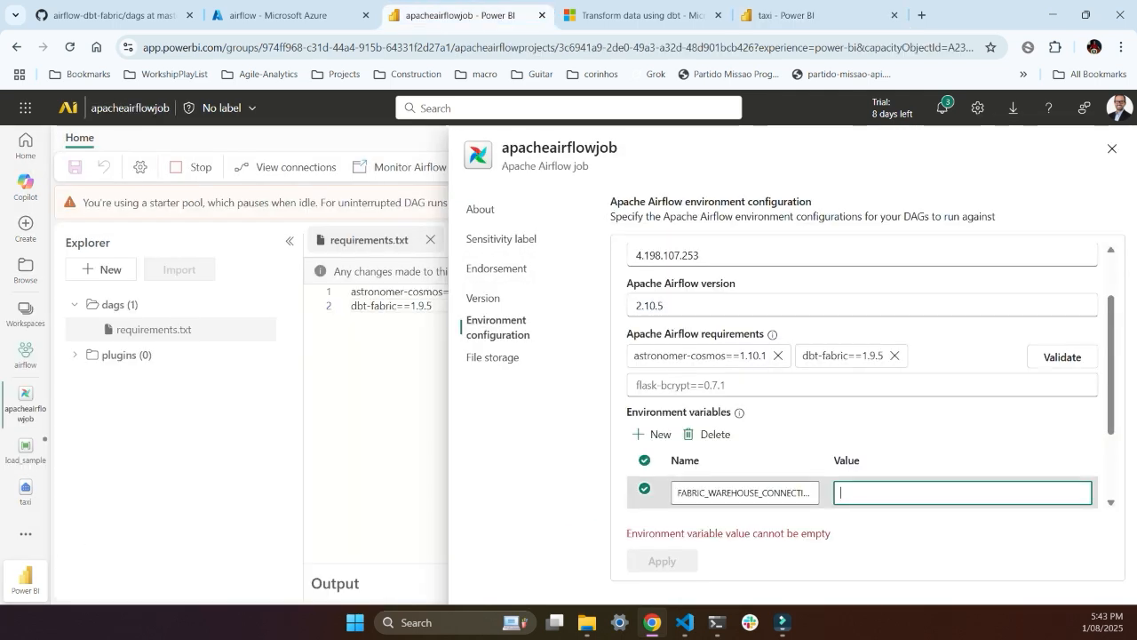
Set FABRIC_WAREHOUSE_CONNECTION to the warehouse's datawarehouse.fabric.microsoft.com endpoint and add AZURE_TENANT_ID.
type("d4u7fy5yosejek3mqzr6ljhue.datawarehouse.fabric.microsoft.com")
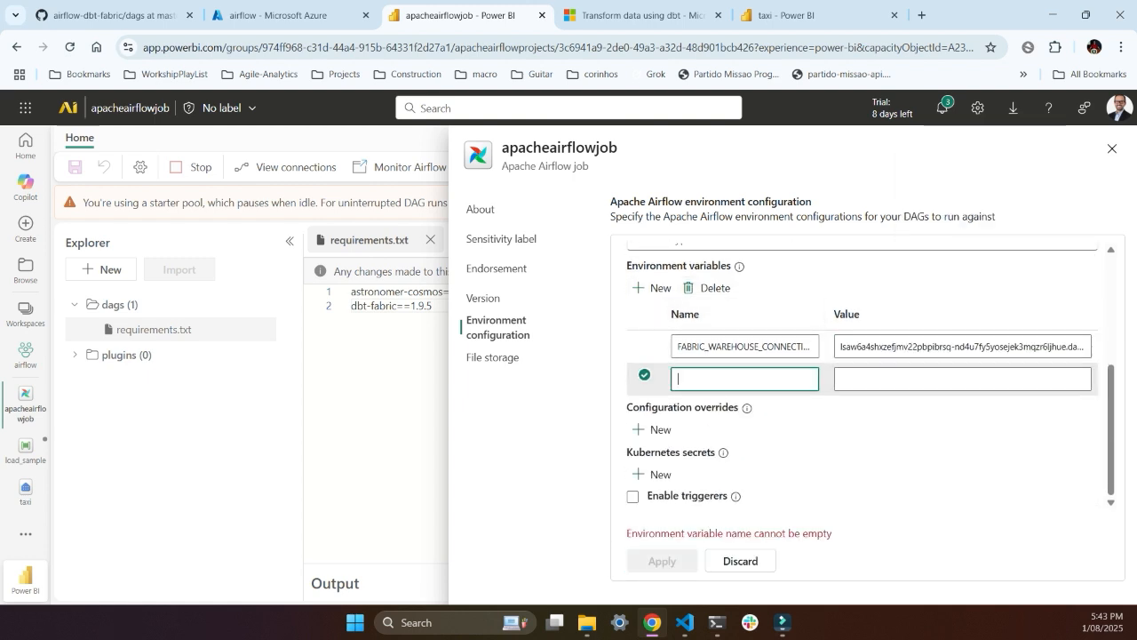
left_click(684, 622)
type("AZURE_TENANT_ID")
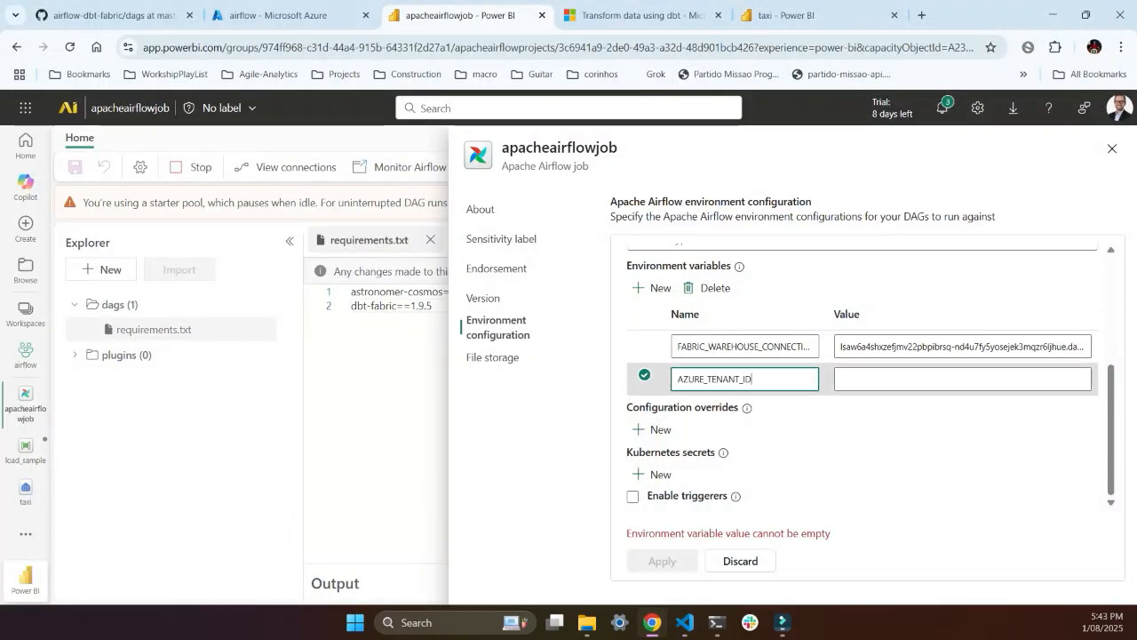
left_click(284, 16)
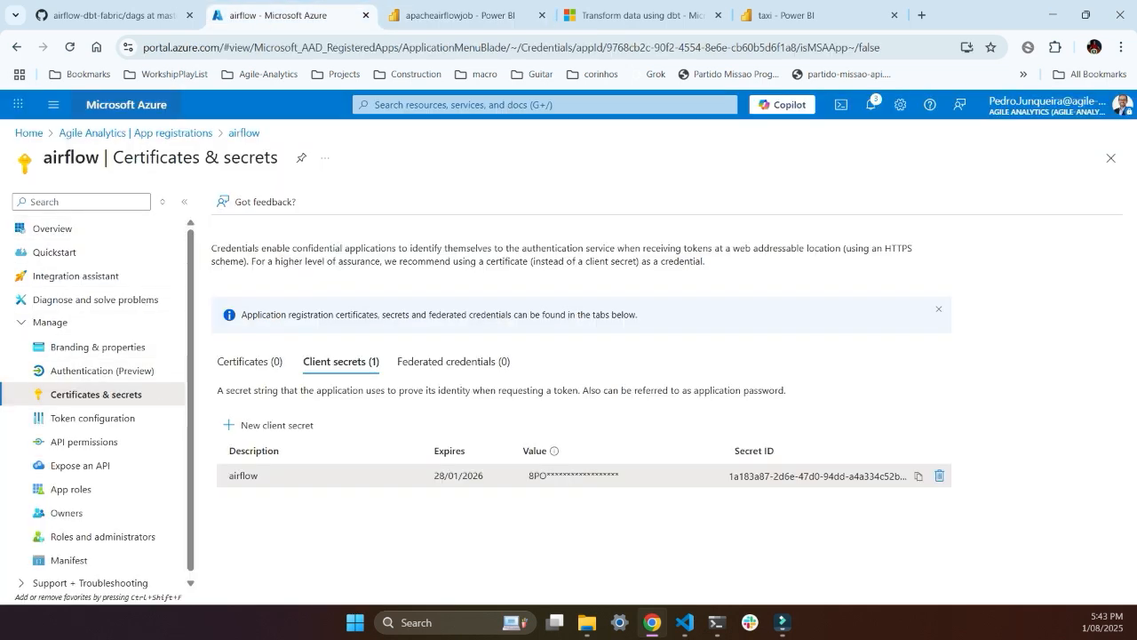
Copy the airflow app's Directory (tenant) ID from its Azure Overview page.
left_click(52, 228)
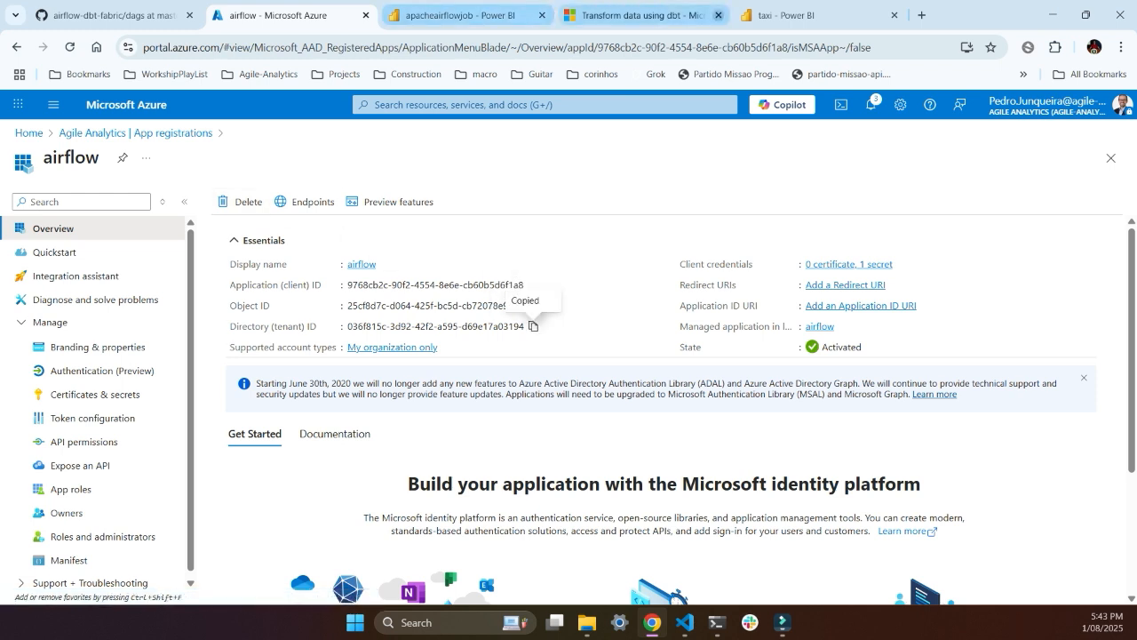
left_click(462, 15)
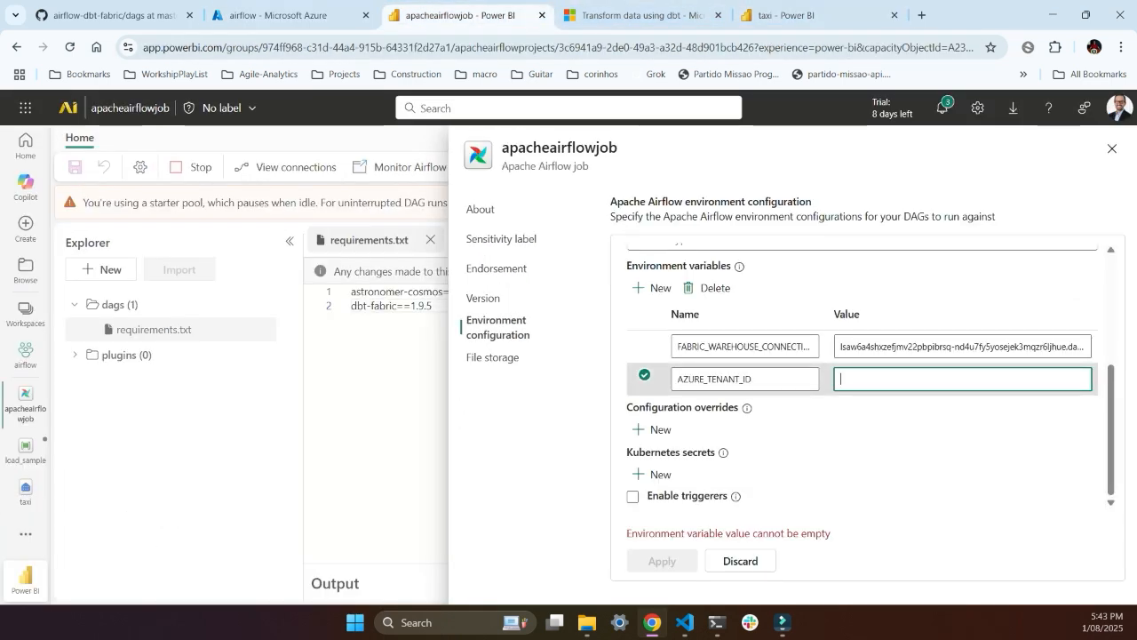
Set AZURE_TENANT_ID to 036f815c-… and add an AZURE_CLIENT_ID variable.
type("036f815c-3d92-42f2-a595-d69e17a03194")
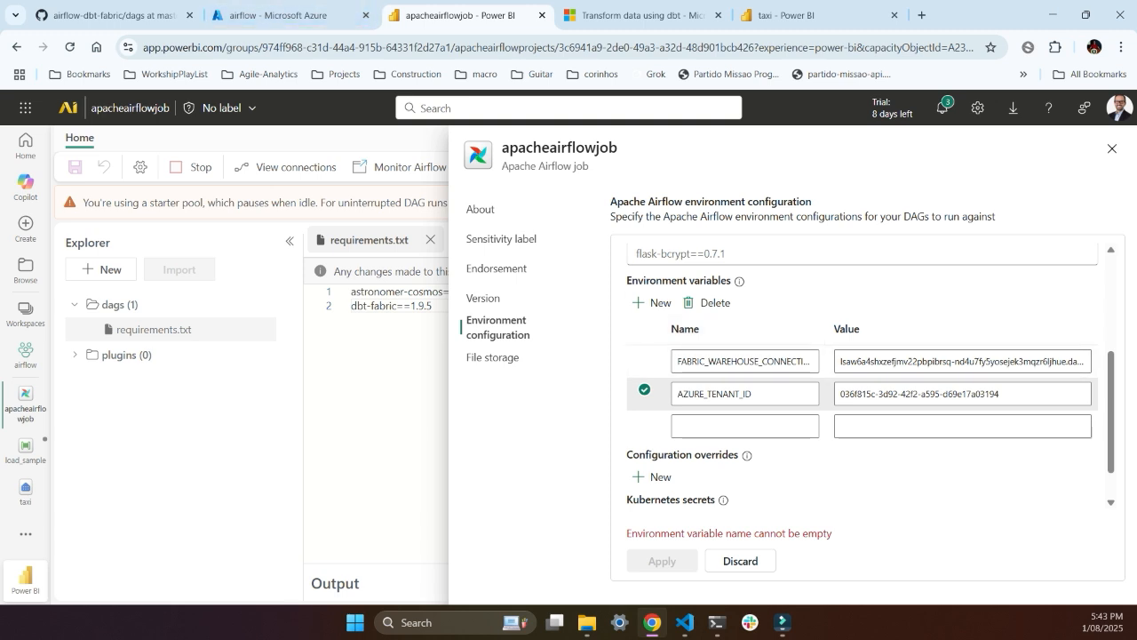
mouse_move(684, 622)
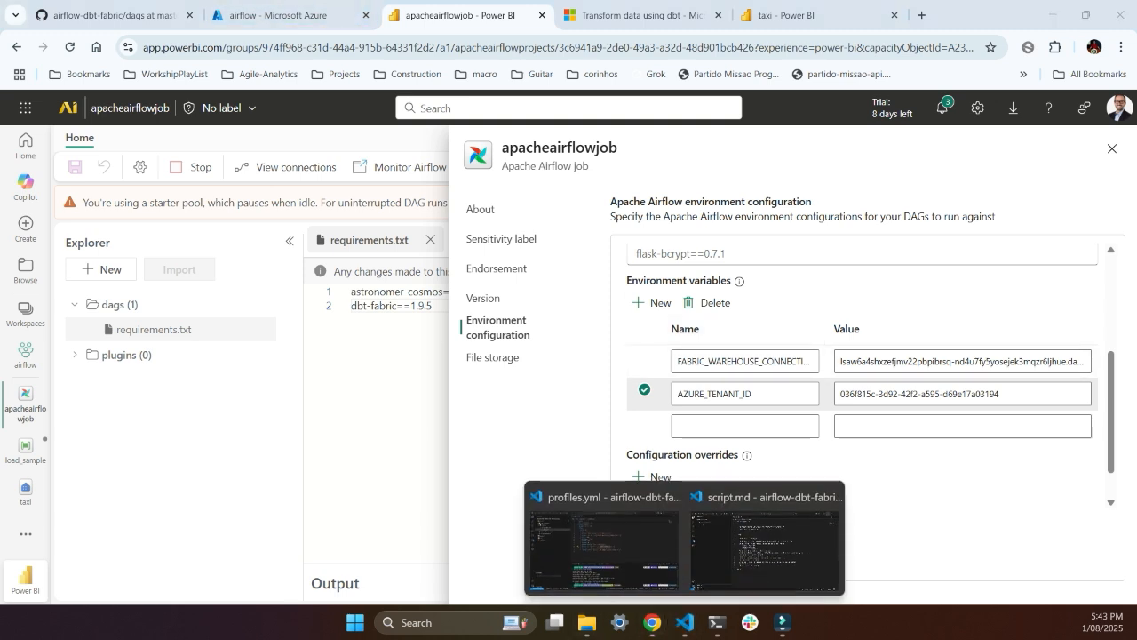
left_click(602, 551)
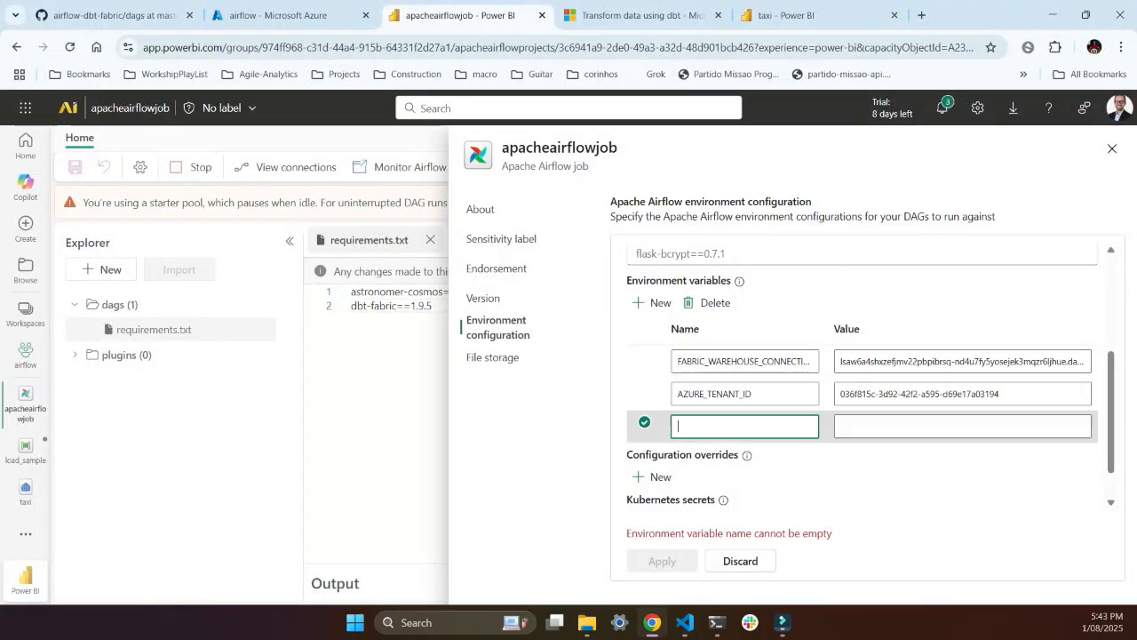
type("AZURE_CLIENT_ID")
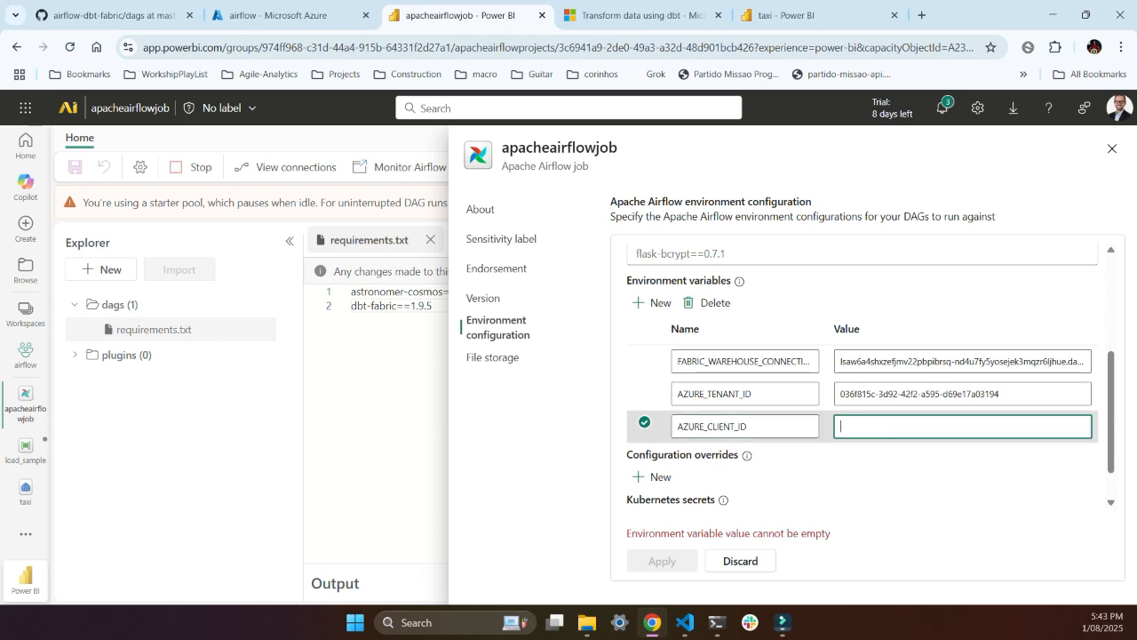
Fill AZURE_CLIENT_ID with the app's client ID 9768cb2c-… and add a fourth variable row.
left_click(284, 15)
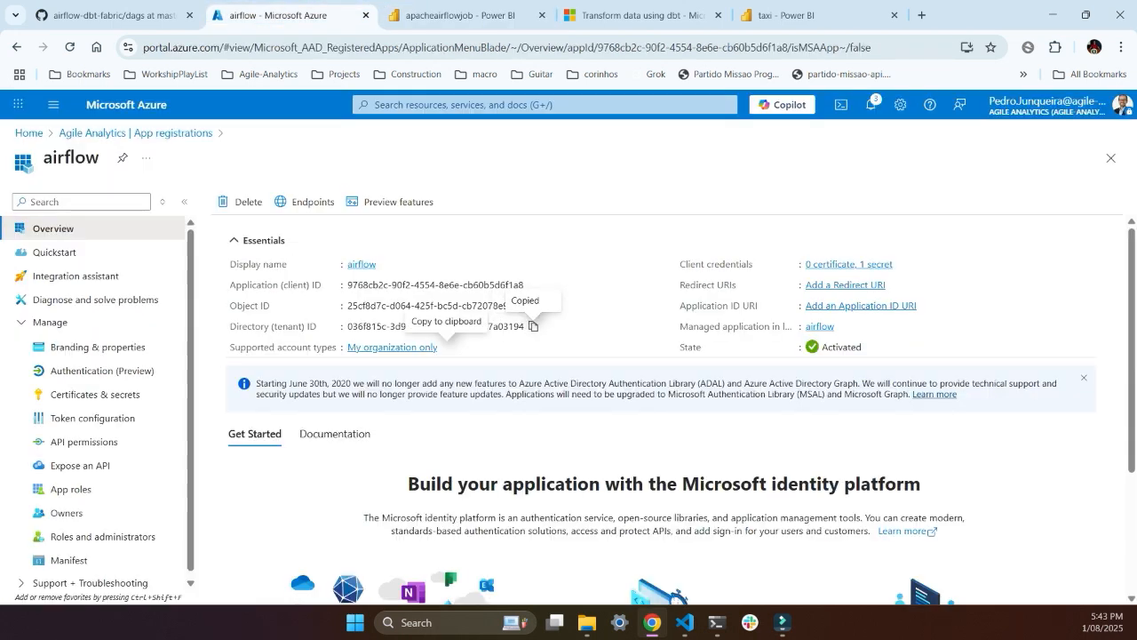
left_click(534, 326)
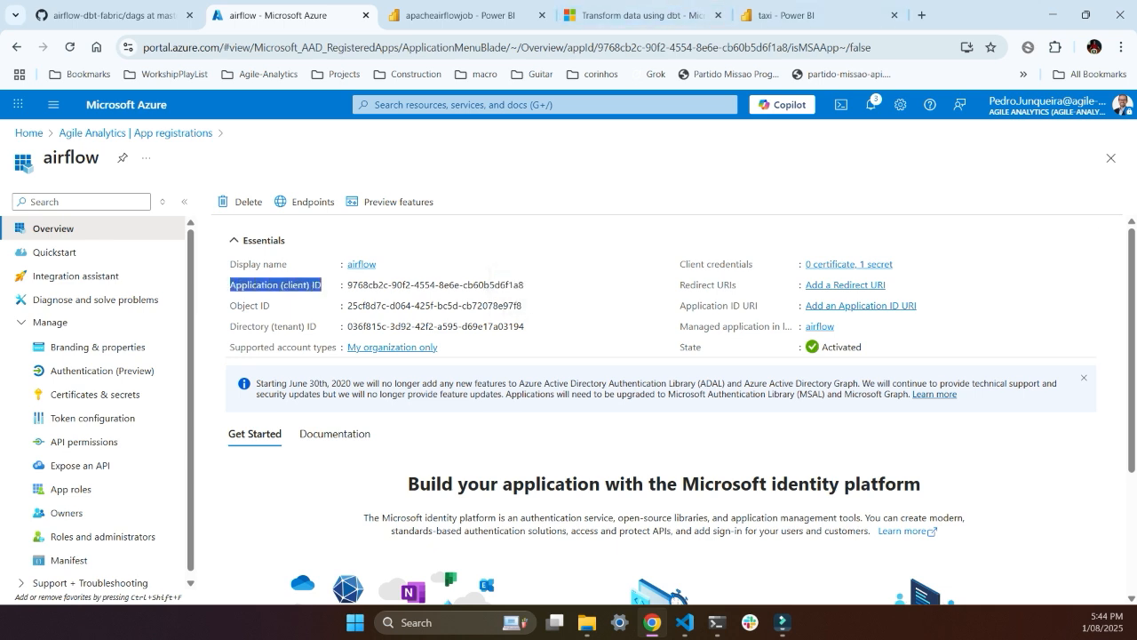
left_click(457, 15)
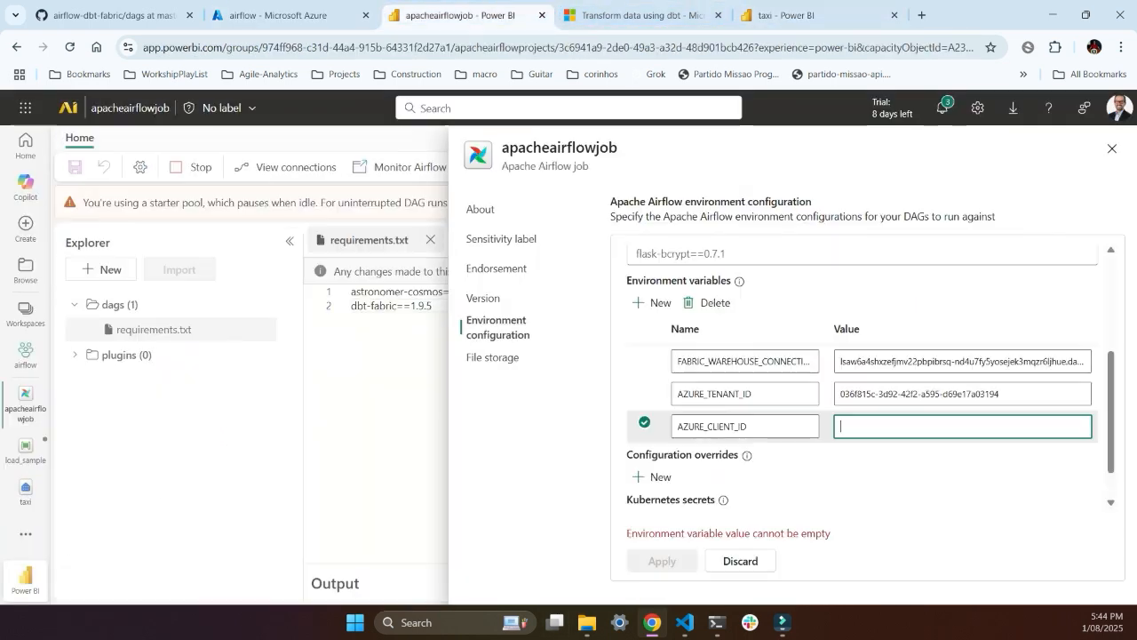
type("9768cb2c-90f2-4554-8e6e-cb60b5d6f1a8")
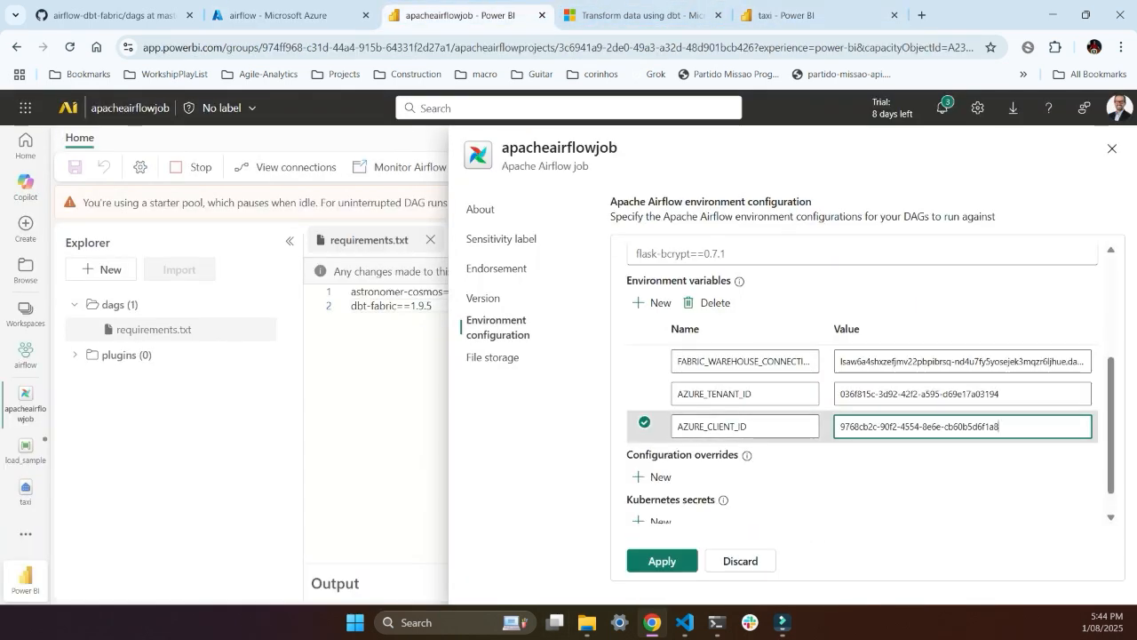
left_click(651, 302)
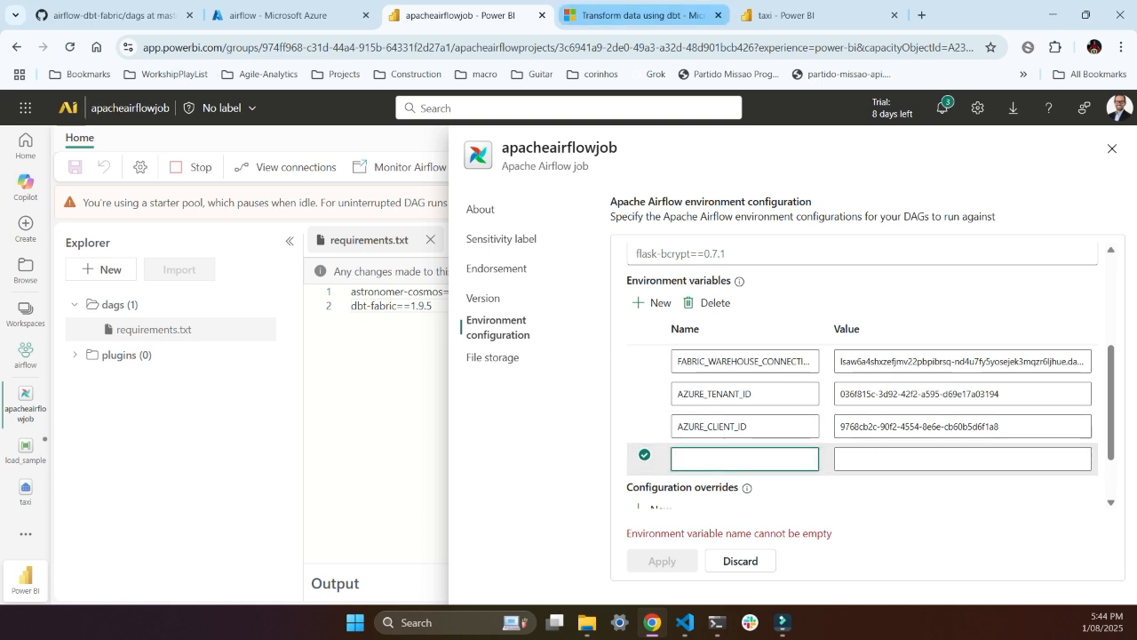
mouse_move(817, 15)
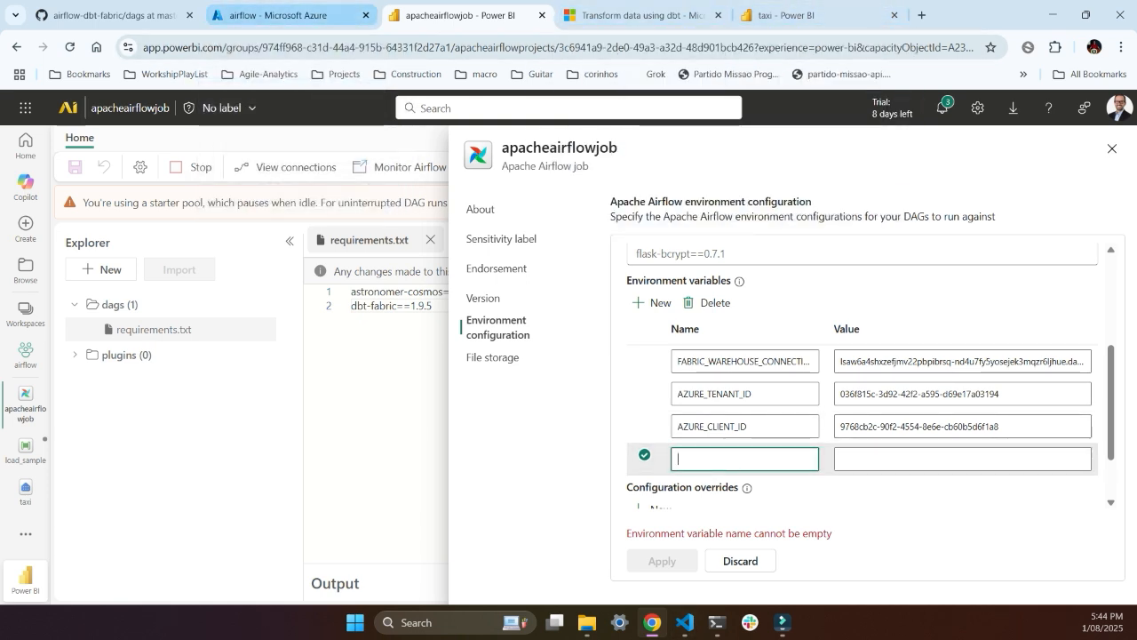
left_click(286, 15)
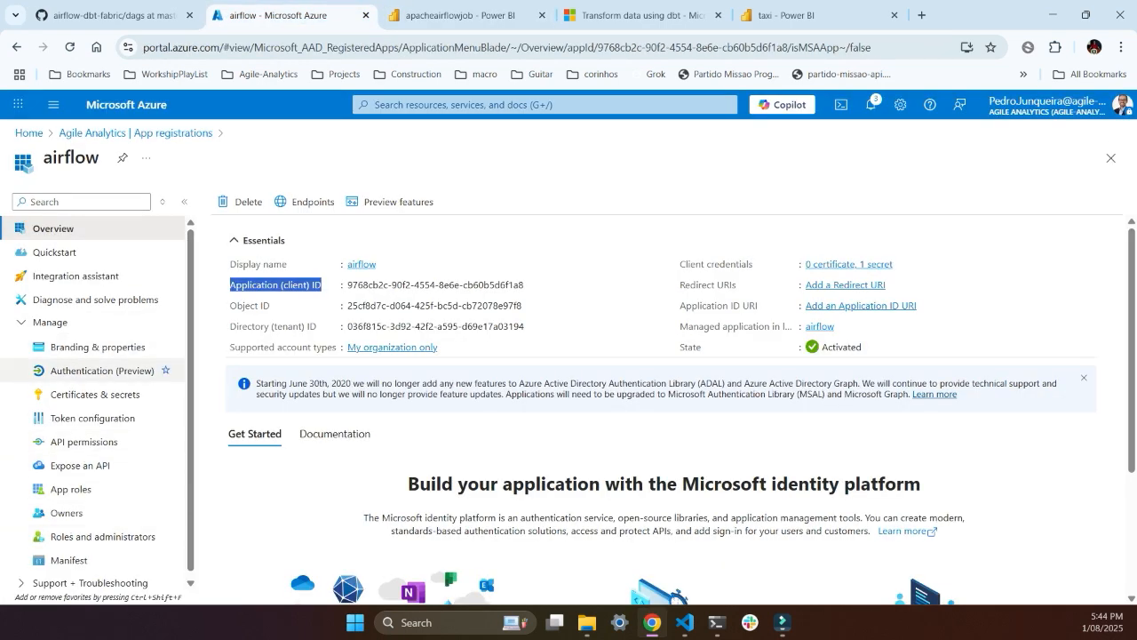
Open the airflow app's Certificates & secrets page after checking AZURE_CLIENT_SECRET in profiles.yml.
left_click(96, 393)
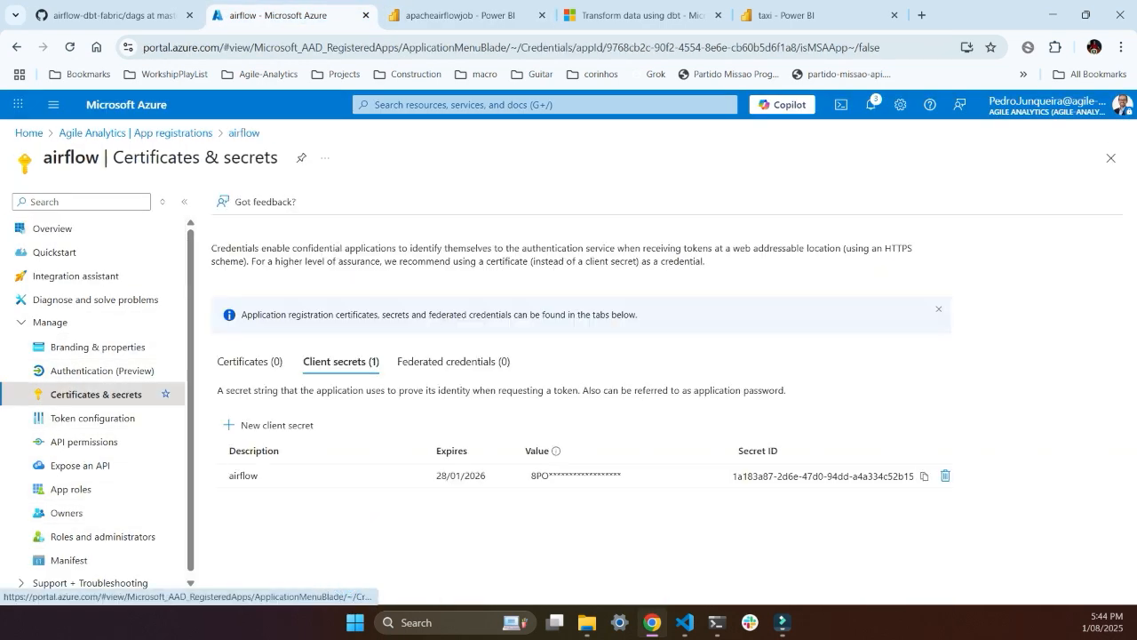
double_click(561, 475)
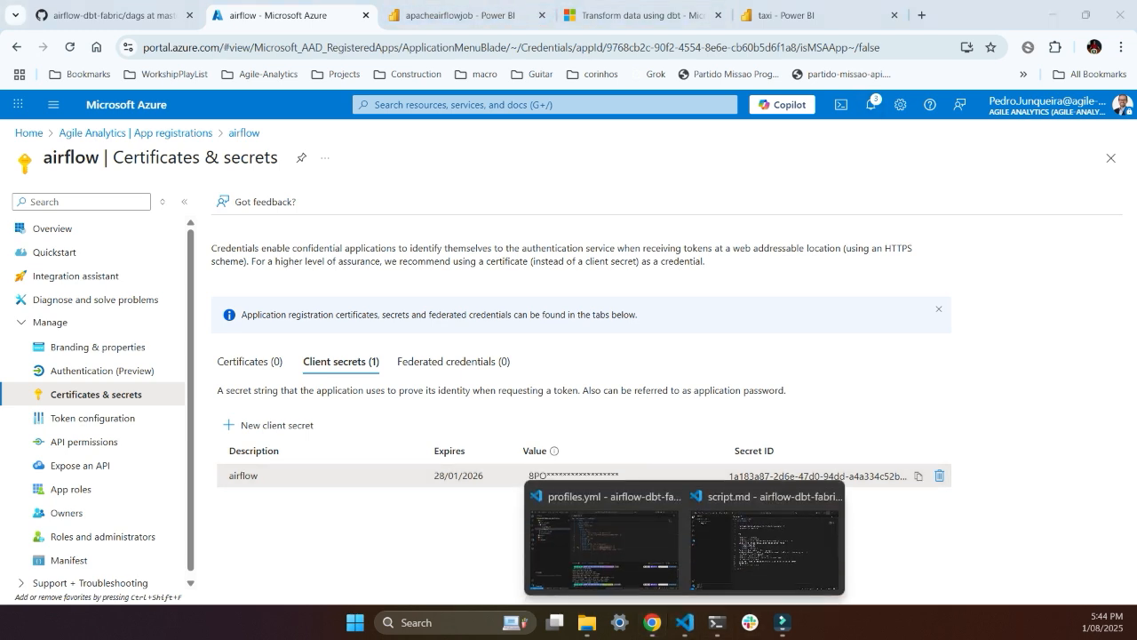
left_click(601, 541)
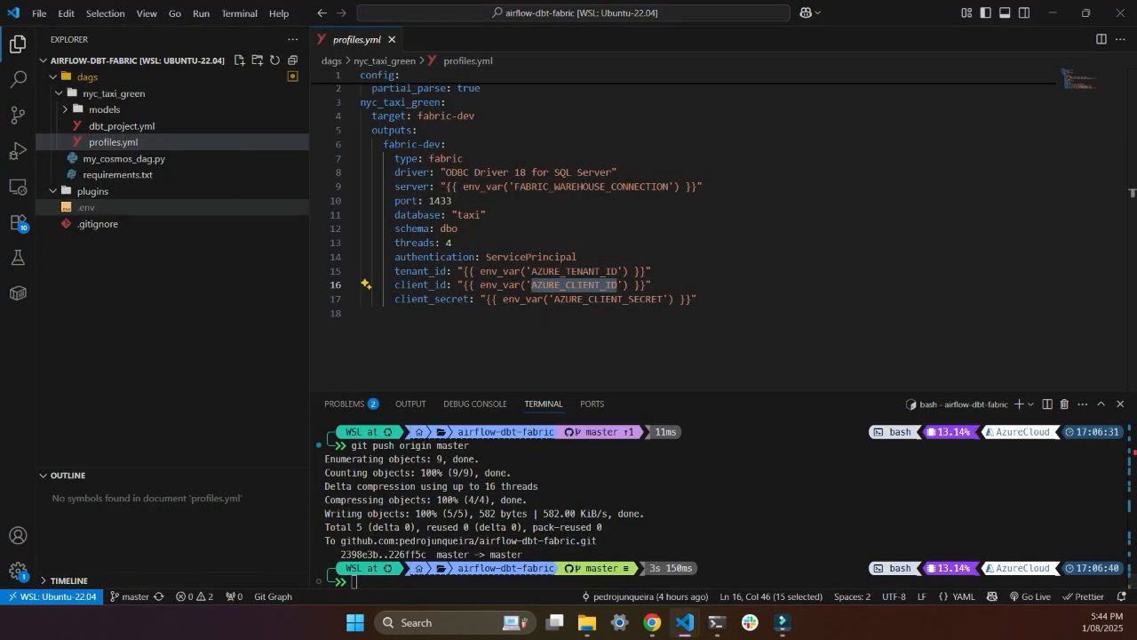
left_click(86, 207)
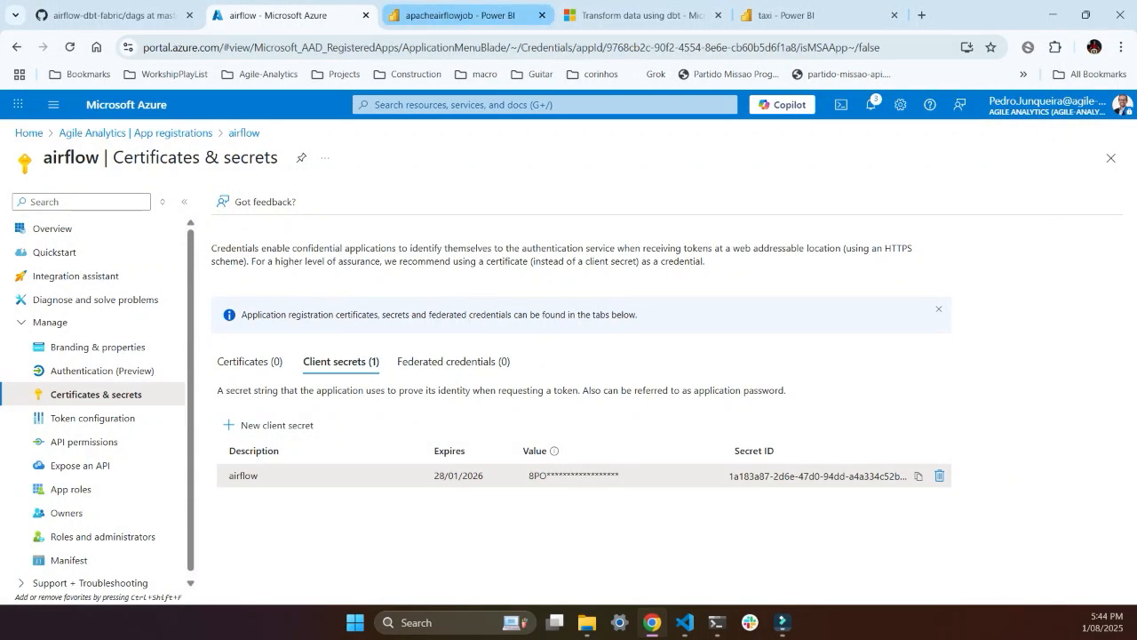
Add an AZURE_CLIENT_SECRET environment variable, name copied from .env, and apply the settings.
left_click(462, 15)
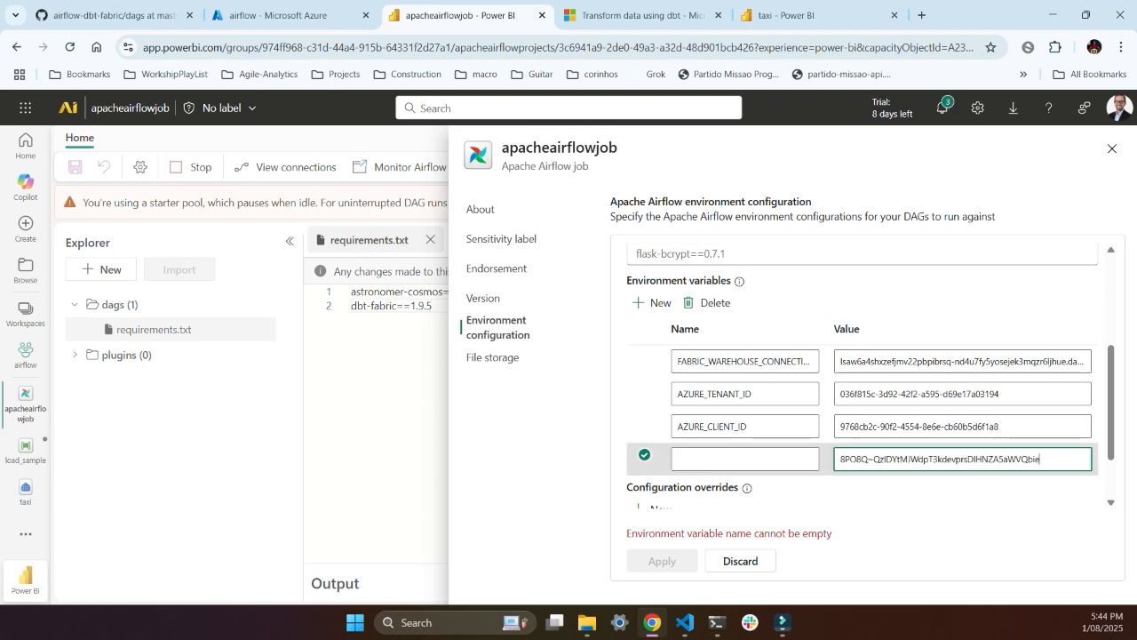
left_click(744, 459)
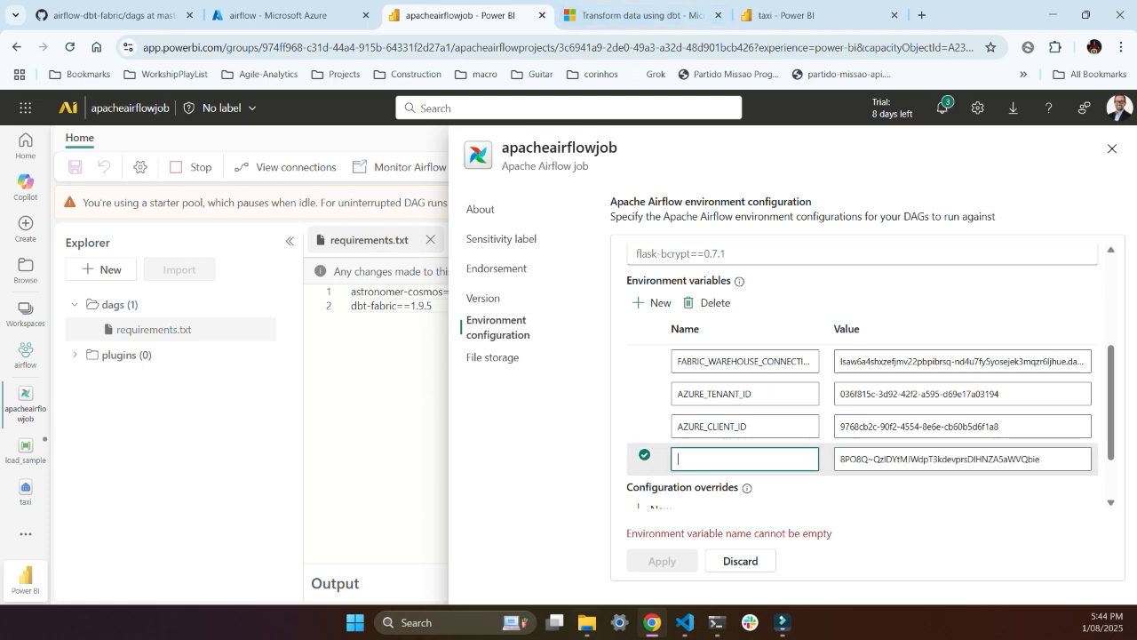
mouse_move(684, 622)
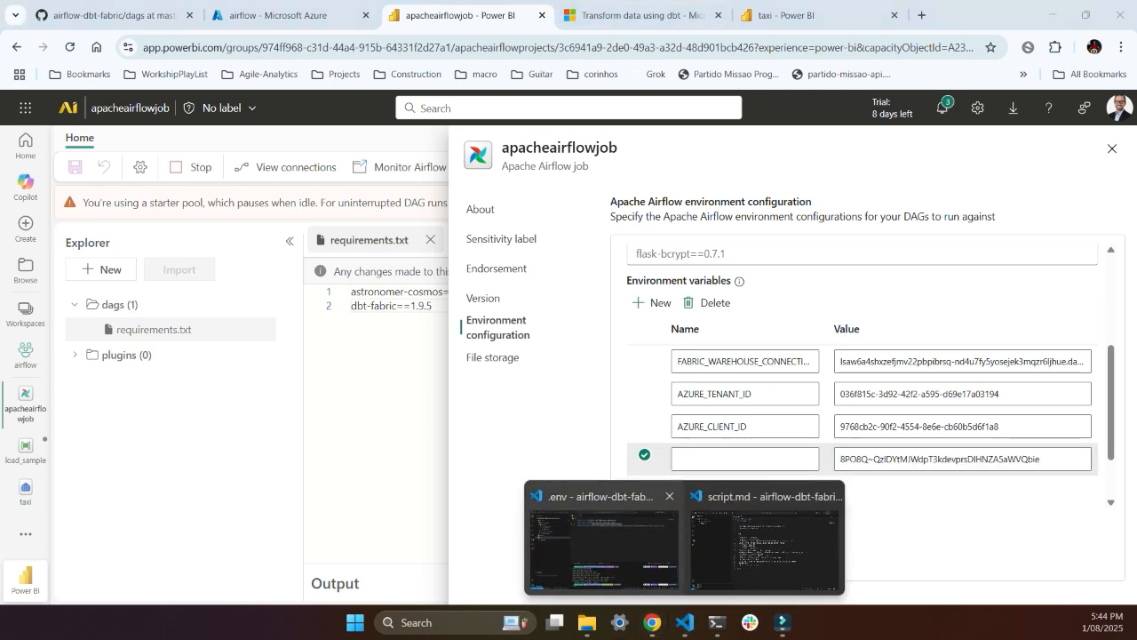
left_click(603, 546)
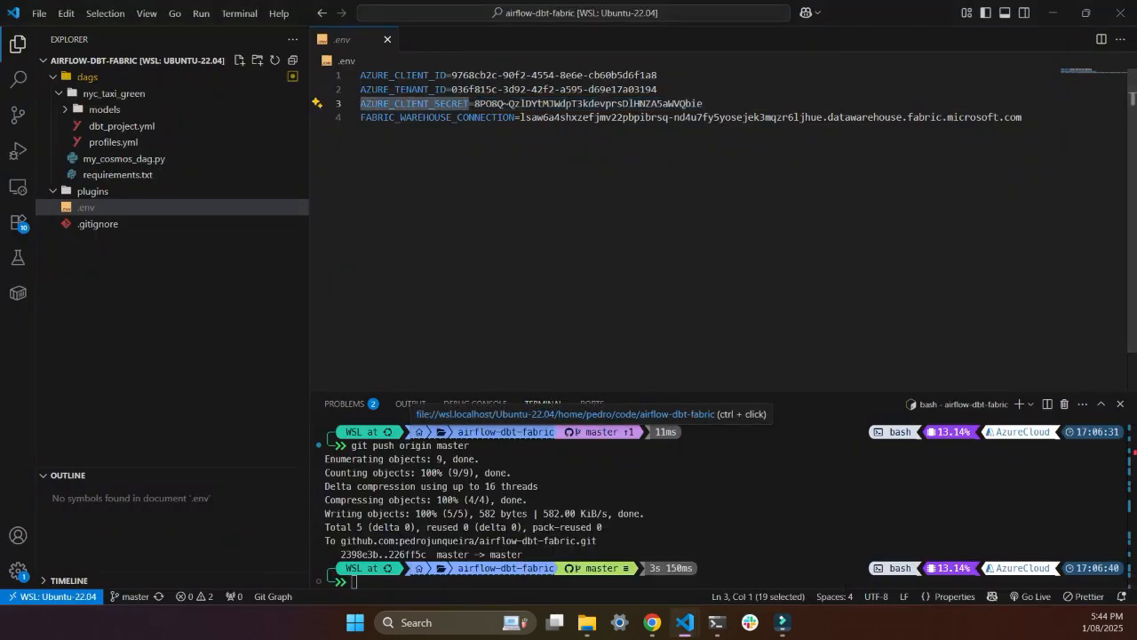
left_click(113, 141)
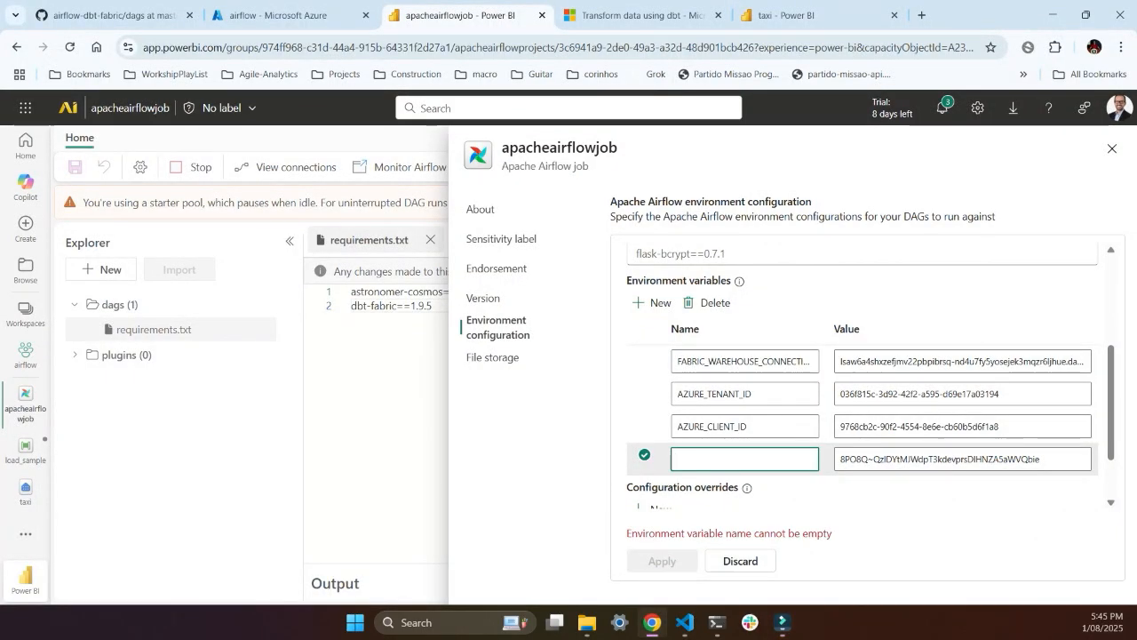
type("AZURE_CLIENT_SECRET")
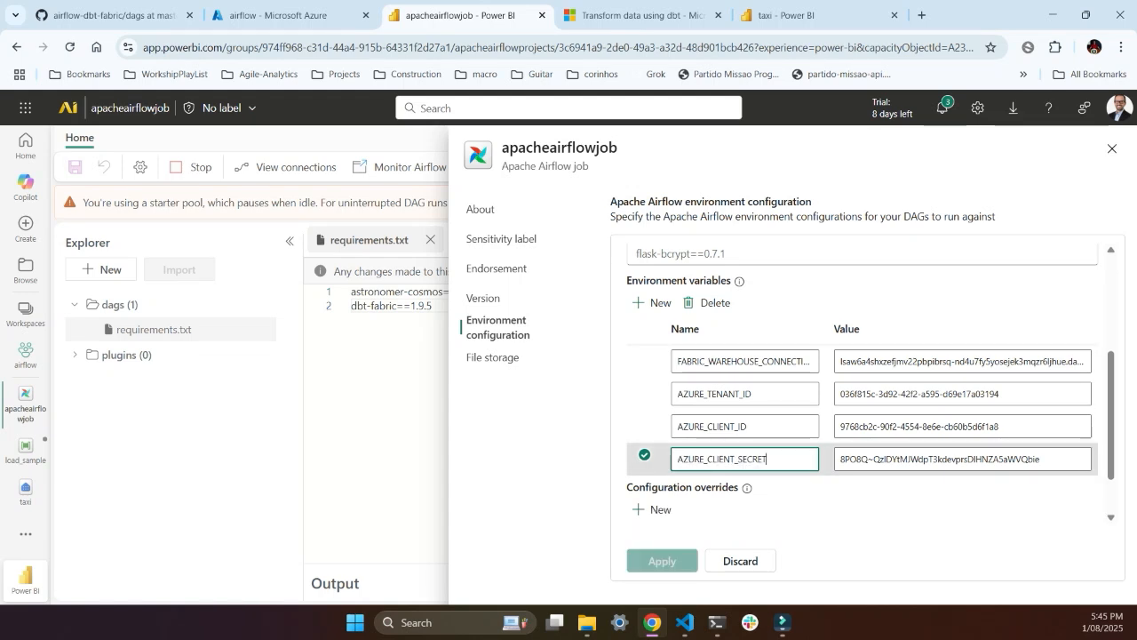
left_click(661, 560)
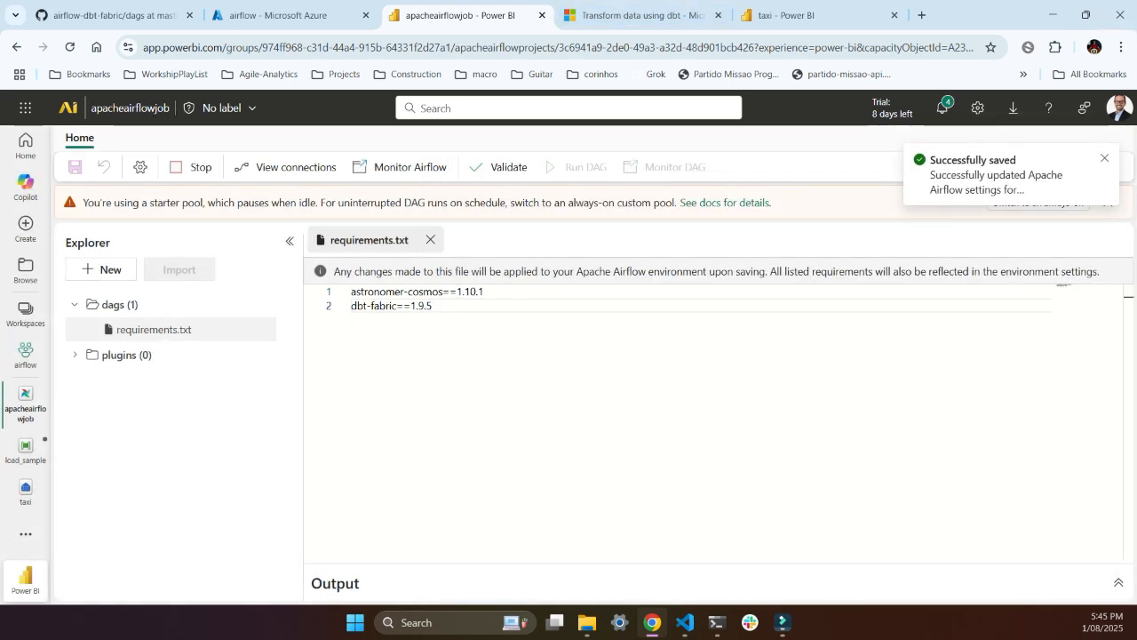
Dismiss the 'Successfully saved' toast, close requirements.txt, and switch to the GitHub tab.
left_click(1104, 158)
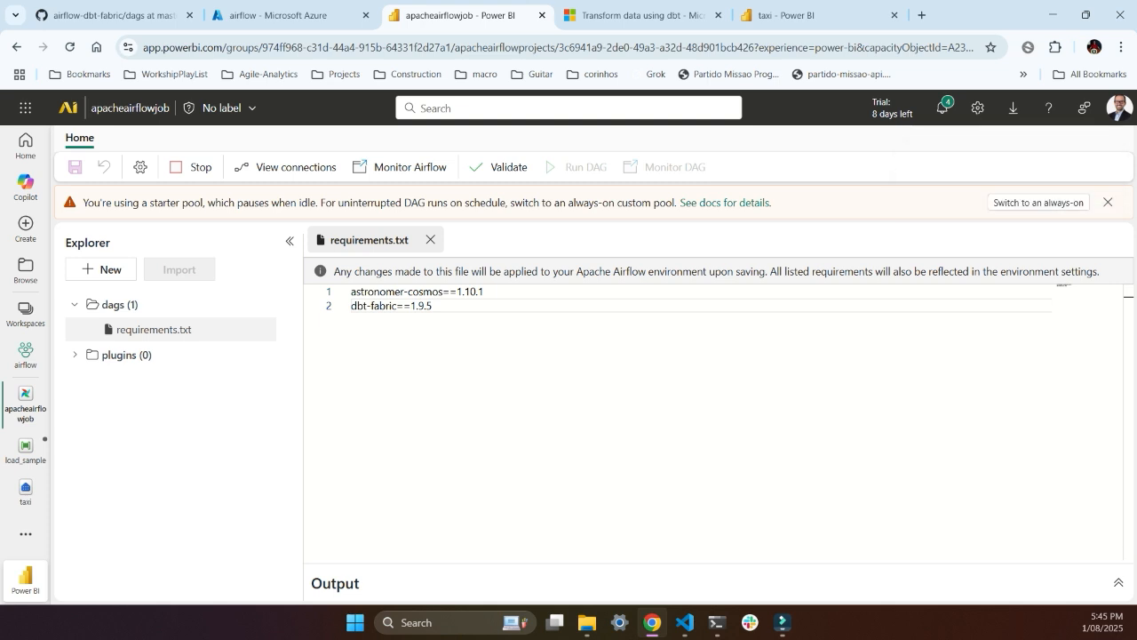
left_click(430, 238)
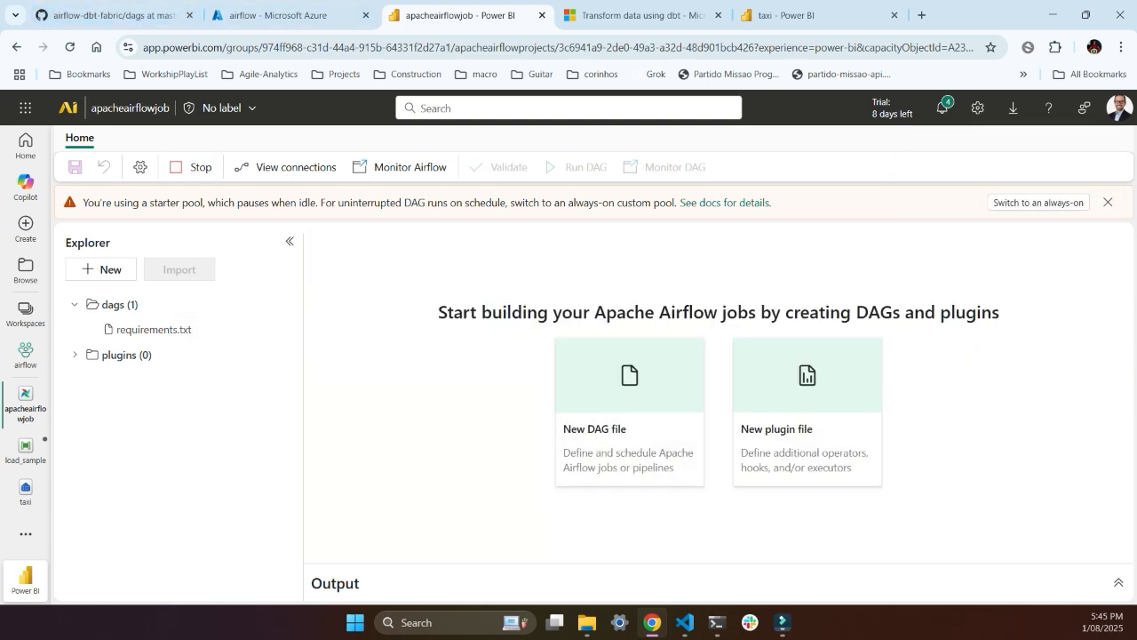
mouse_move(684, 621)
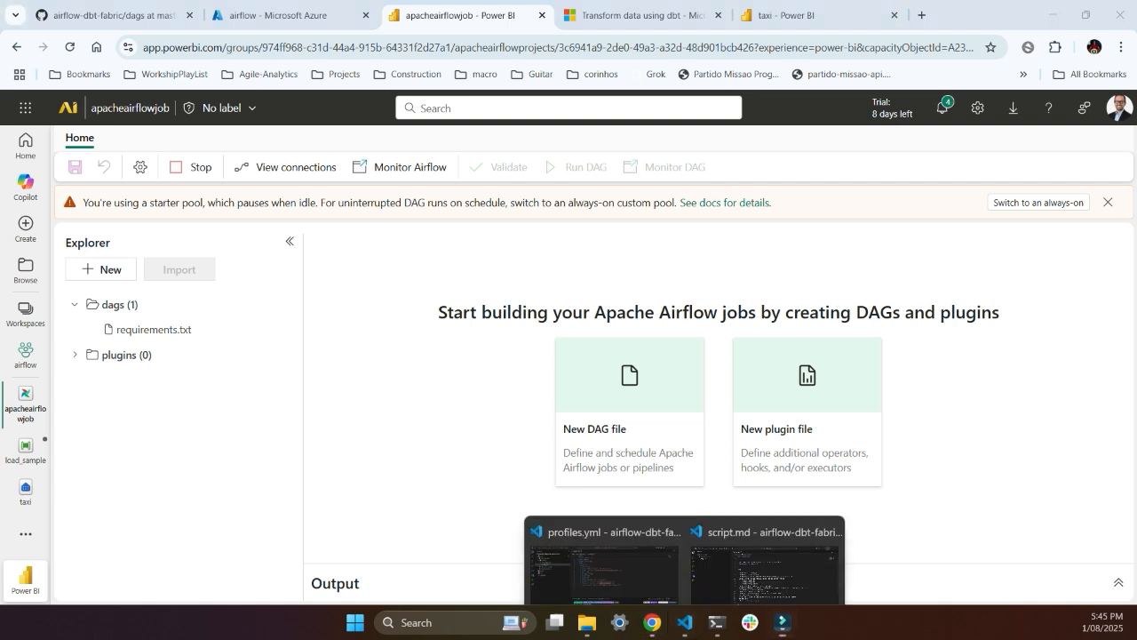
left_click(604, 569)
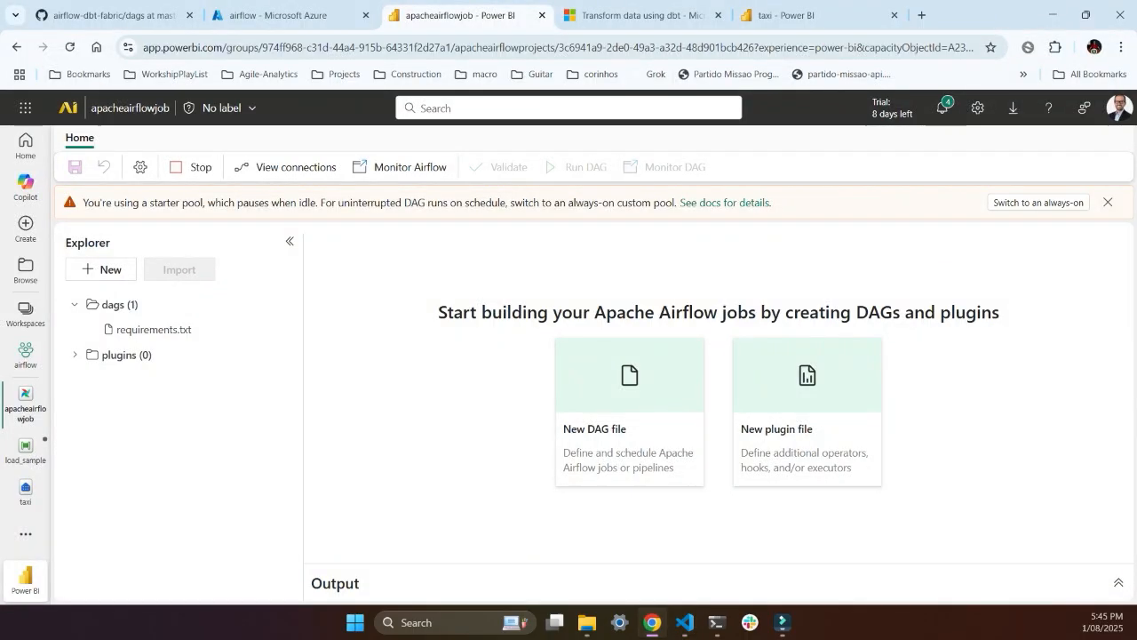
left_click(106, 15)
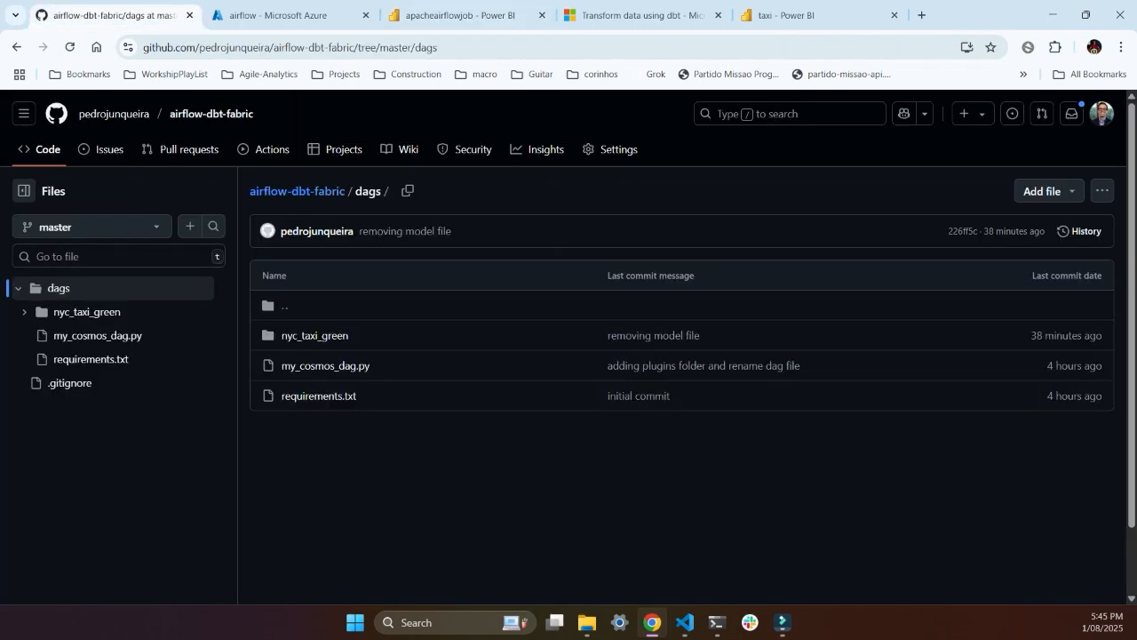
mouse_move(211, 114)
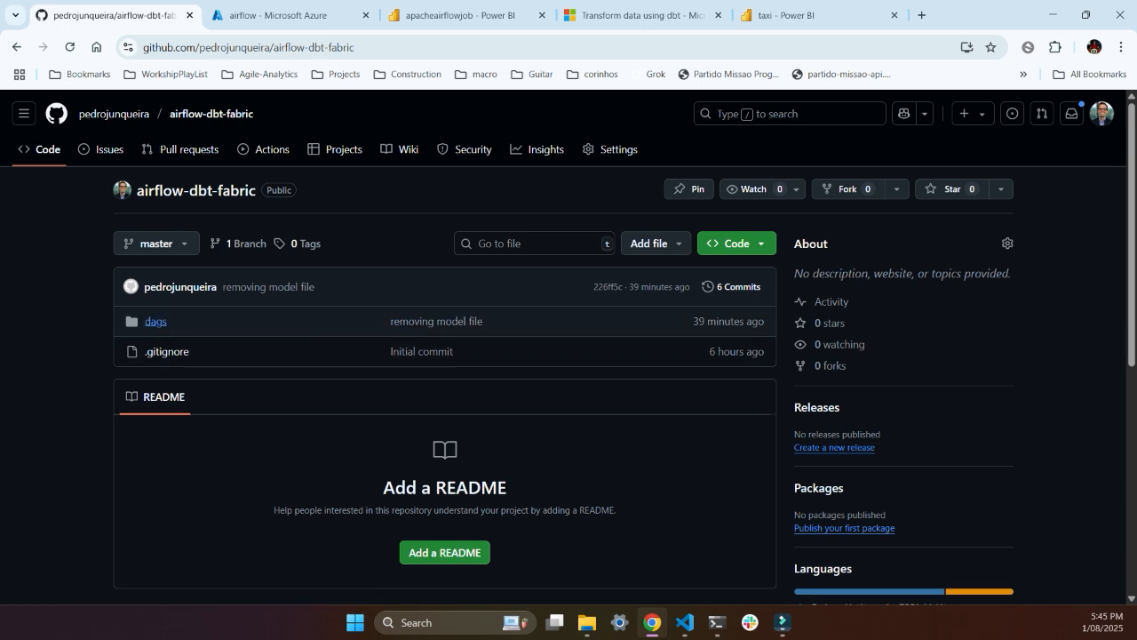
Browse the airflow-dbt-fabric dags folder, then return to apacheairflowjob's File storage settings.
left_click(155, 321)
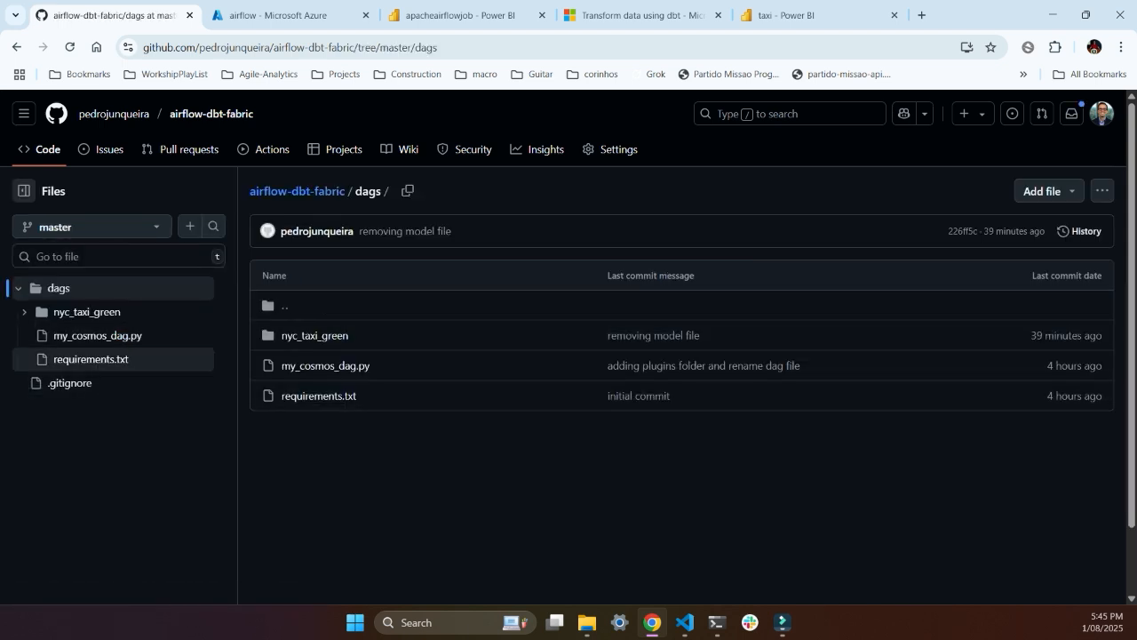
left_click(462, 15)
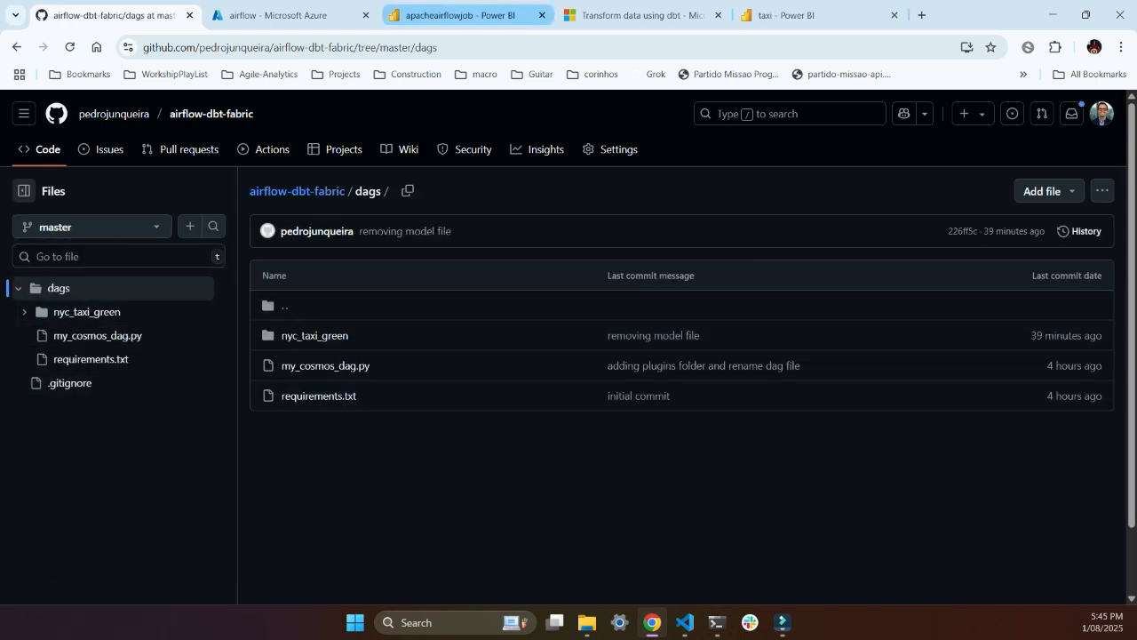
mouse_move(639, 16)
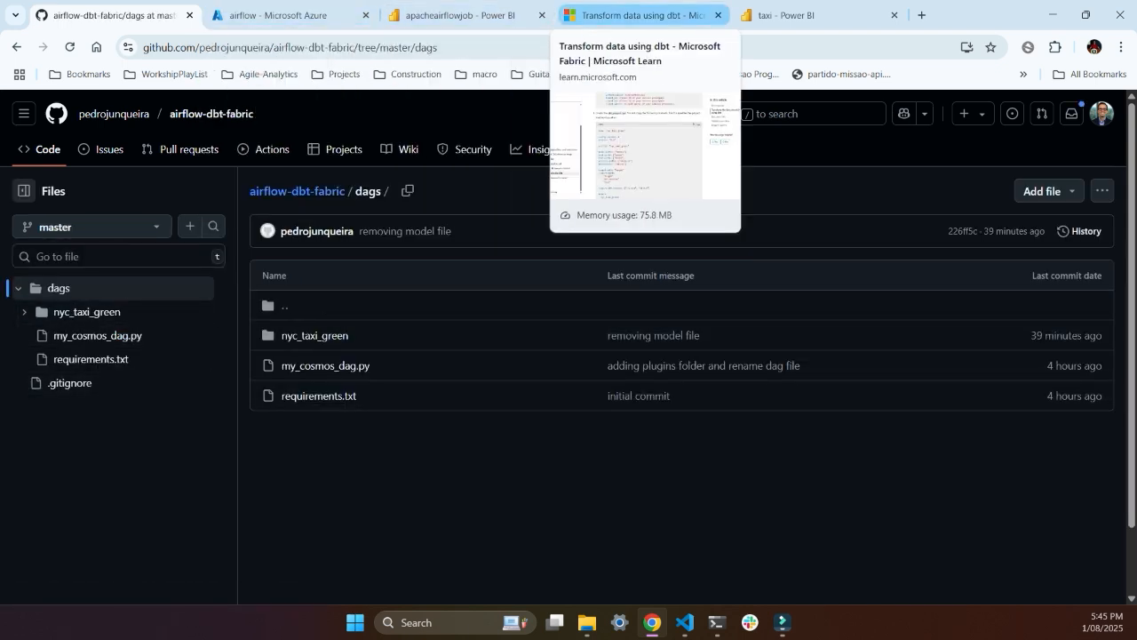
left_click(459, 15)
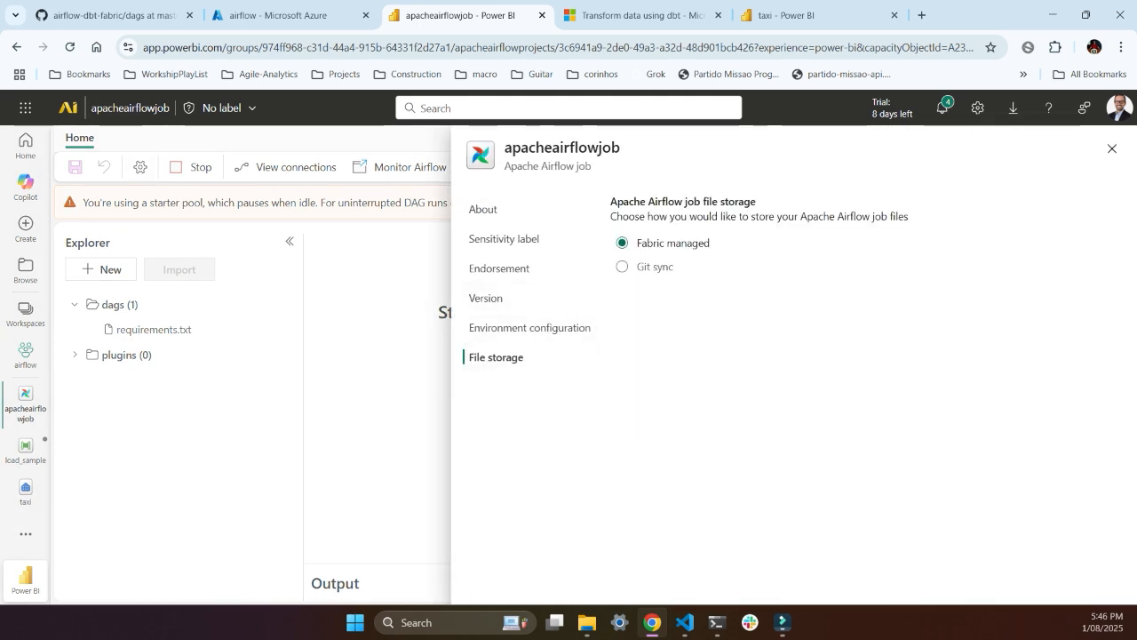
Choose Git sync with GitHub and copy the repository's HTTPS clone address.
left_click(622, 266)
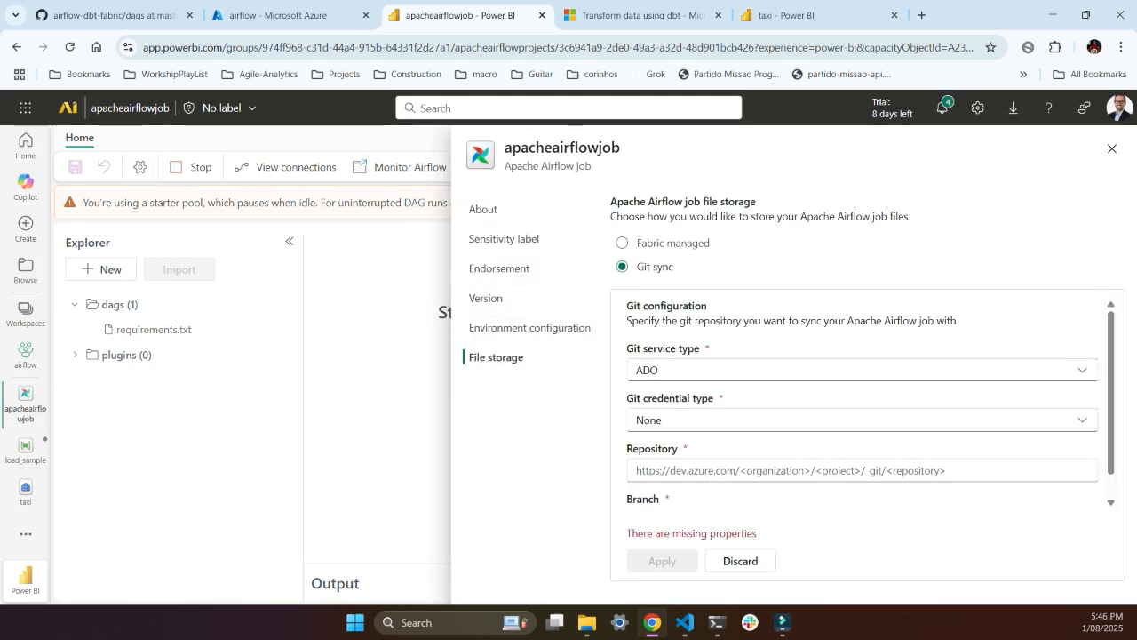
left_click(858, 371)
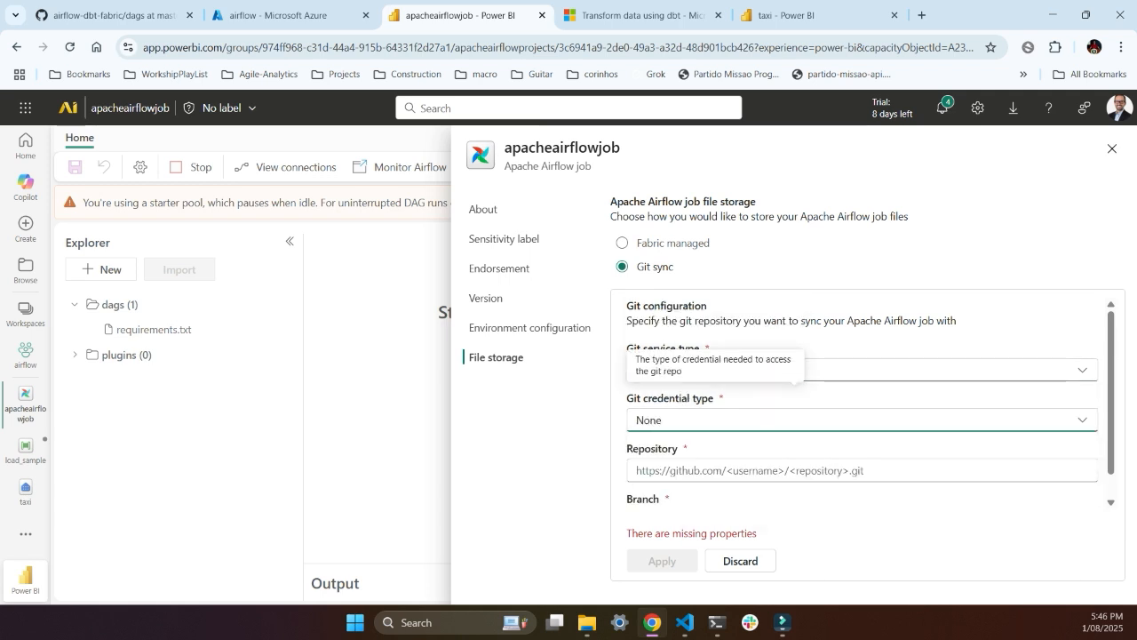
left_click(107, 15)
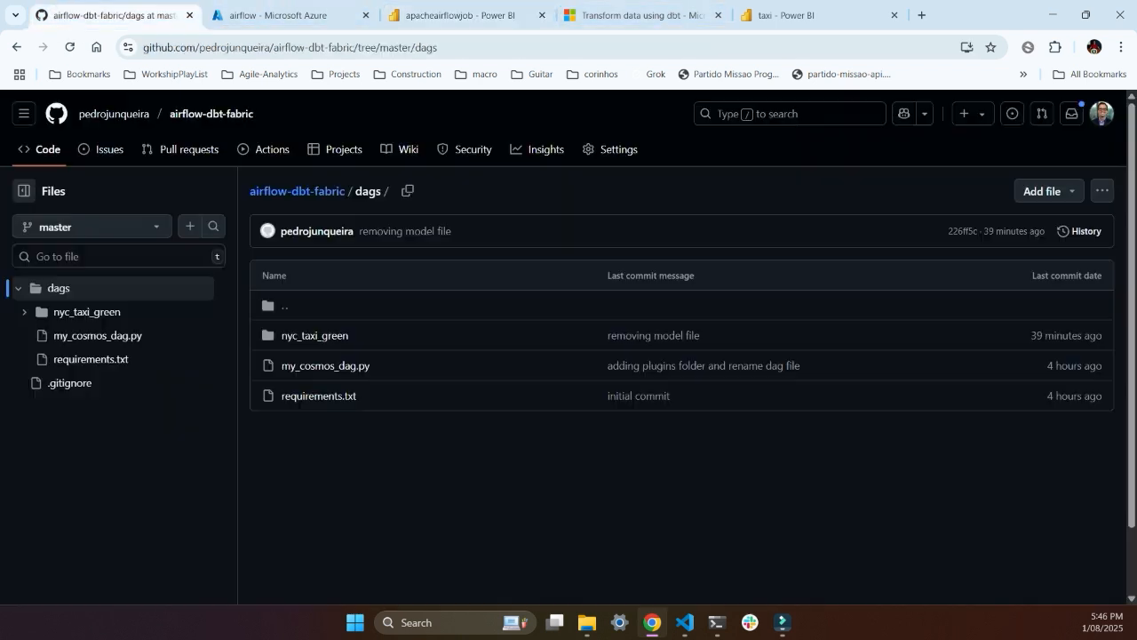
left_click(462, 15)
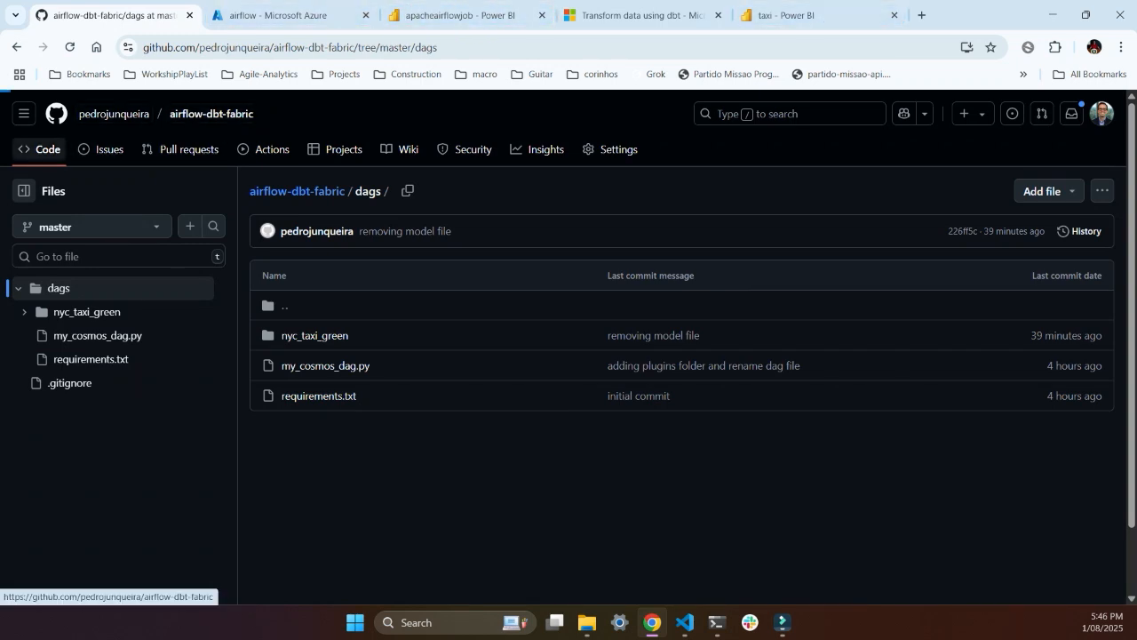
left_click(211, 114)
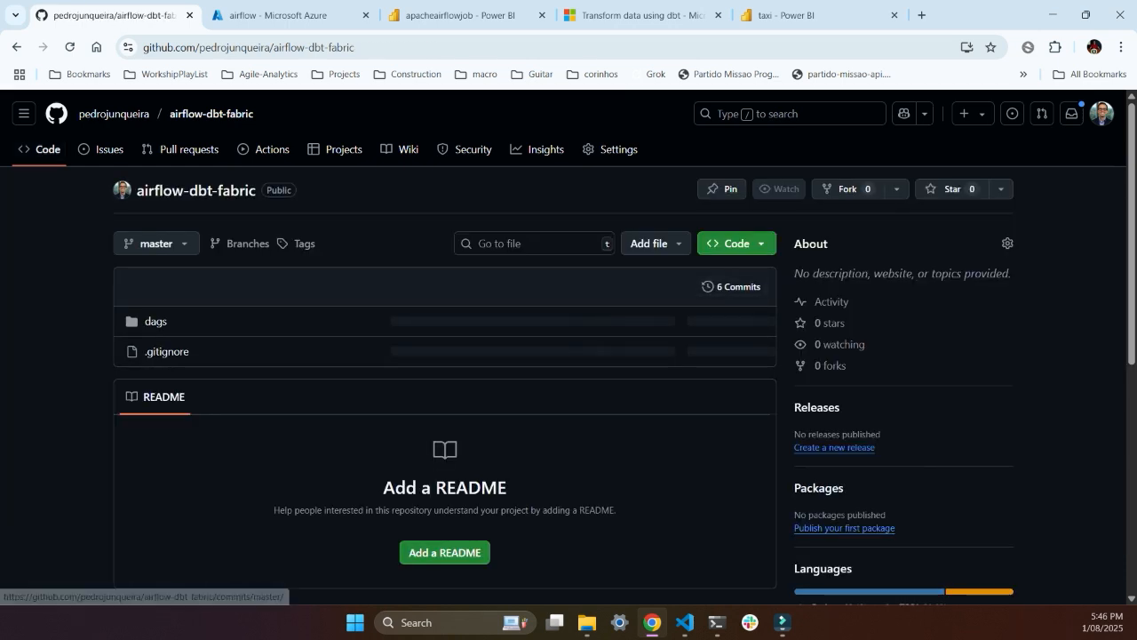
left_click(727, 243)
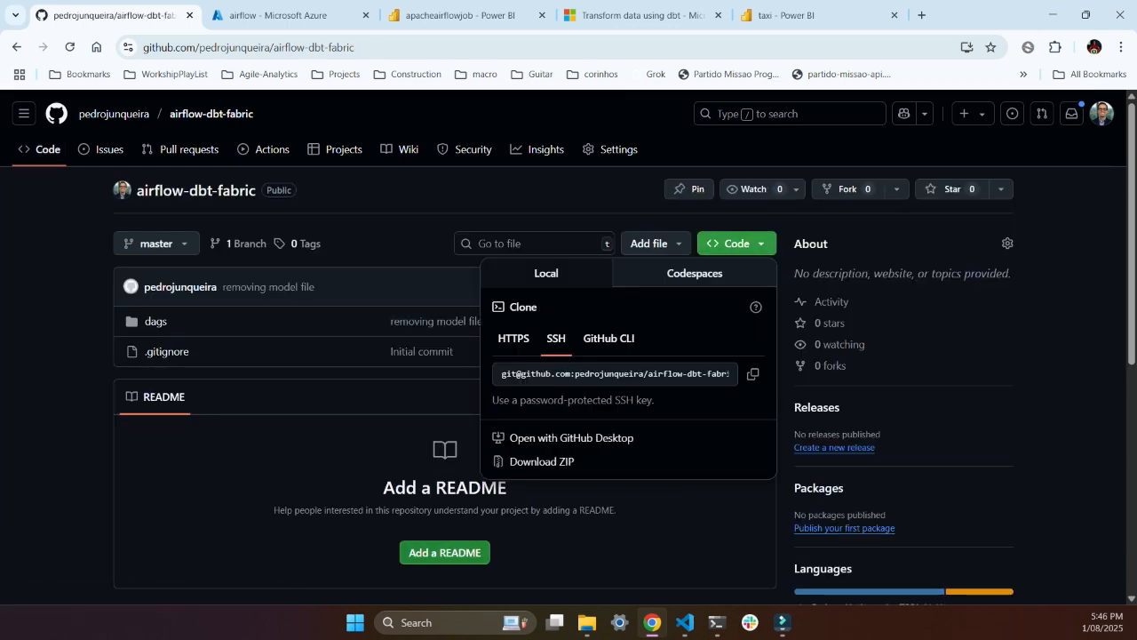
left_click(512, 338)
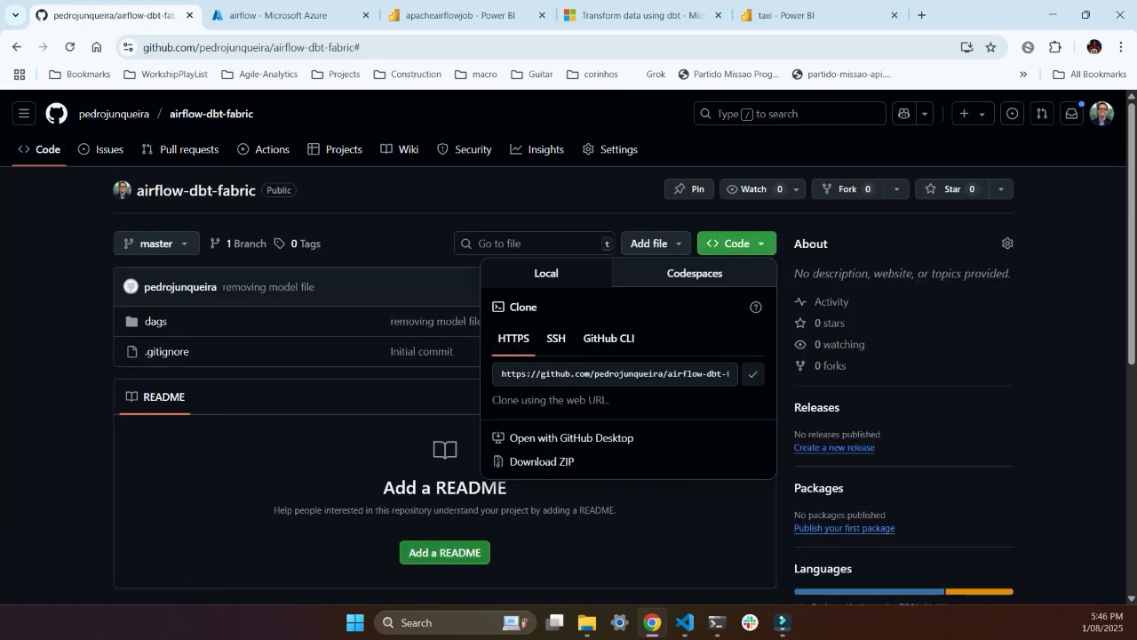
left_click(462, 16)
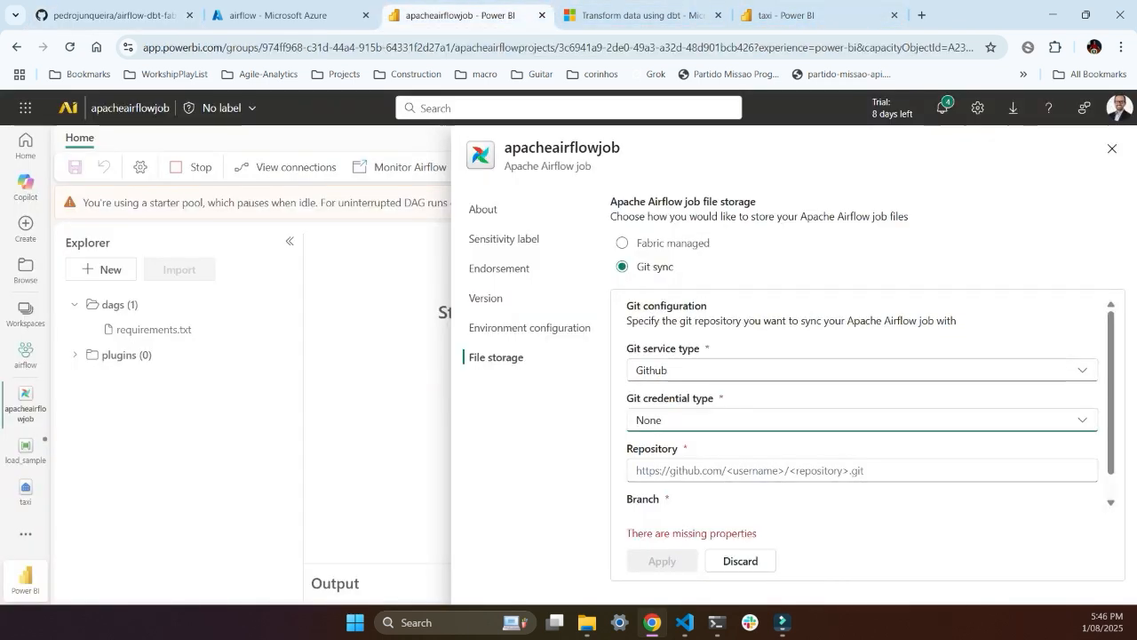
type("https://github.com/pedrojunqueira/airflow-dbt-fabric.git")
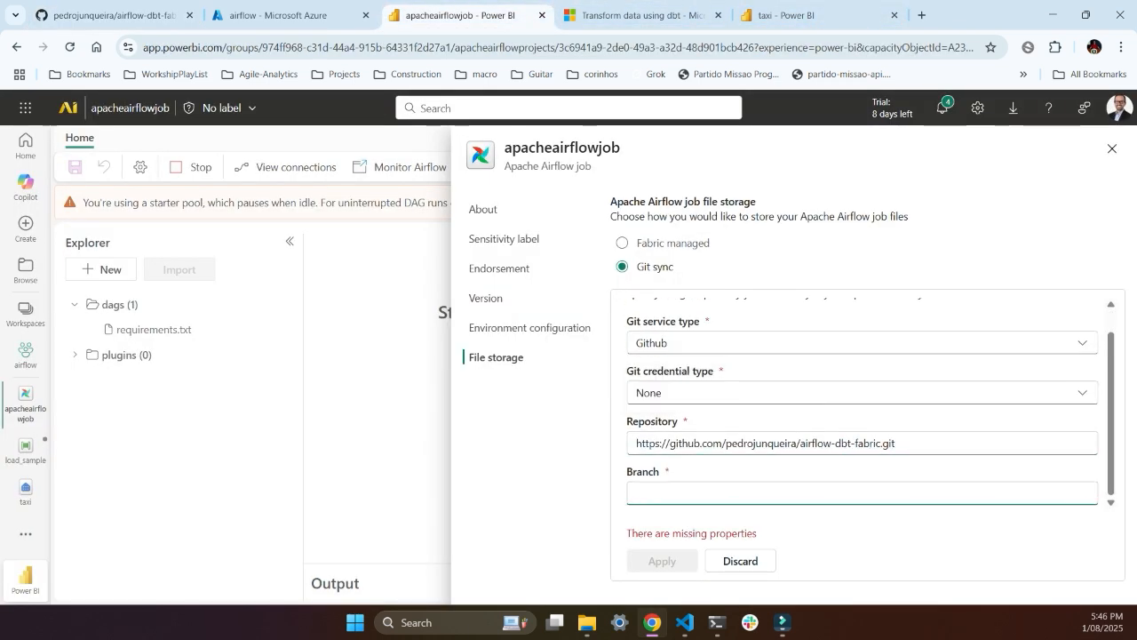
type("master")
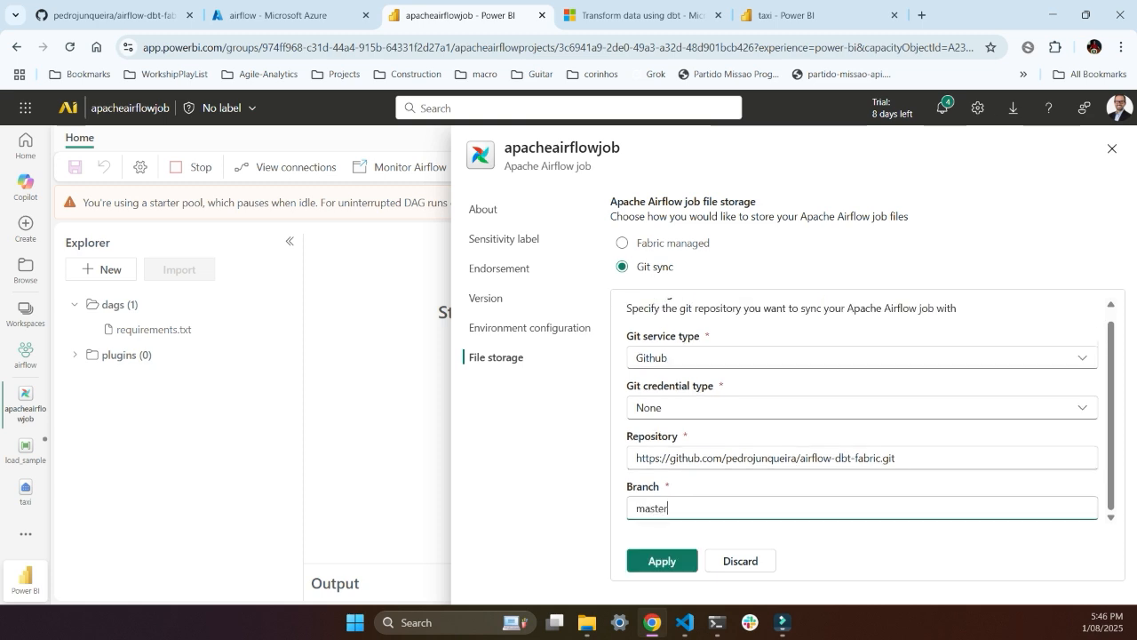
left_click(662, 561)
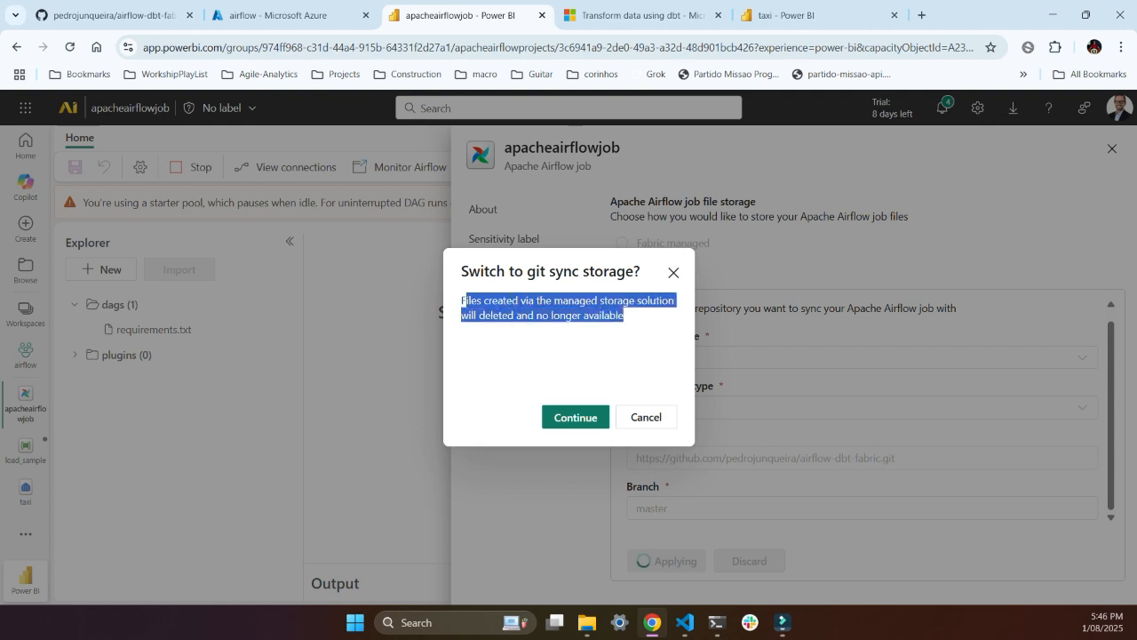
Confirm Continue in the 'Switch to git sync storage?' dialog.
left_click(575, 417)
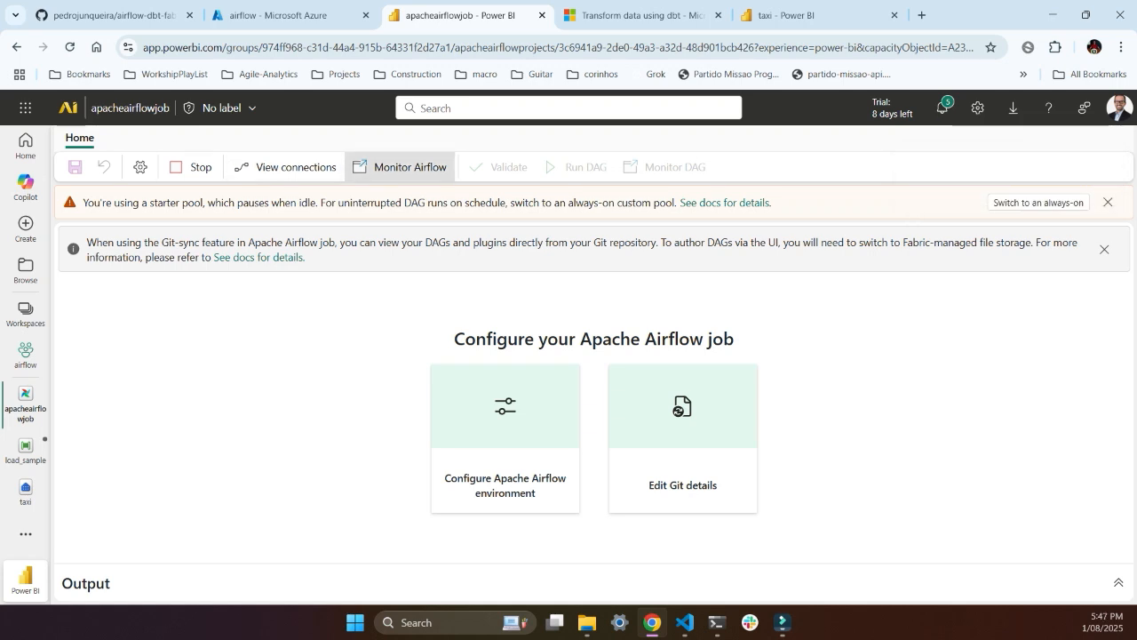
Open Monitor Airflow, sign in, see the empty DAGs list, and return to Fabric.
left_click(399, 167)
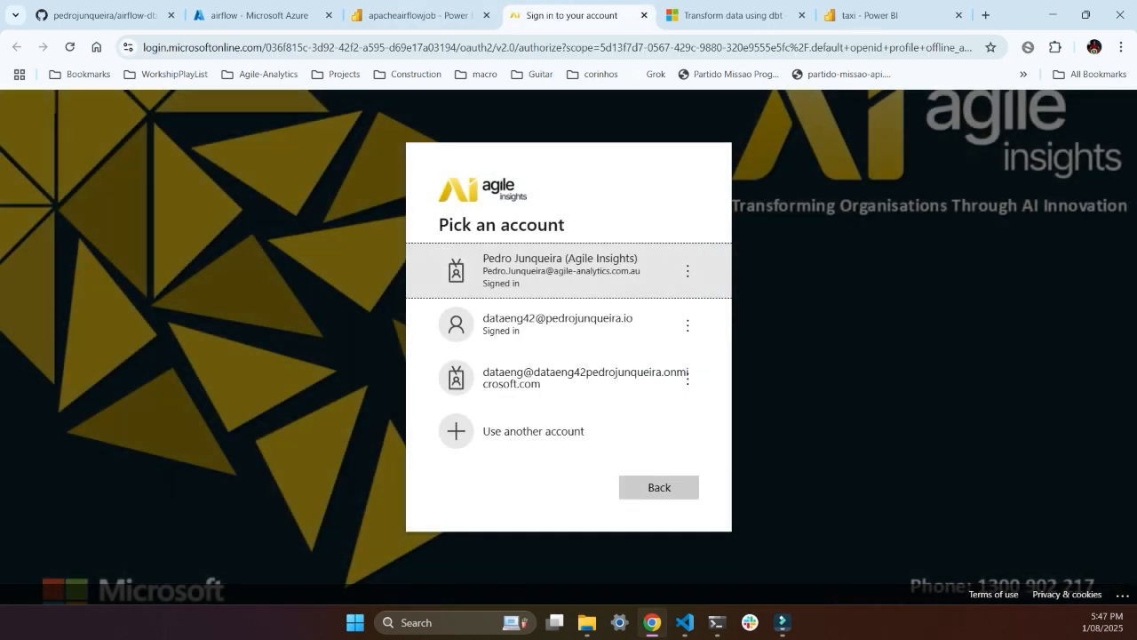
left_click(559, 270)
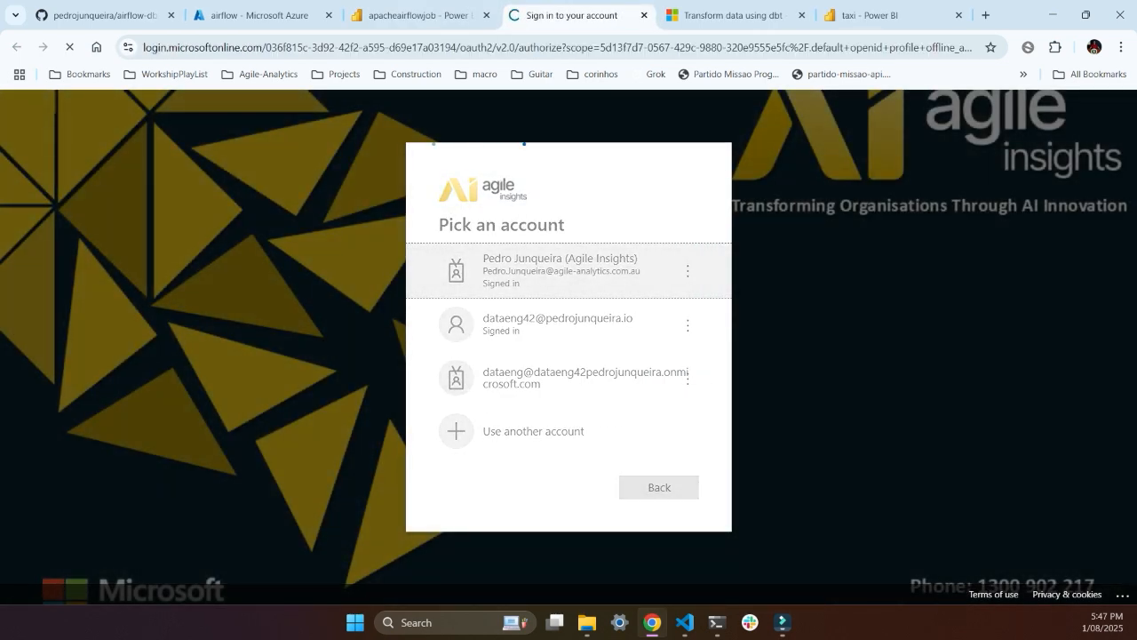
left_click(559, 270)
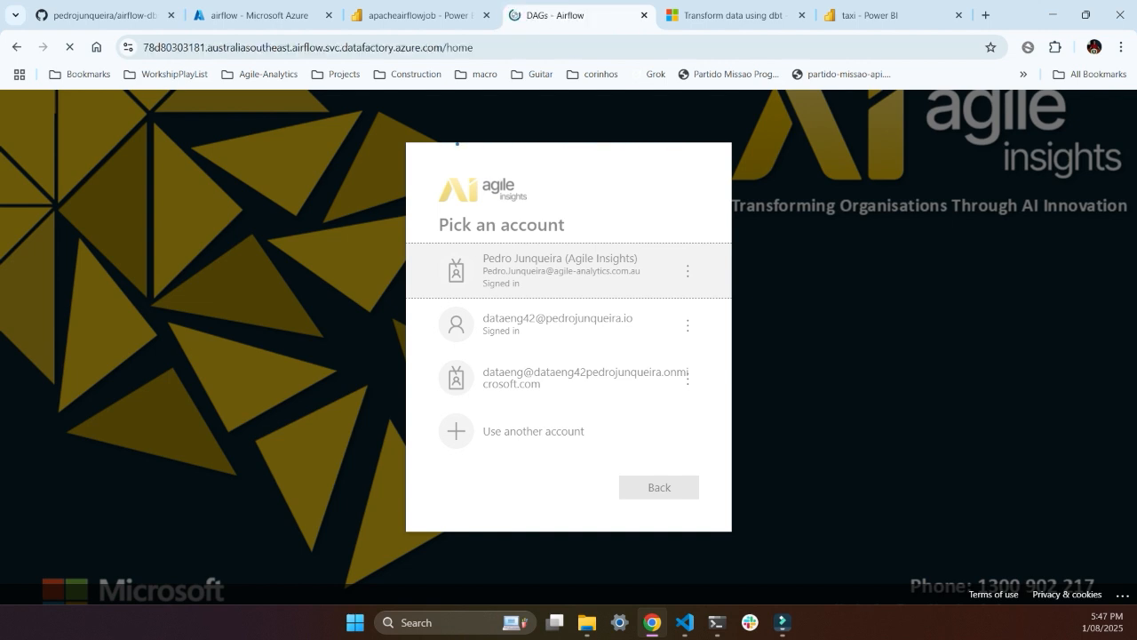
left_click(561, 270)
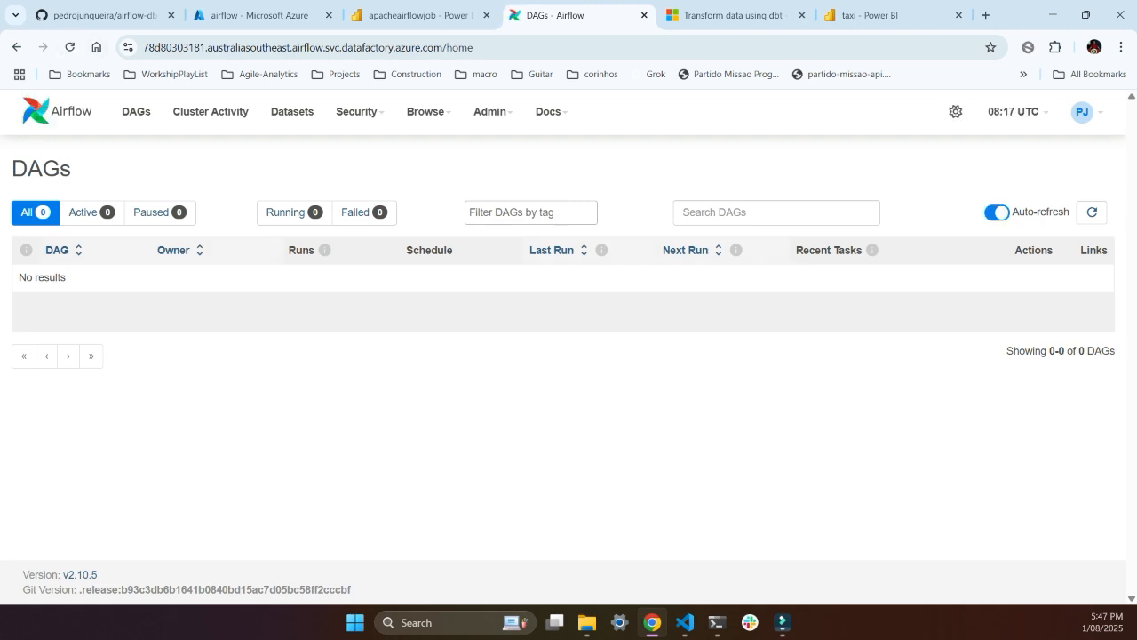
left_click(418, 15)
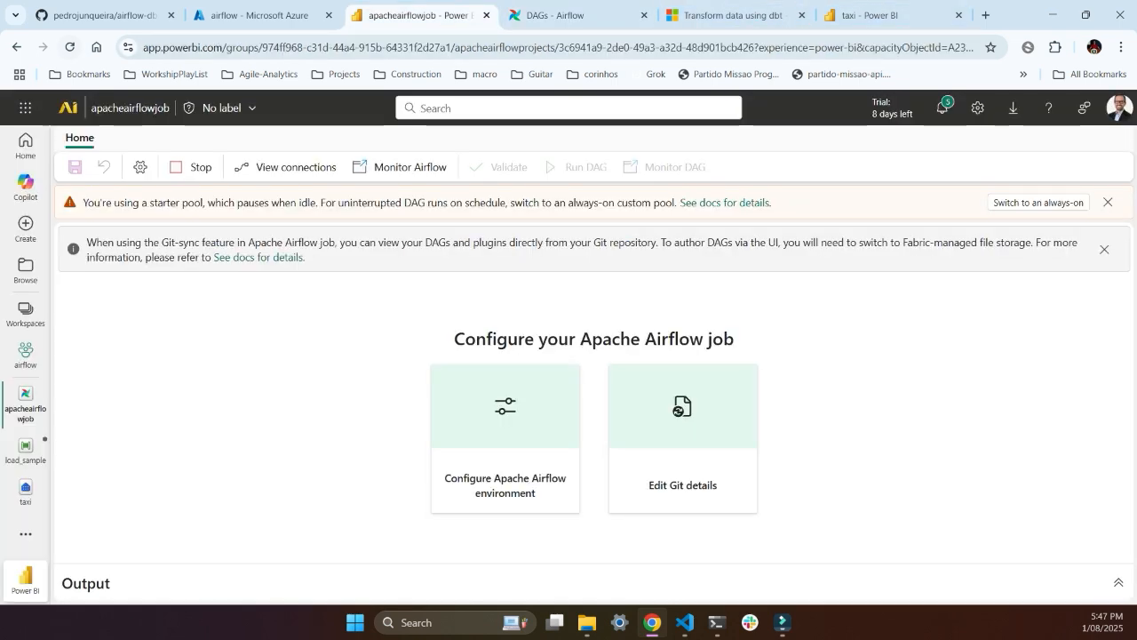
Open dbt_fabric_dag in Airflow and verify its 2025-07-31 scheduled run succeeded.
left_click(578, 15)
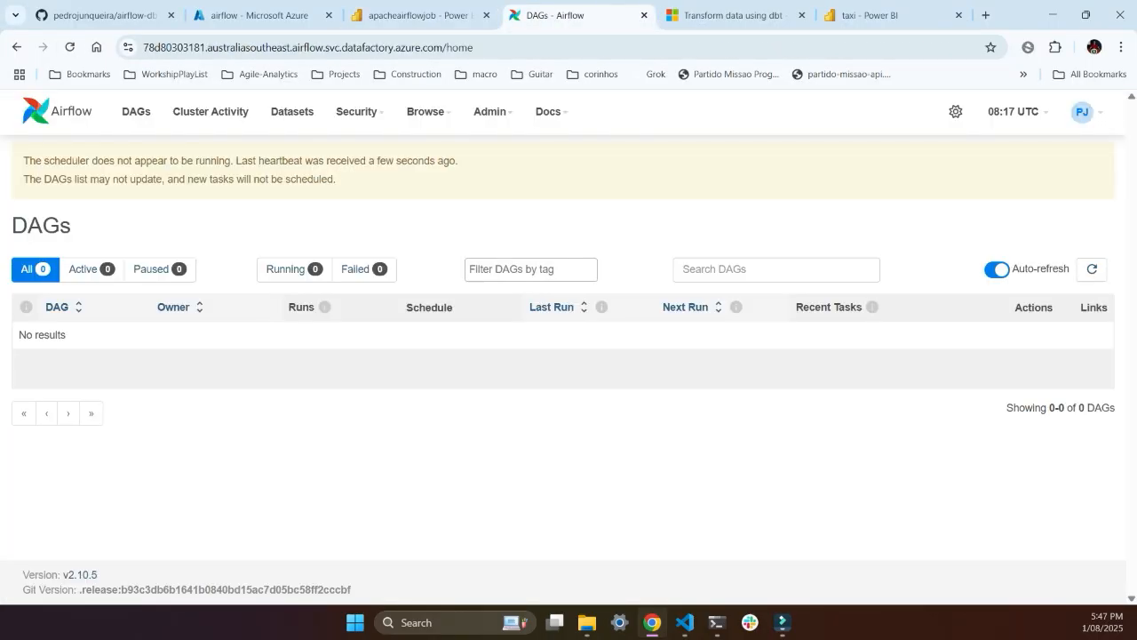
left_click(417, 15)
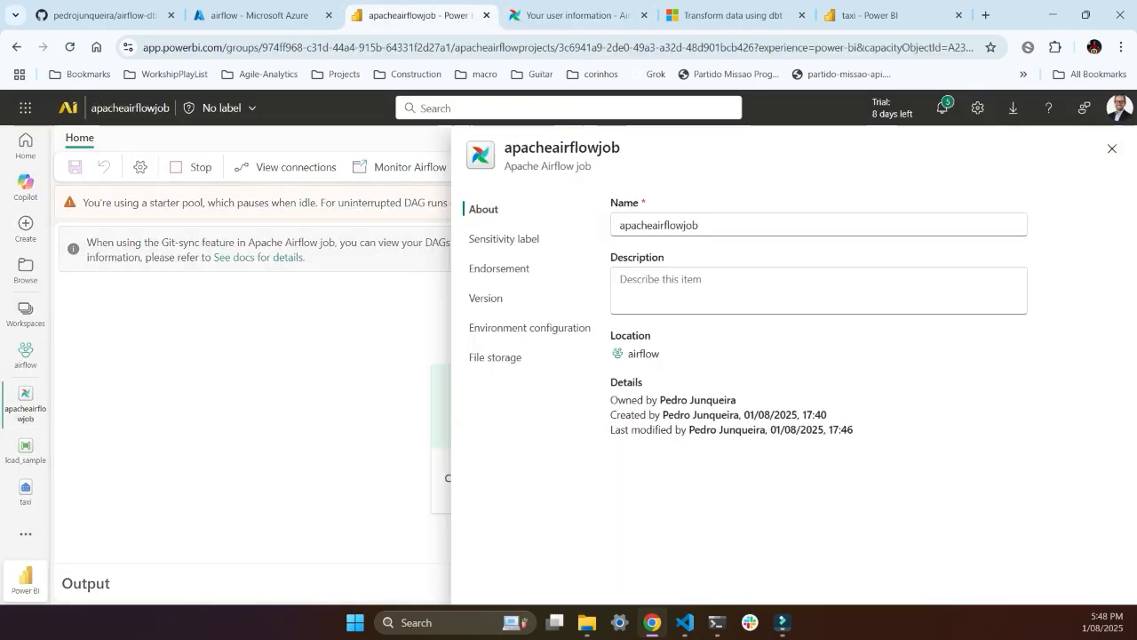
left_click(577, 15)
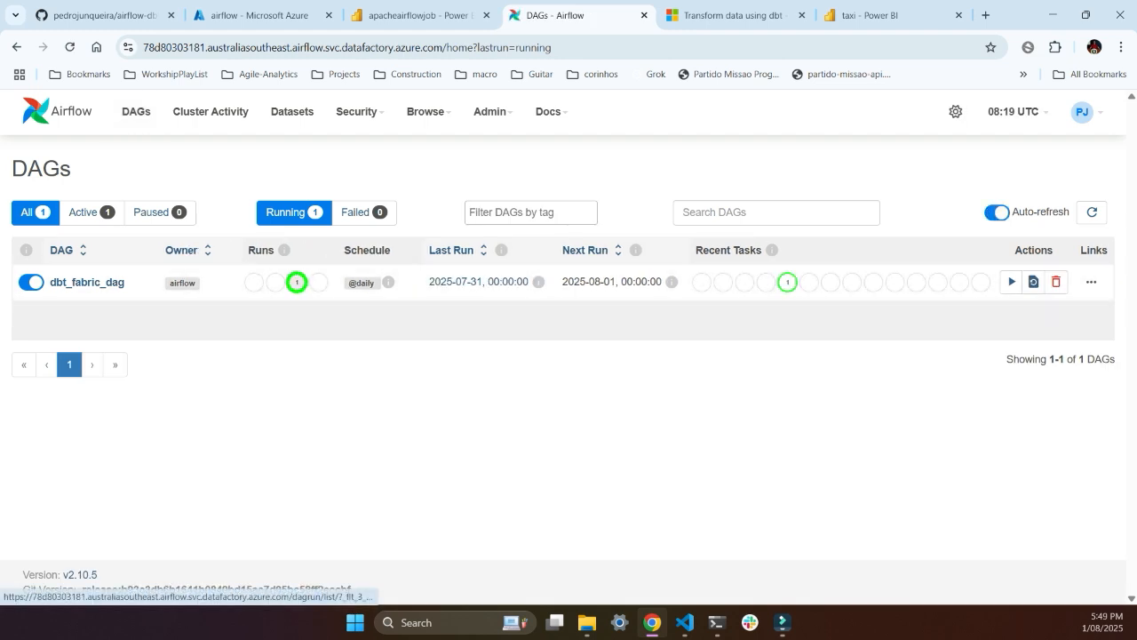
left_click(87, 282)
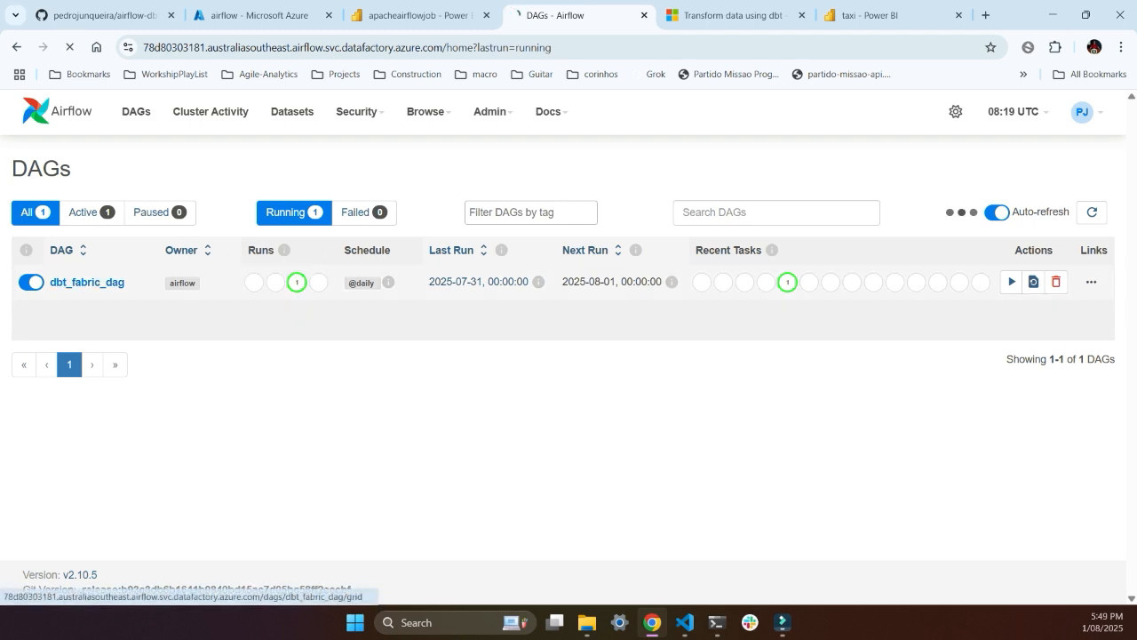
left_click(86, 282)
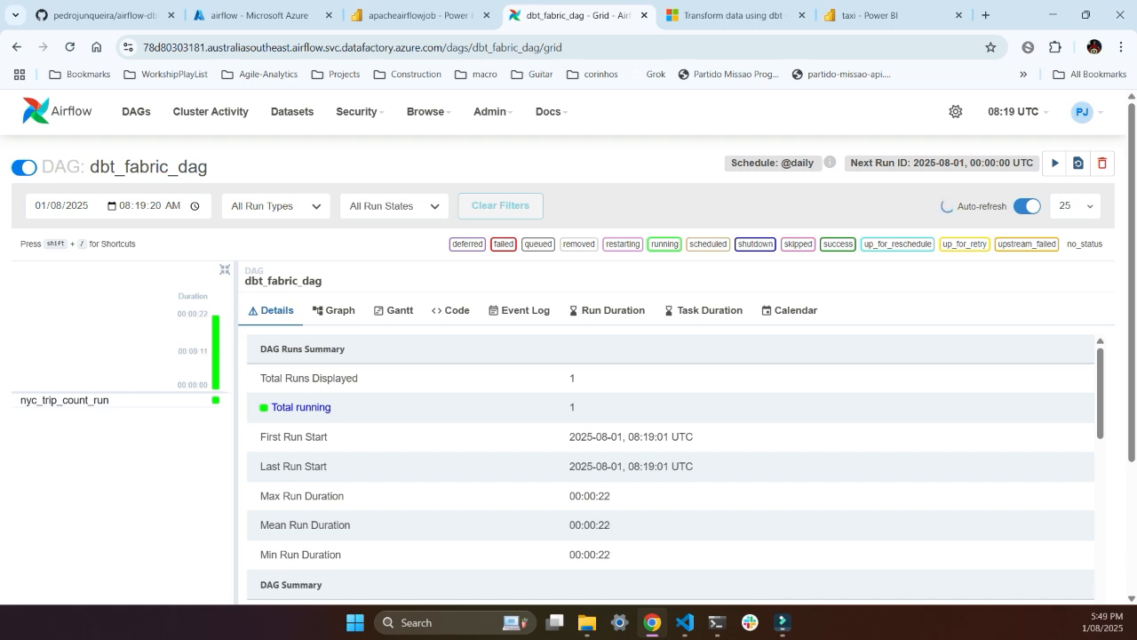
left_click(1026, 205)
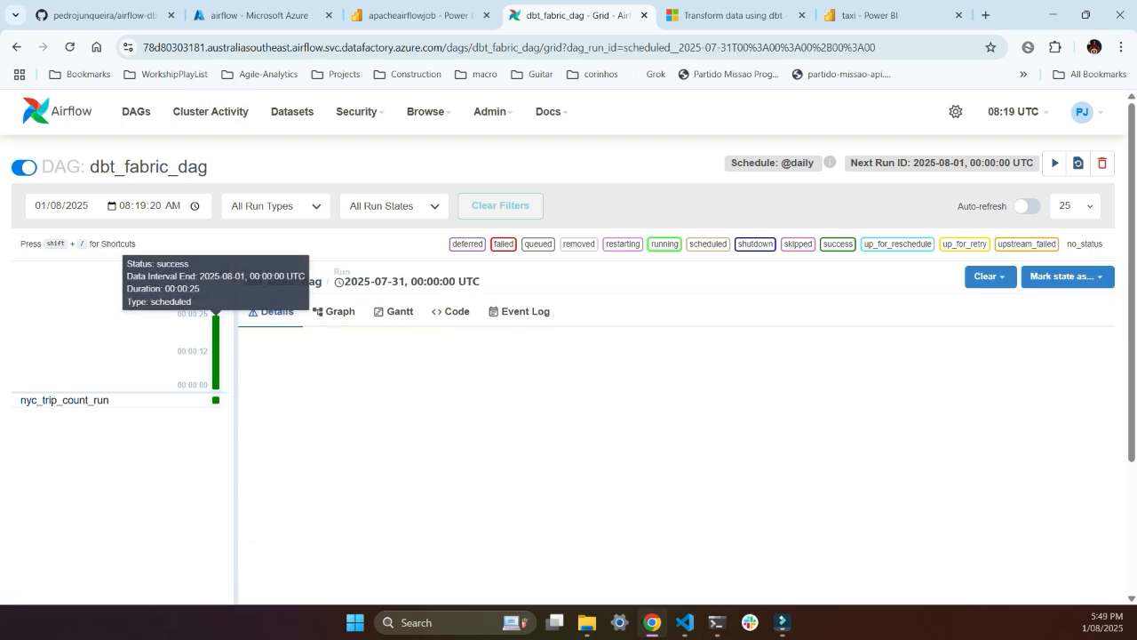
left_click(417, 15)
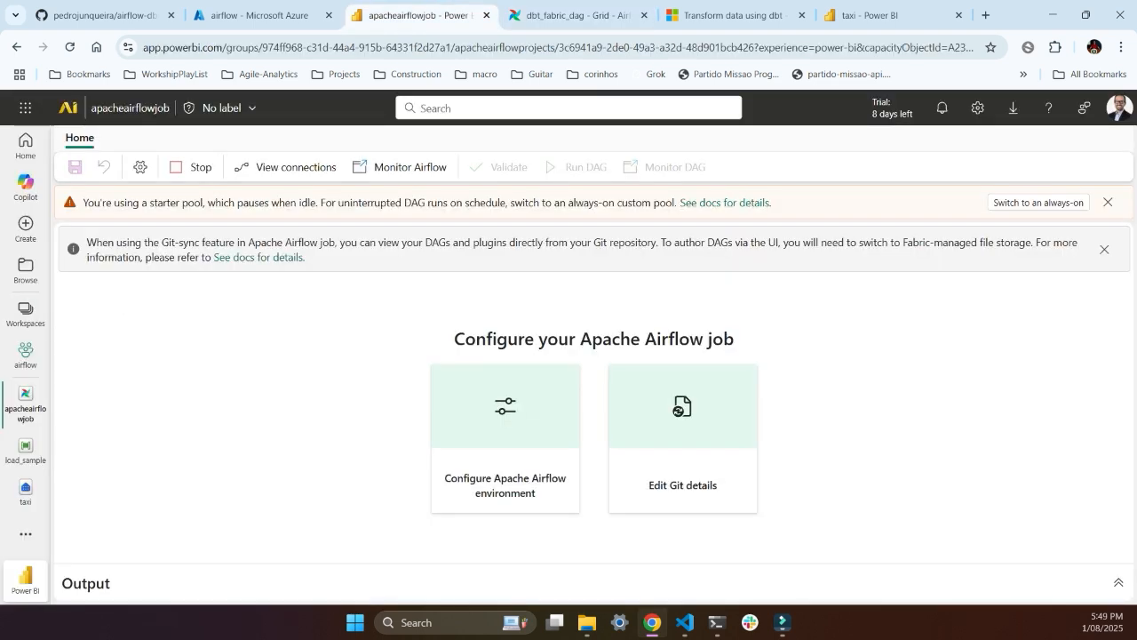
Open the taxi warehouse, refresh dbo Tables, and preview nyc_trip_count.
left_click(26, 488)
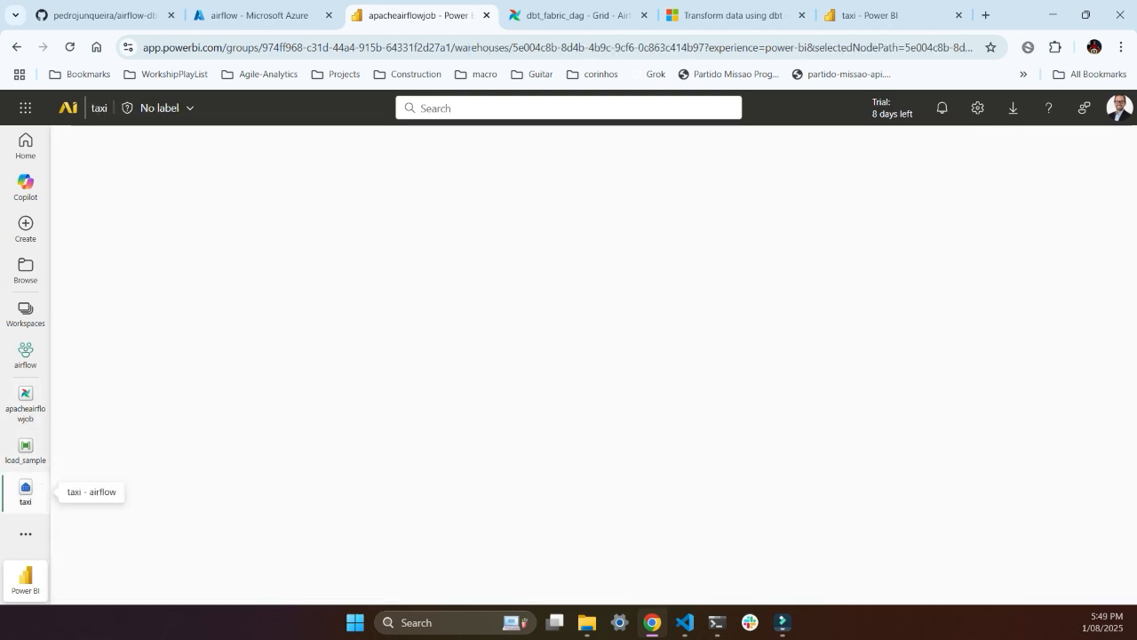
left_click(25, 487)
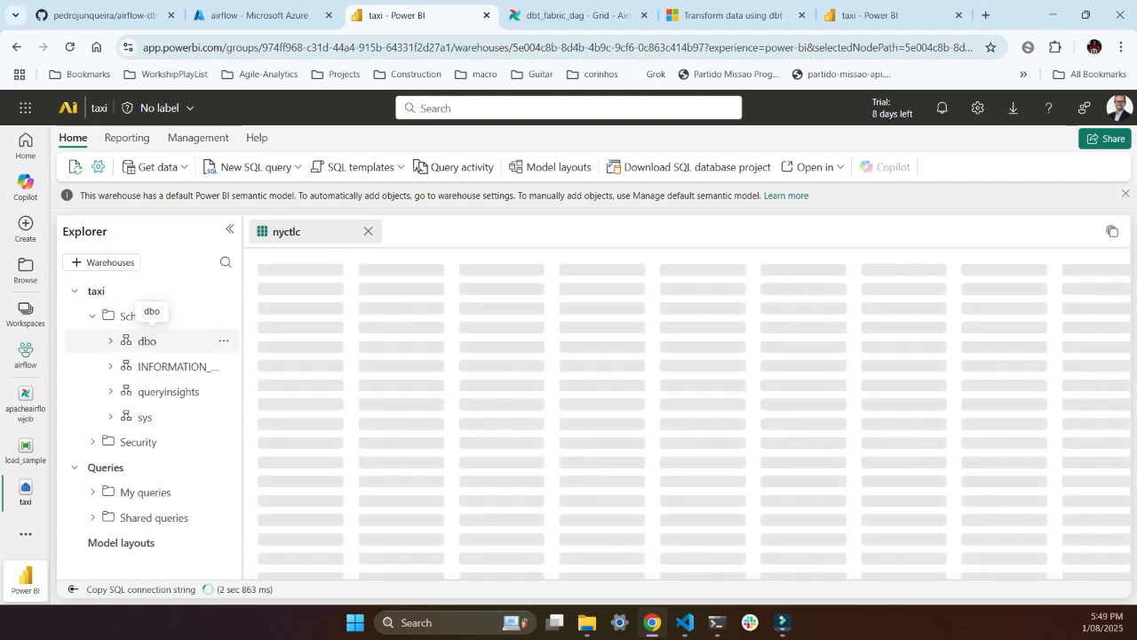
left_click(147, 340)
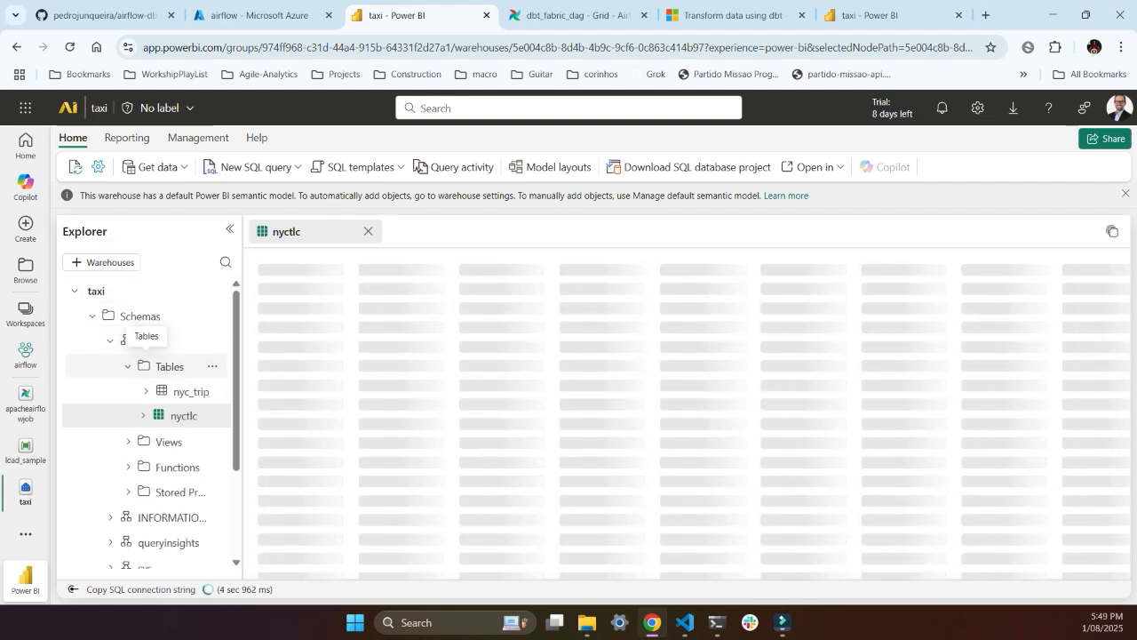
left_click(184, 415)
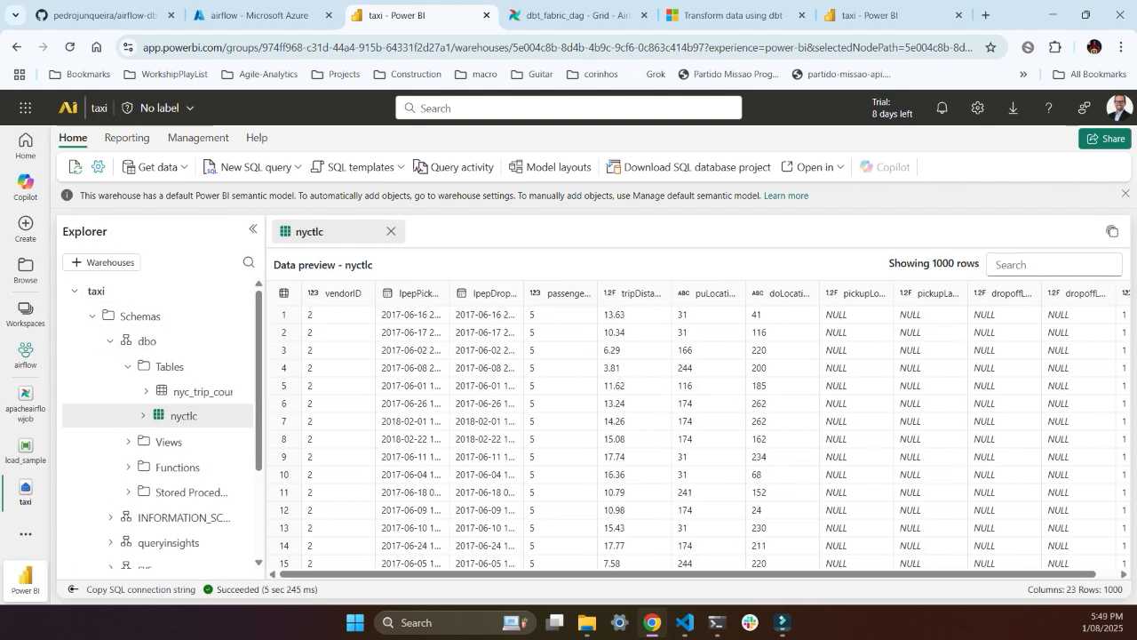
left_click(203, 390)
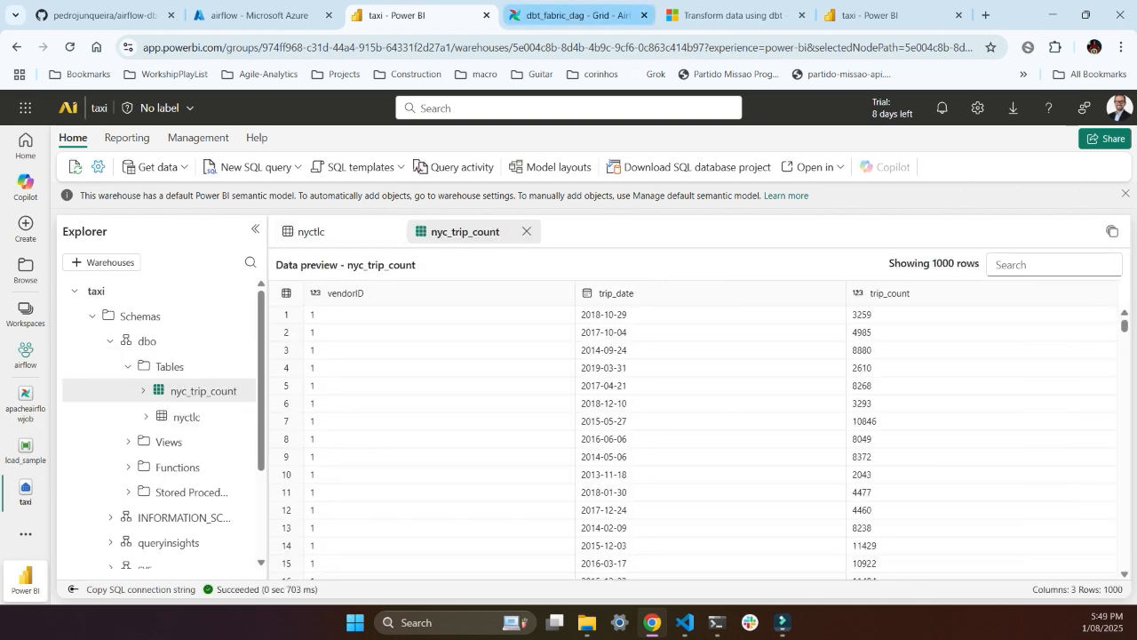
Recheck the Airflow run, then return to the warehouse and expand the dbo schema.
left_click(573, 16)
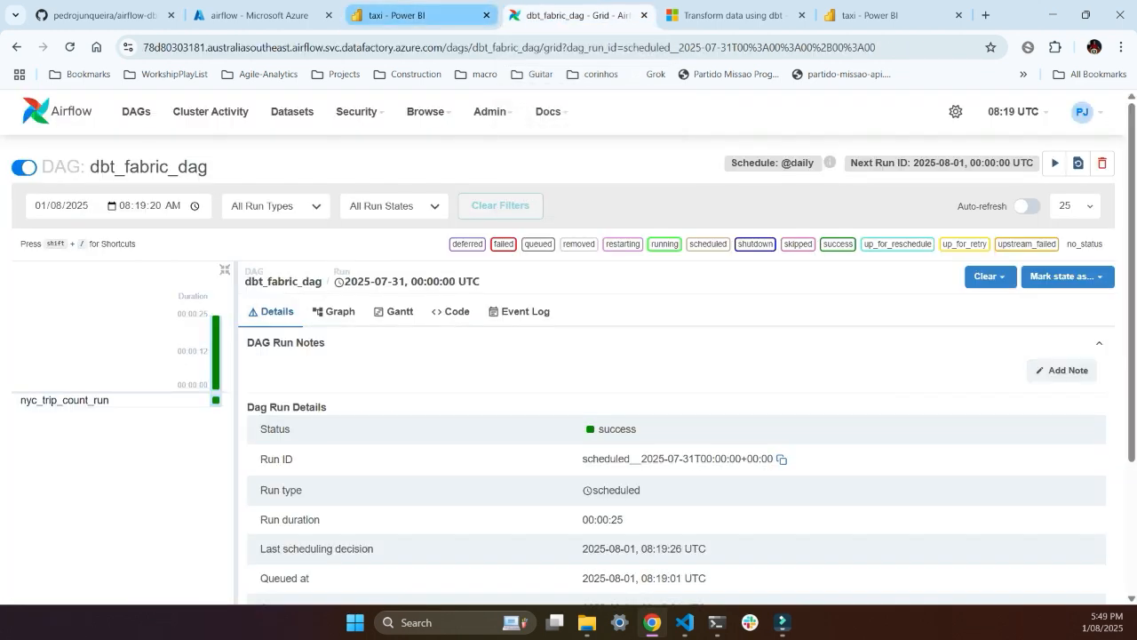
left_click(888, 15)
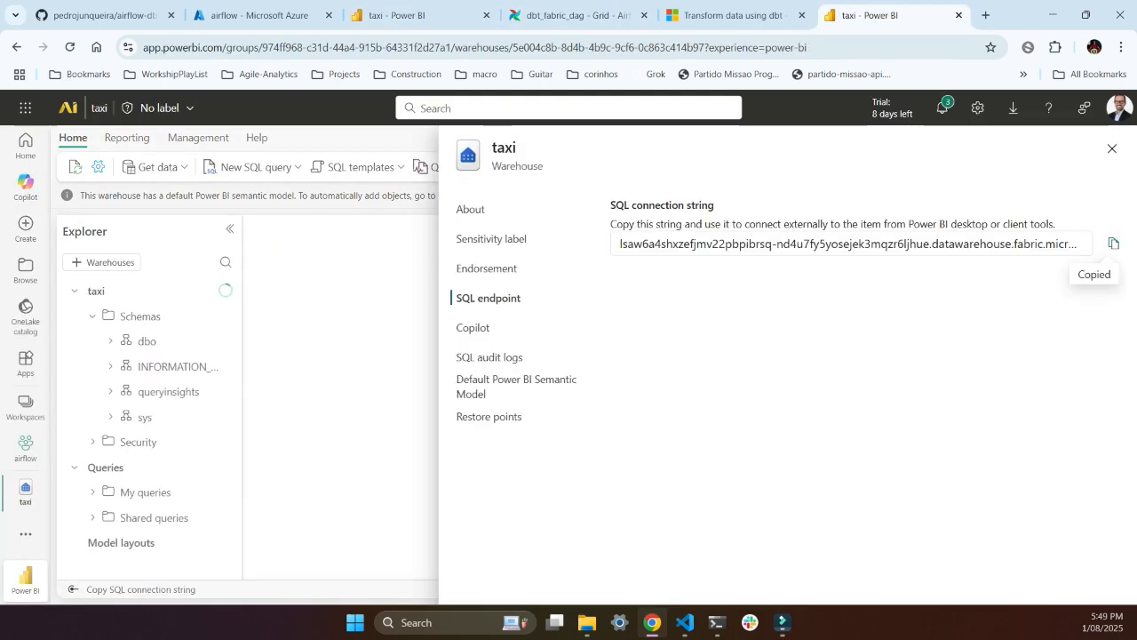
left_click(1112, 149)
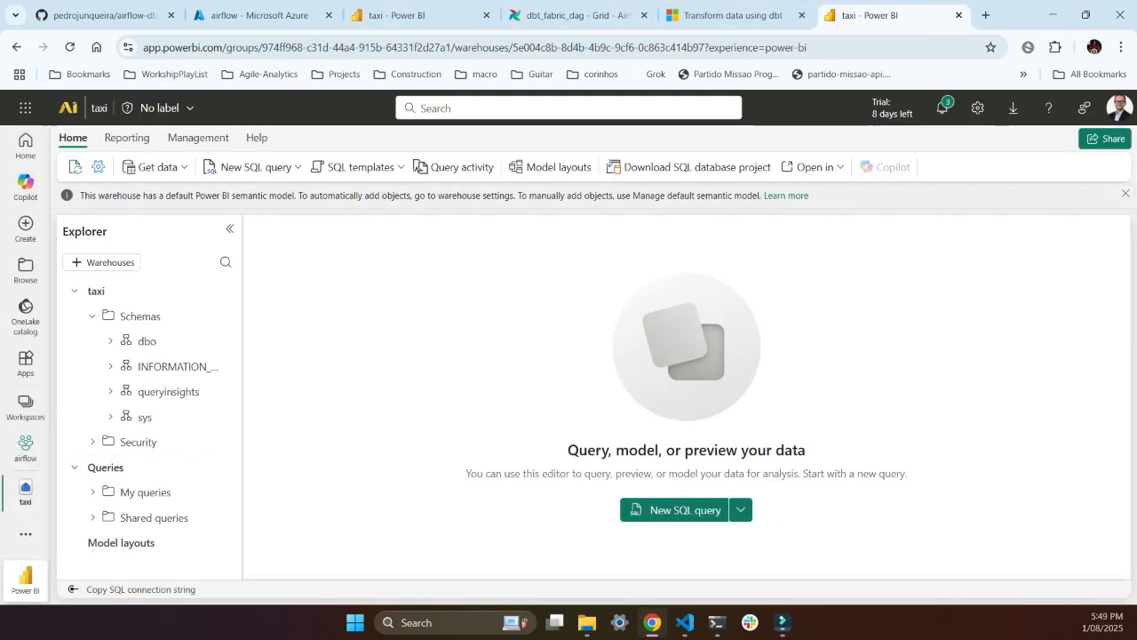
left_click(110, 340)
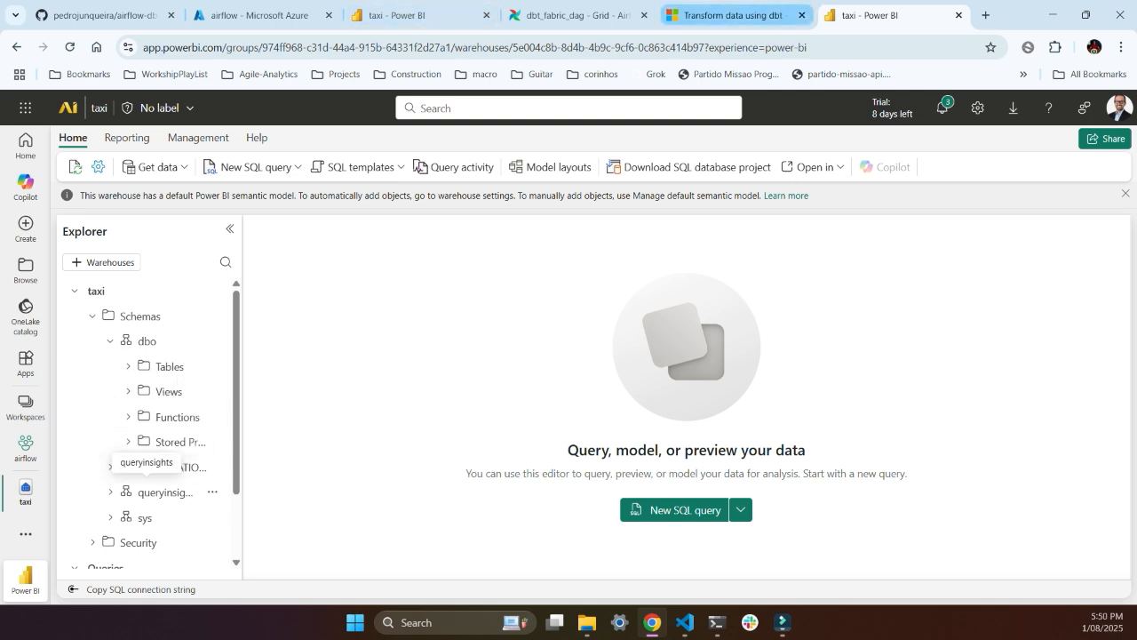
Scroll through the dbt tutorial's Run your DAG and Validate your data sections.
left_click(728, 15)
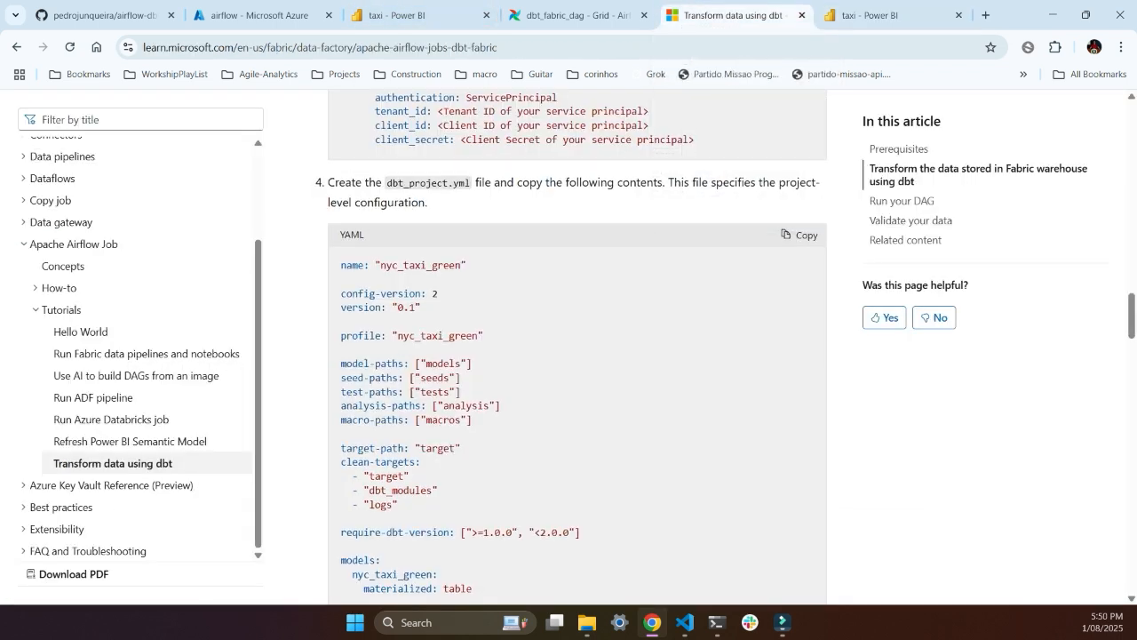
scroll("down", 3)
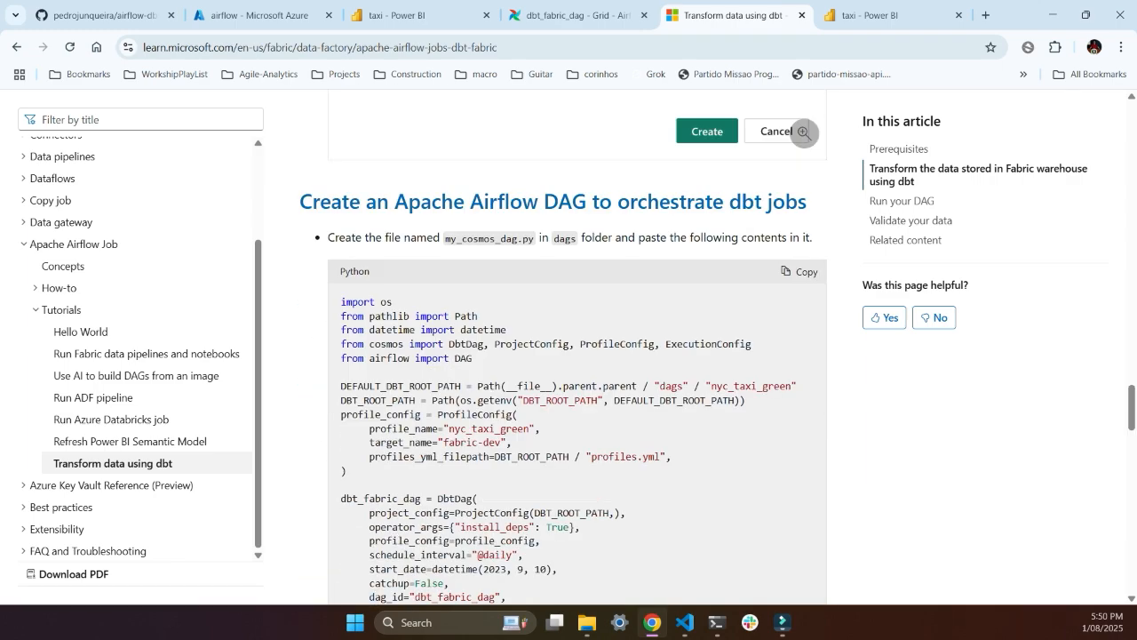
scroll("down", 3)
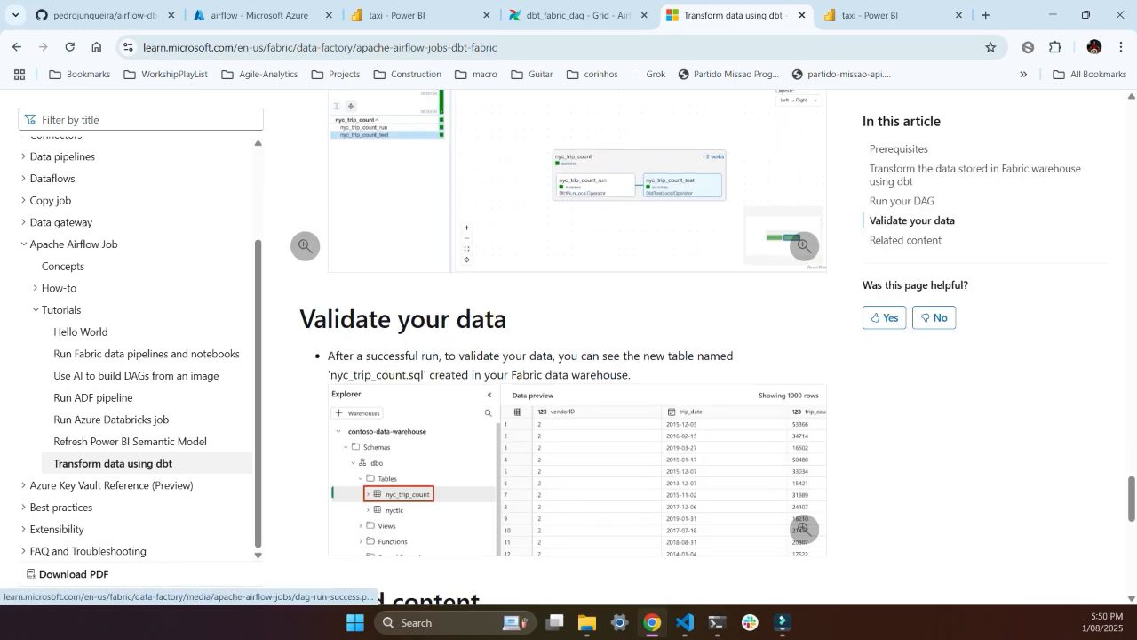
scroll("up", 3)
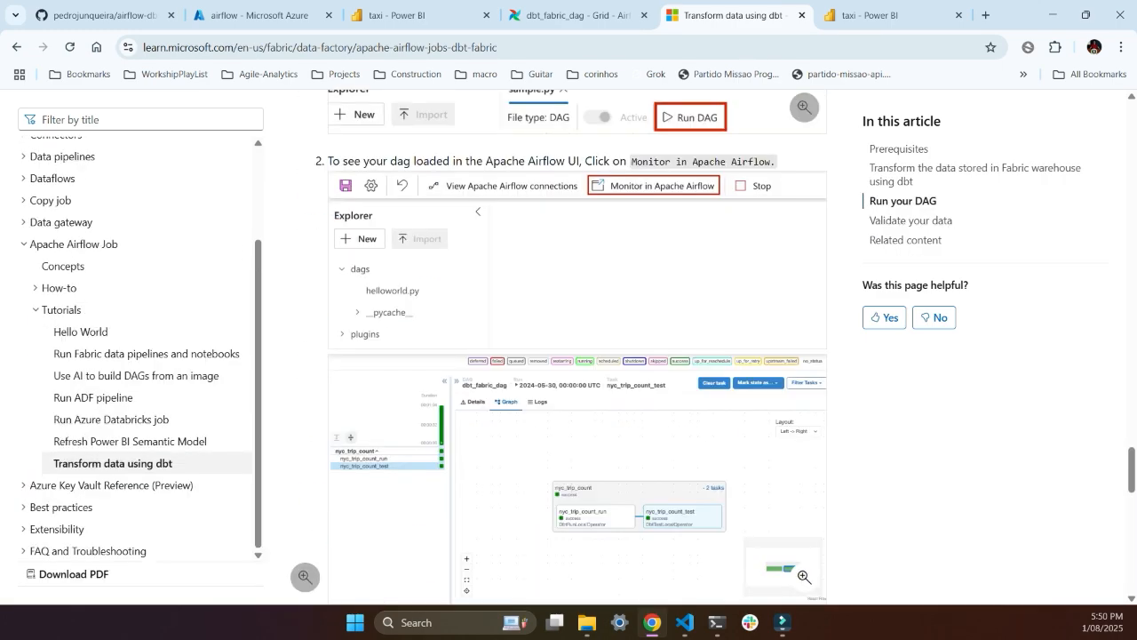
scroll("up", 3)
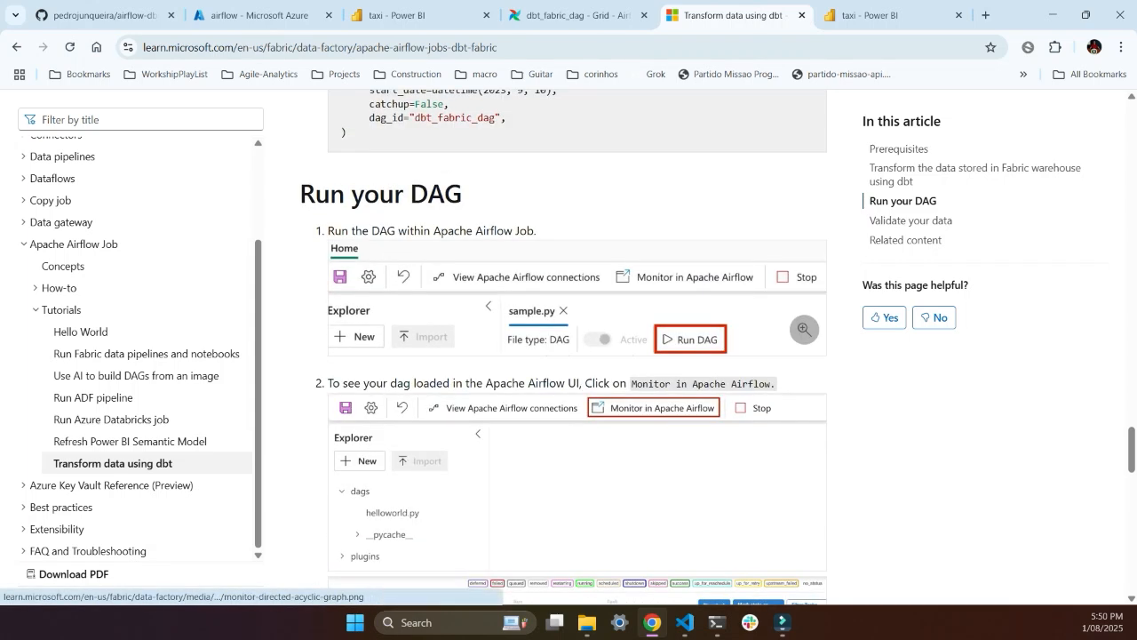